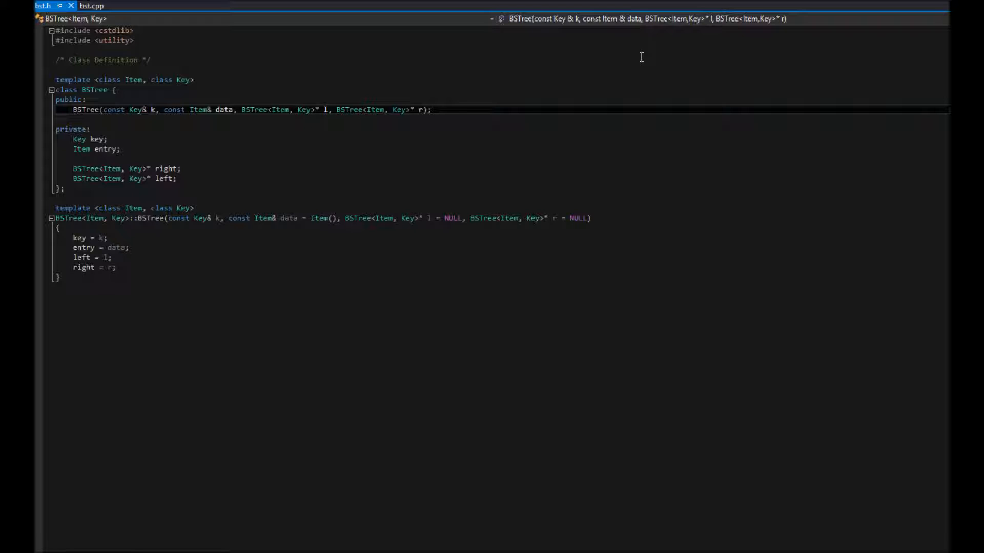
Insert a blank line after the BSTree constructor declaration in the public section.
left_click(431, 109)
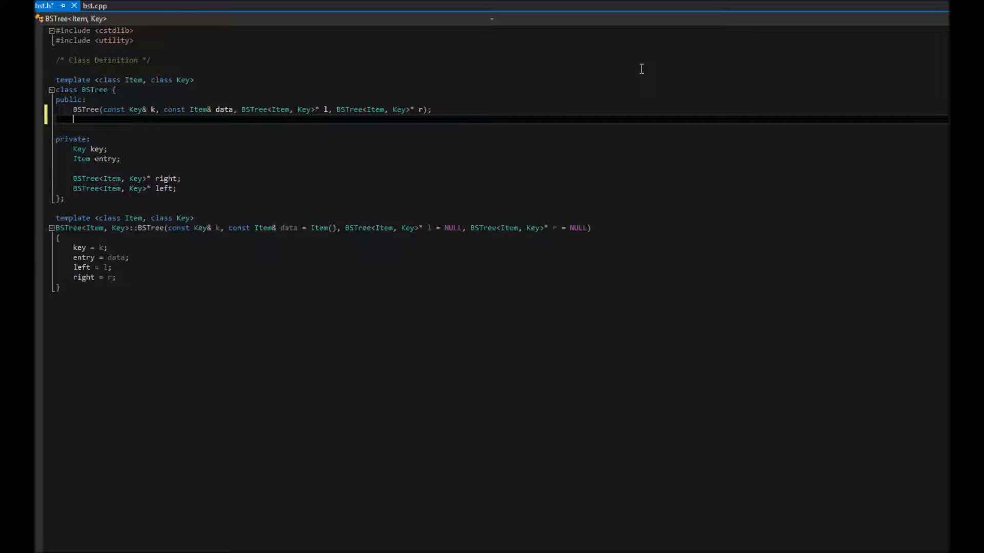
Declare BSTree(const BSTree<Item, Key>*& copy); below the existing constructor.
type("B")
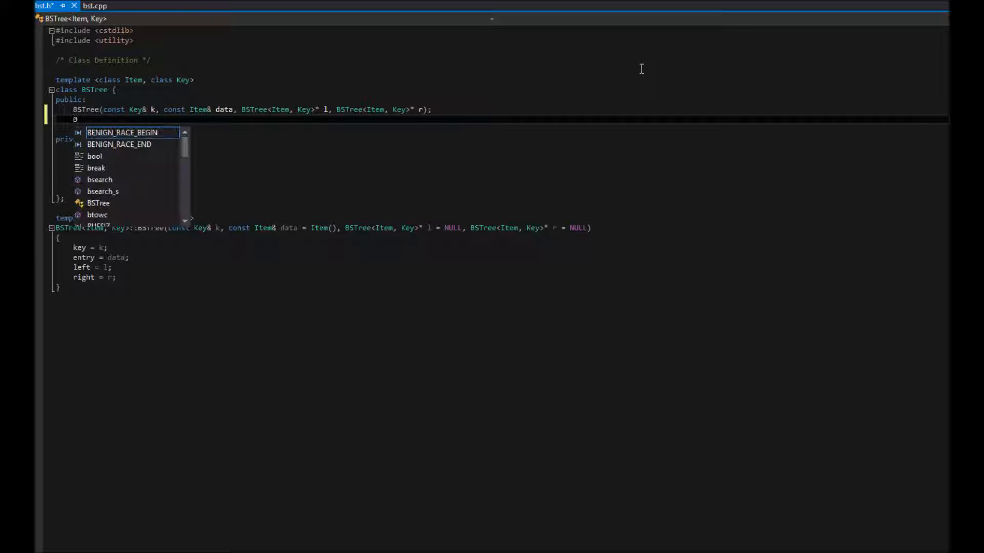
type("STree(")
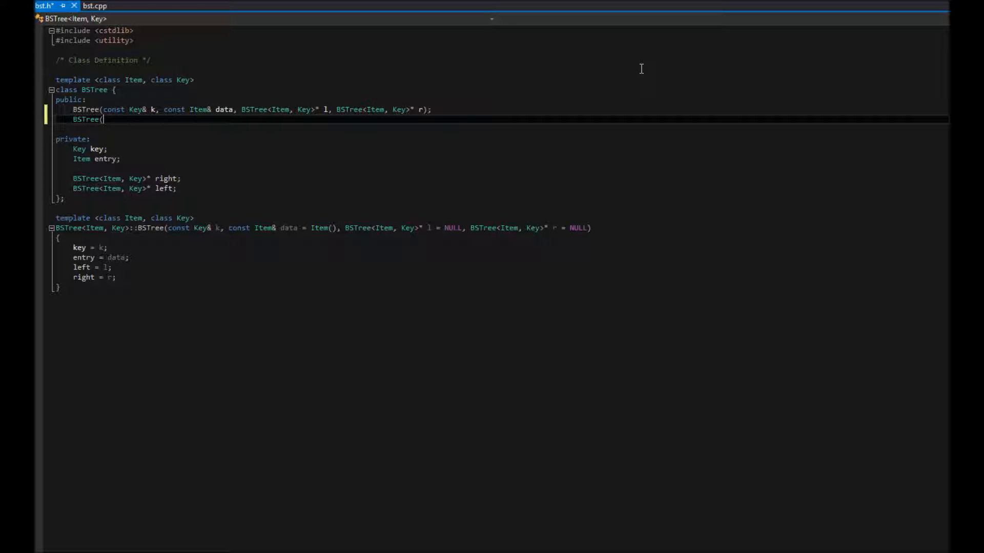
type("const")
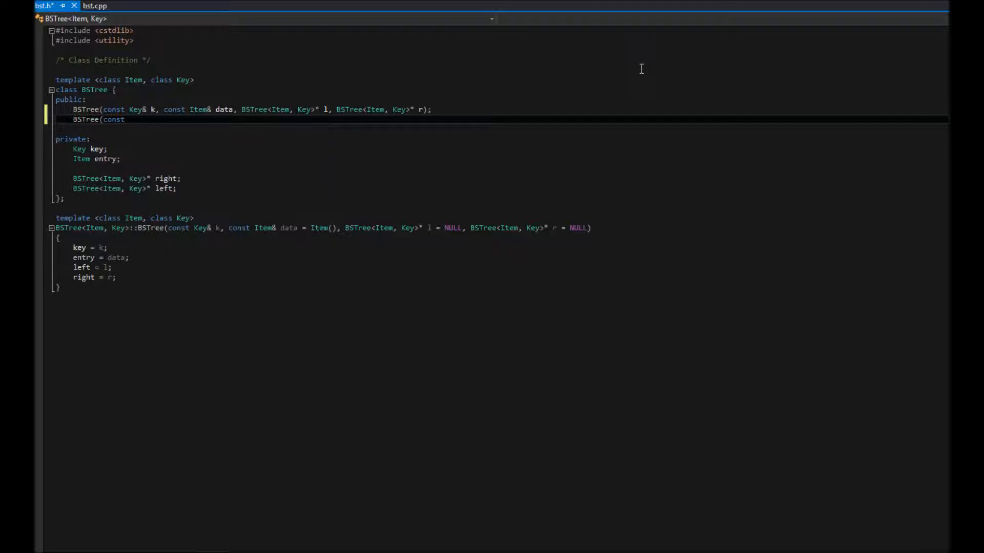
type("BSTree")
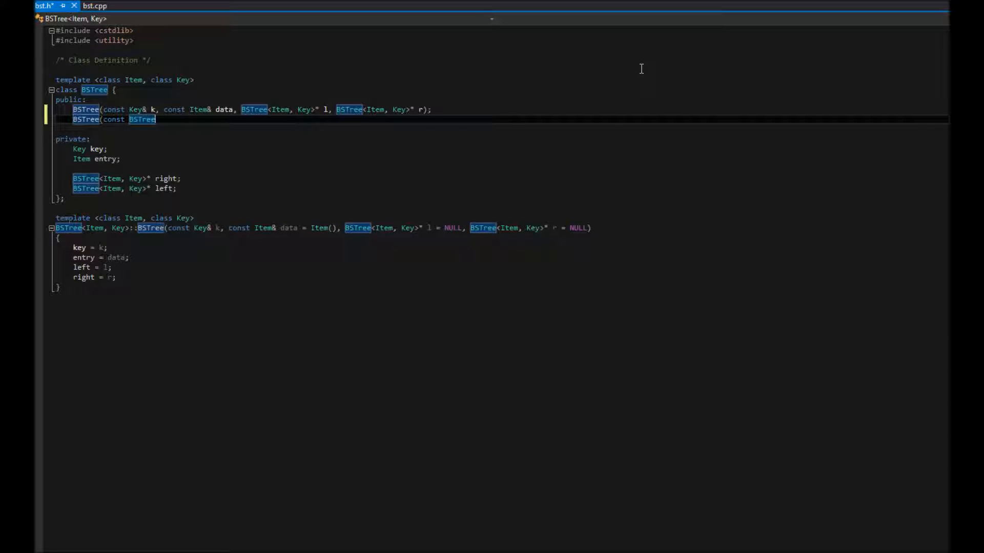
type("<Item, Key>*")
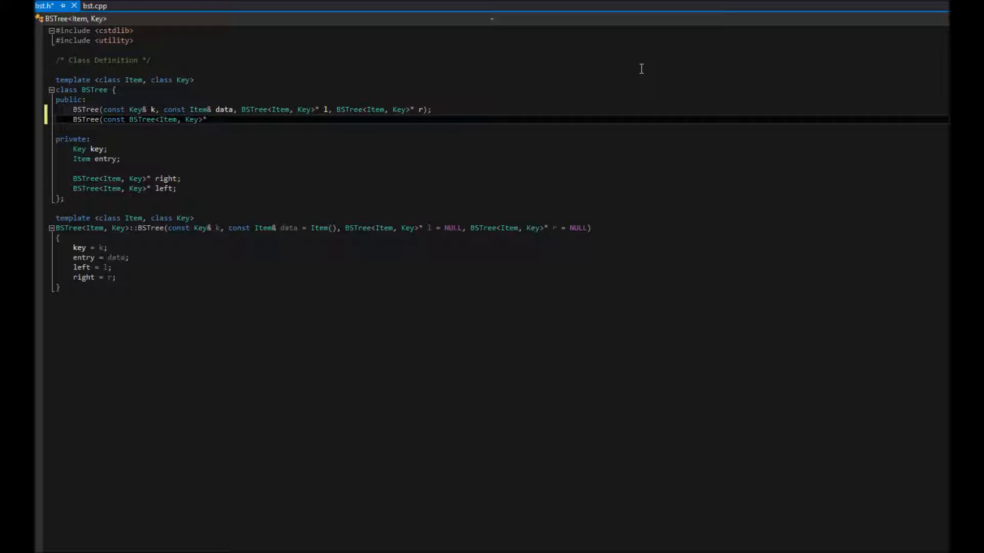
type("&")
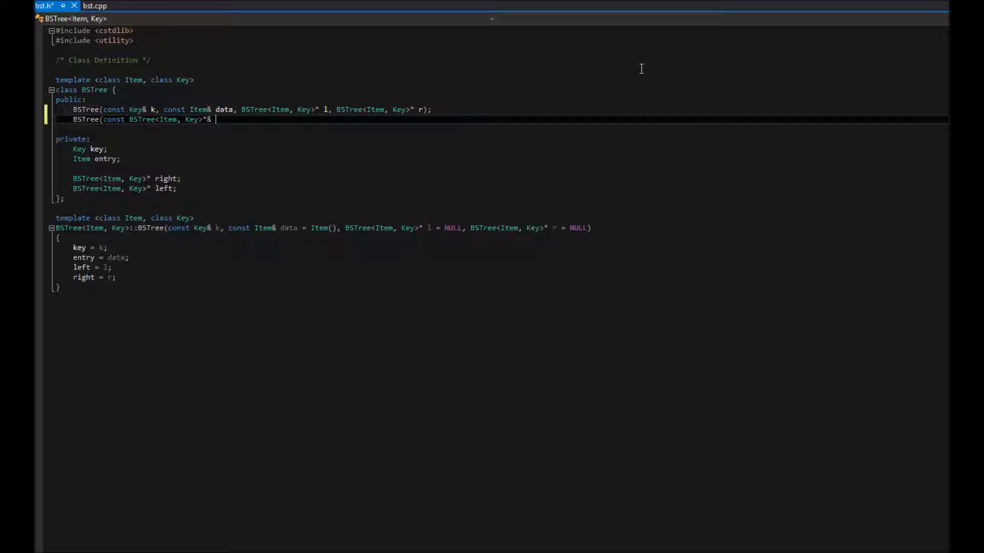
type("copy);")
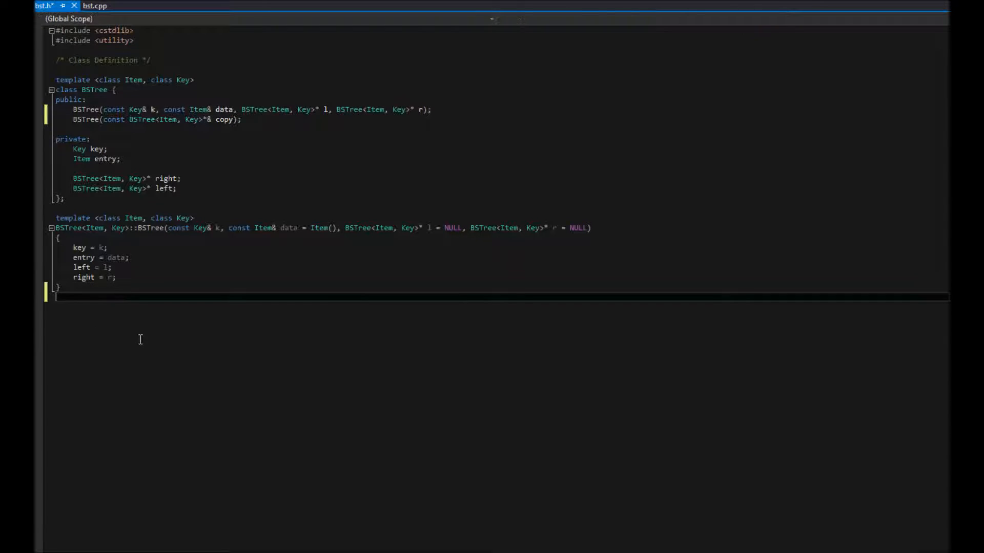
Write the template <class Item, class Key> header and BSTree<Item, Key>:: scope for the definition.
type("templat")
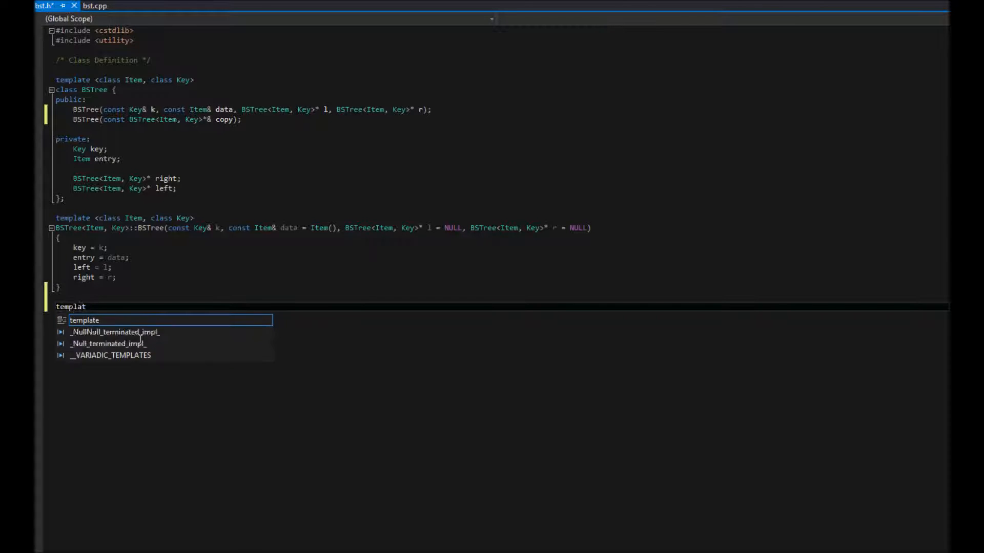
type("e<")
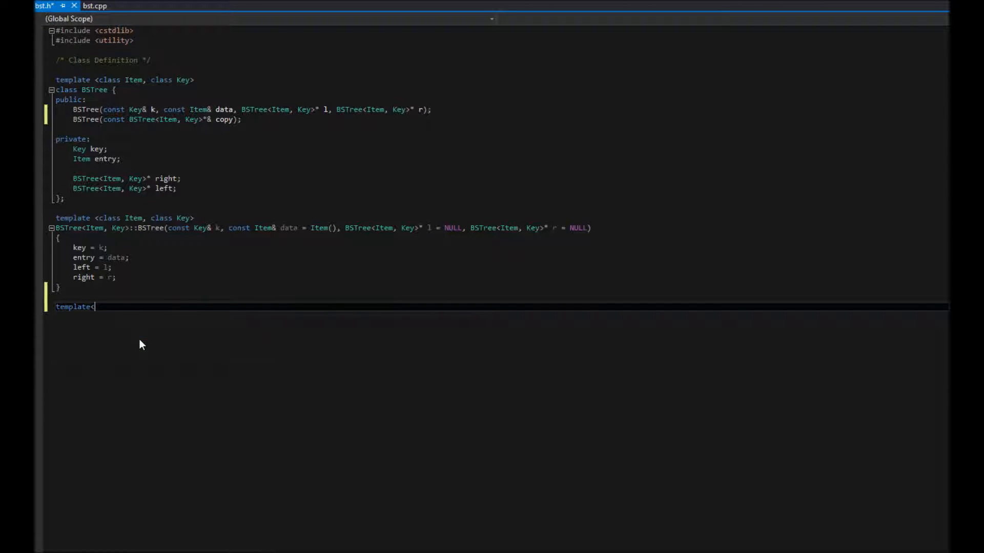
type("class")
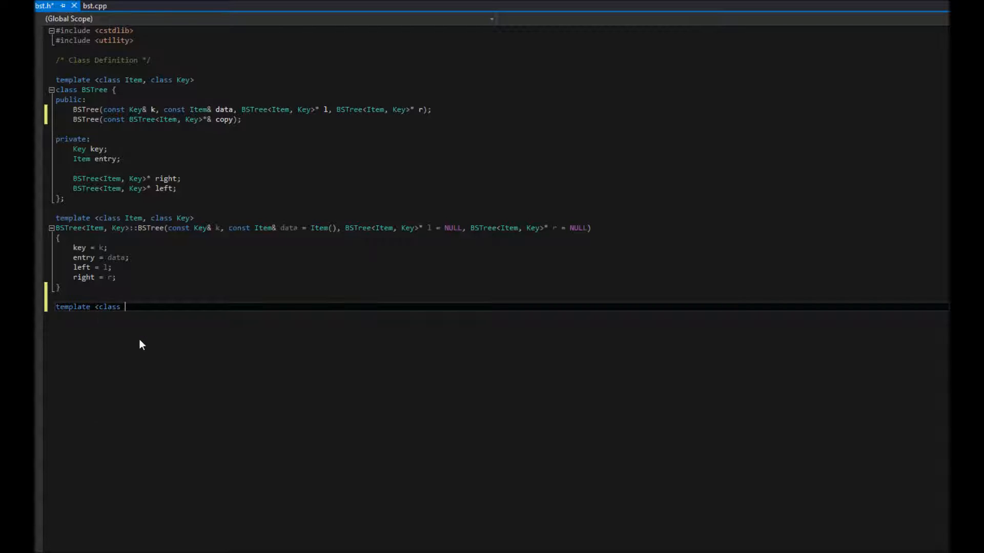
type("Item, c")
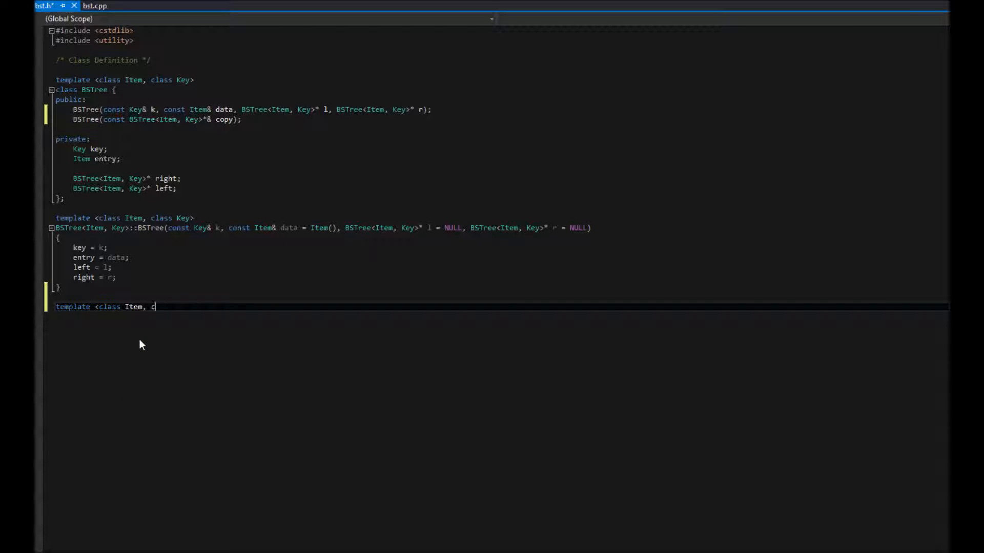
type("lass")
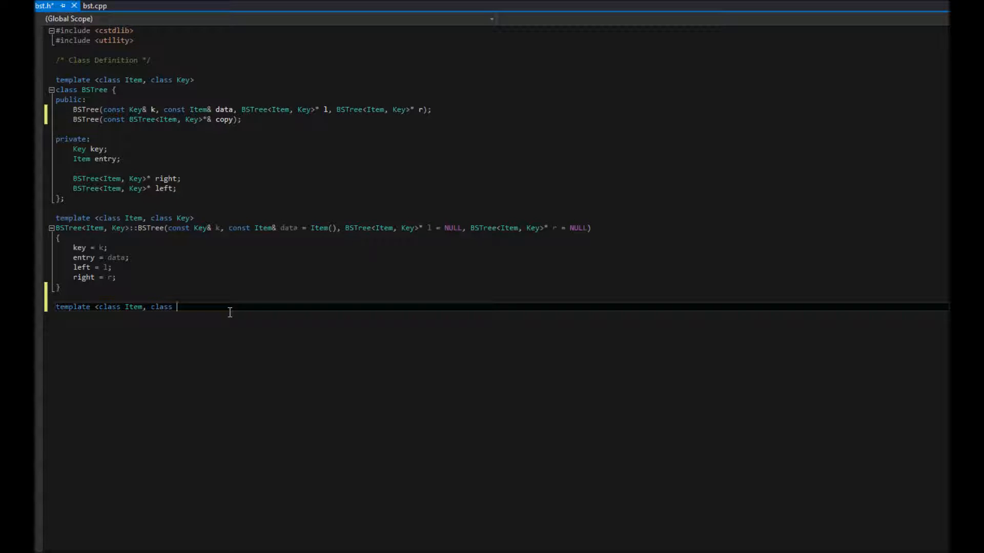
type("Key>")
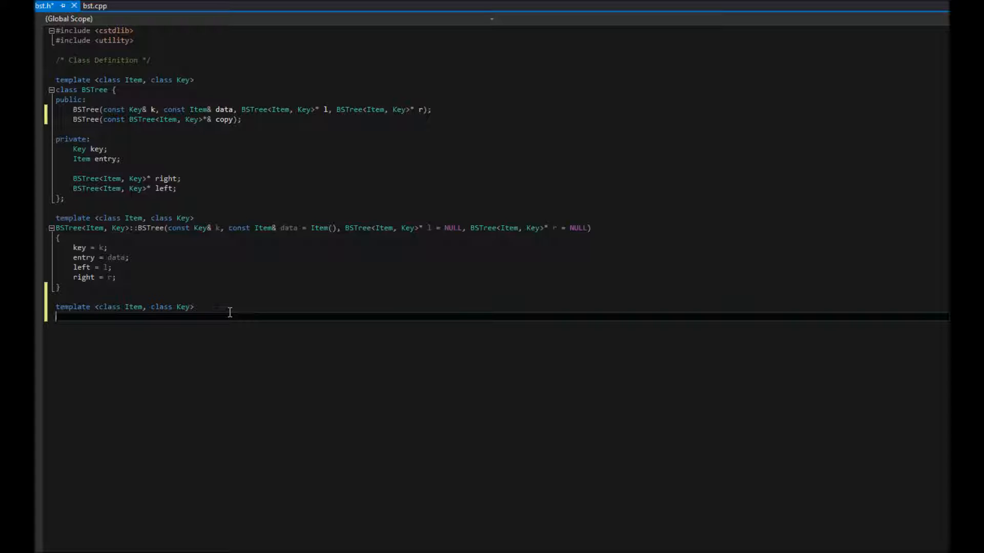
type("BSTree")
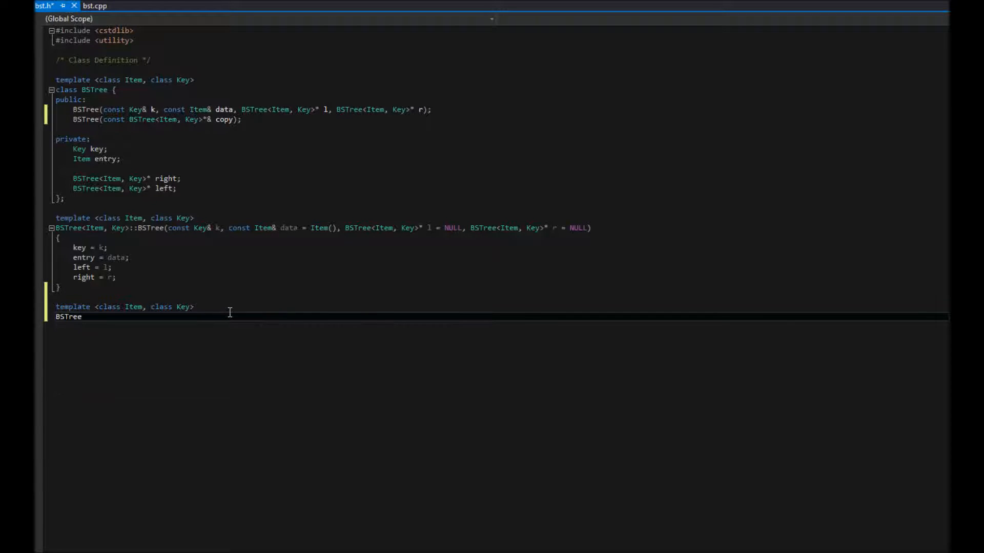
type("<Item, Key>:")
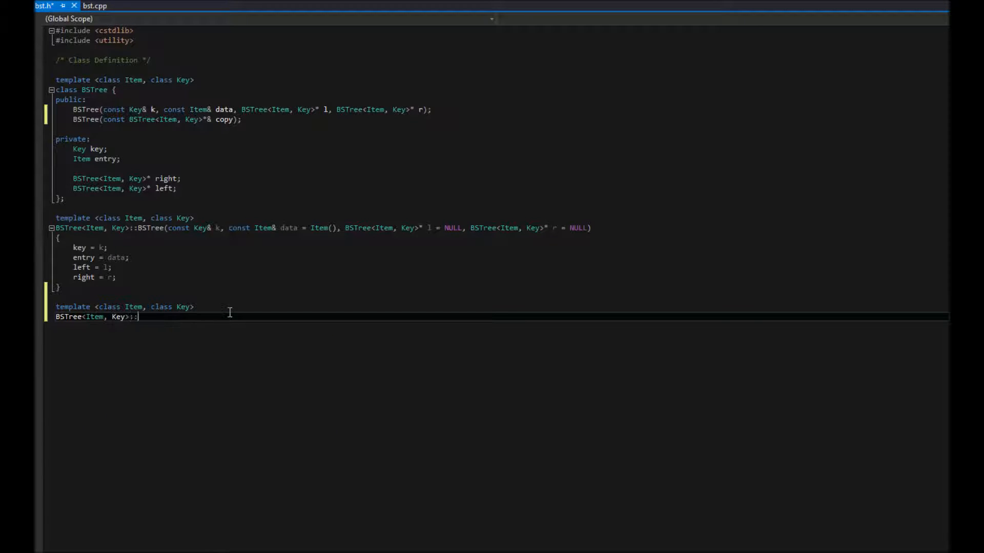
type(":")
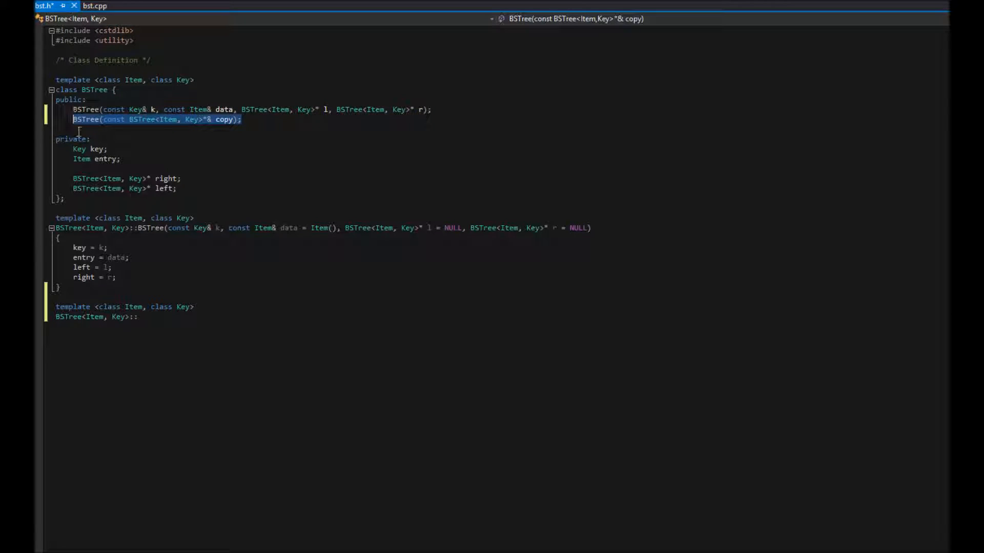
Reuse the copy constructor signature after the scope and start its empty body.
left_click(151, 316)
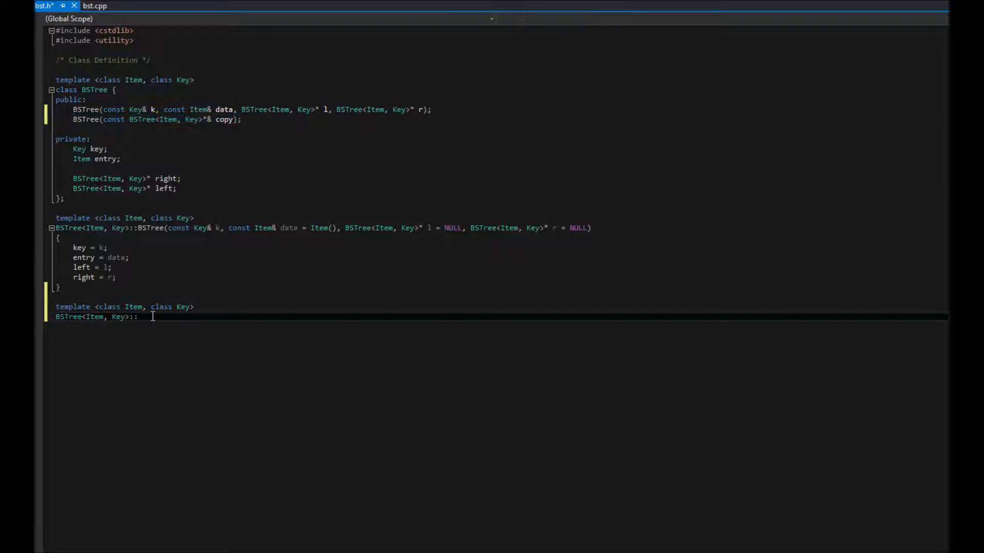
type("BSTree(const BSTree<Item, Key>*& copy)")
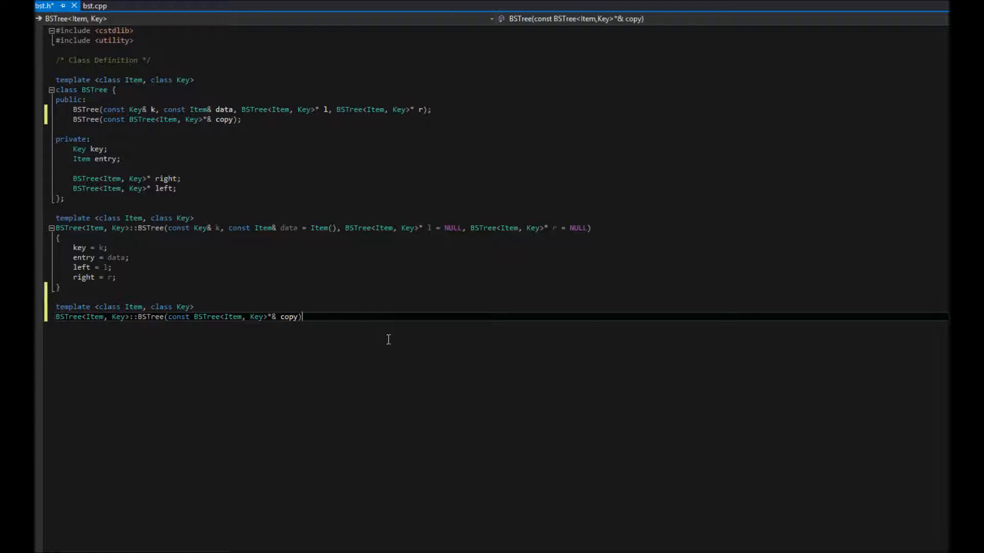
key("enter")
type("{")
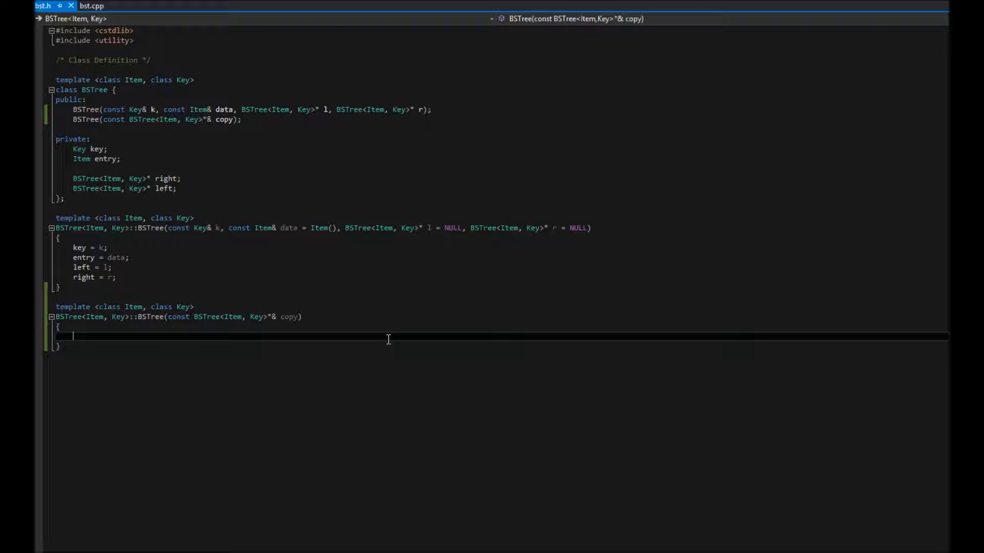
Add an if (copy == NULL) check setting this to NULL, followed by an else block.
type("if")
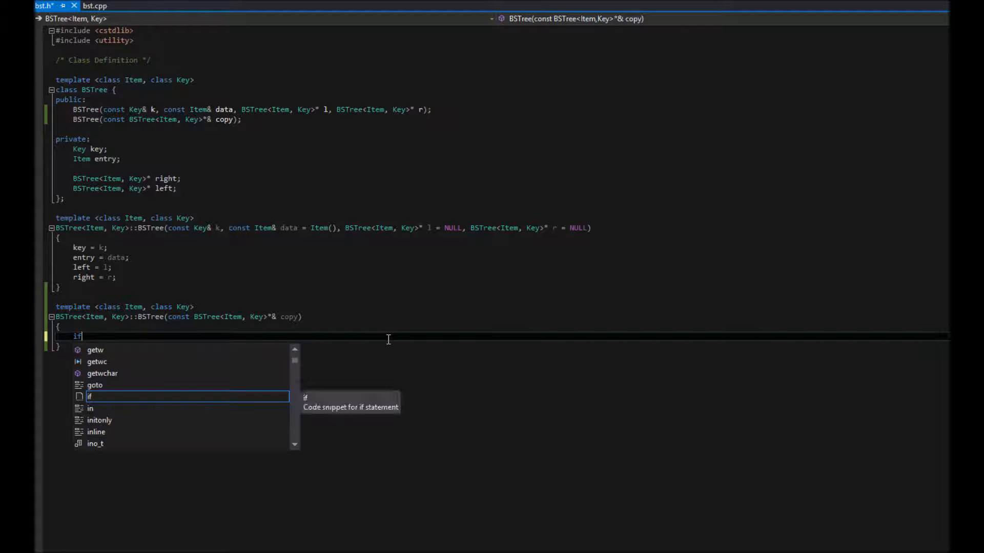
type("(copy")
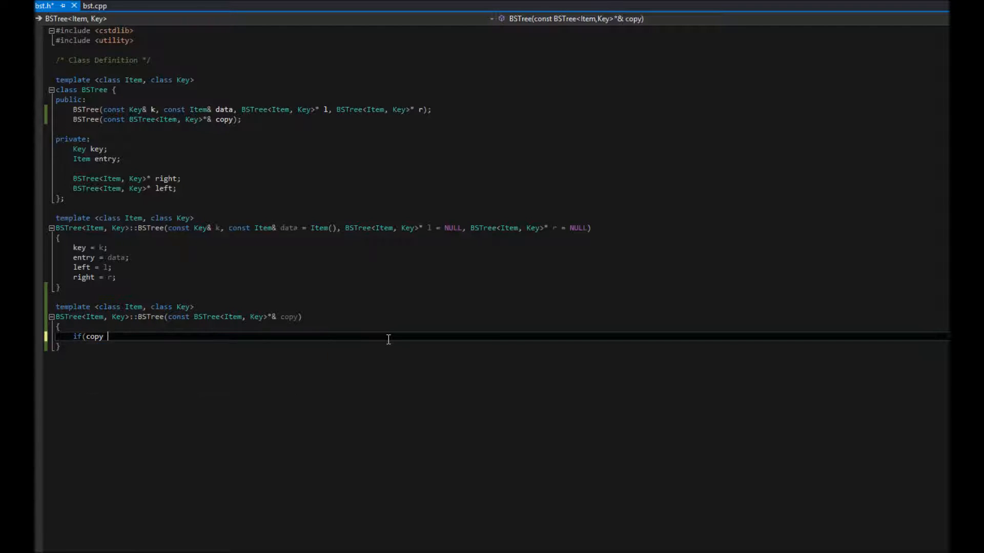
type("== NULL)")
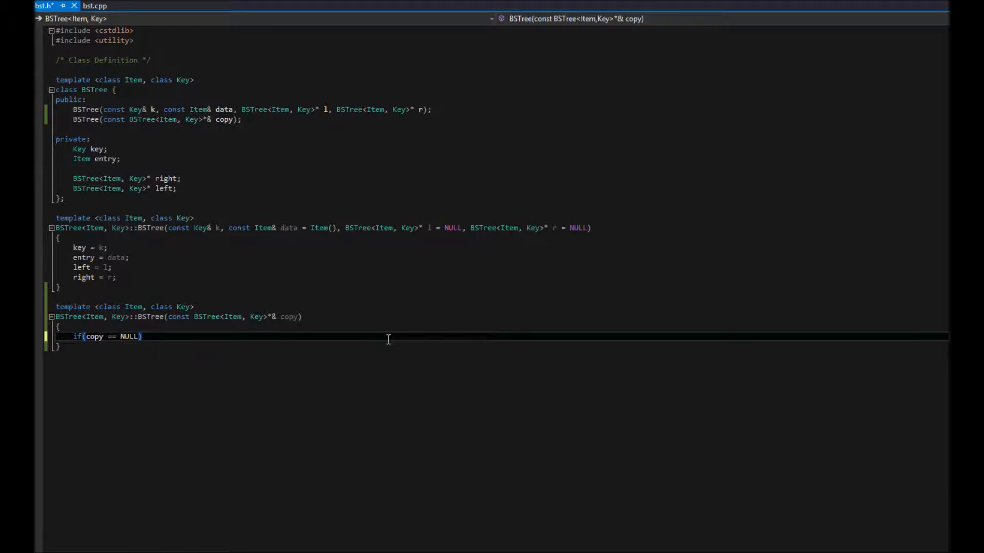
type("this")
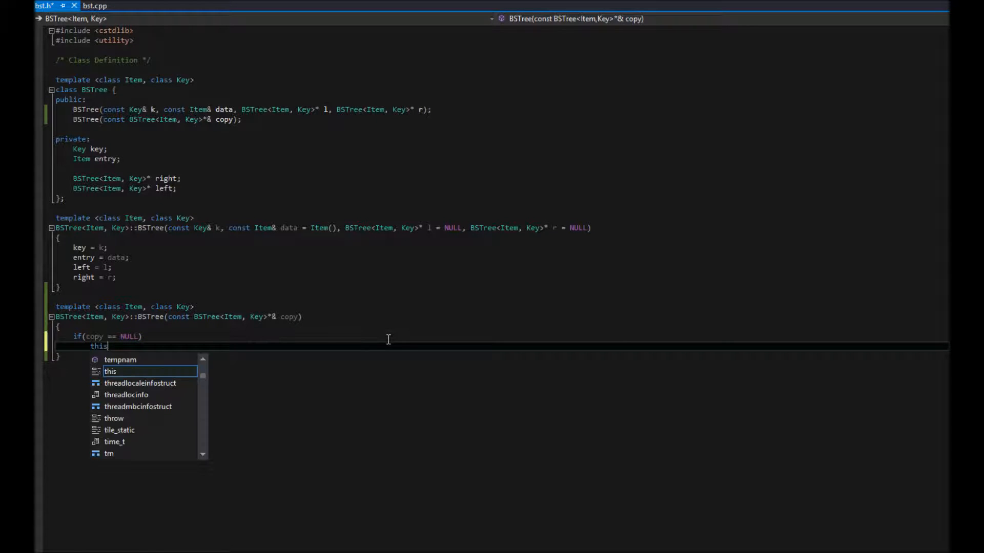
type("== NULL;")
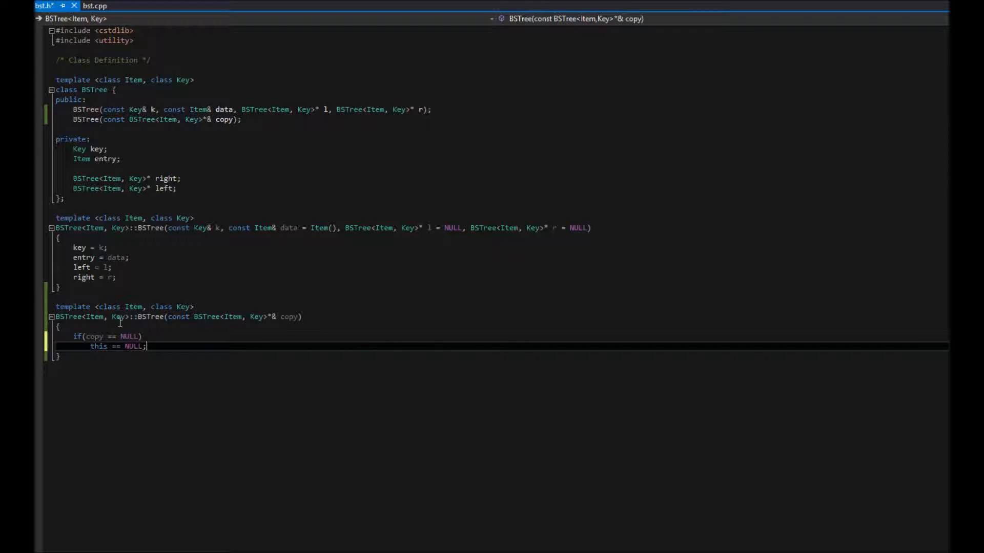
mouse_move(222, 396)
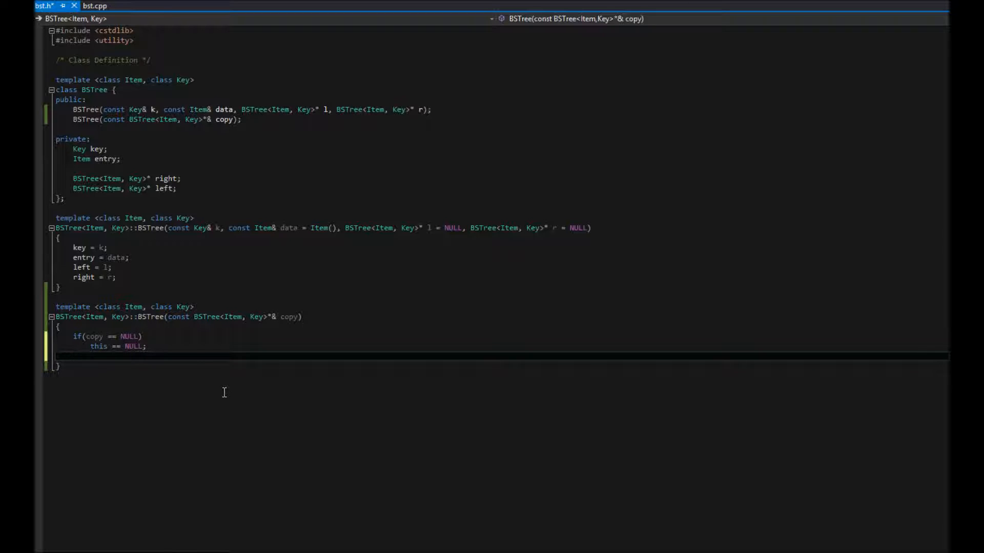
key("Return")
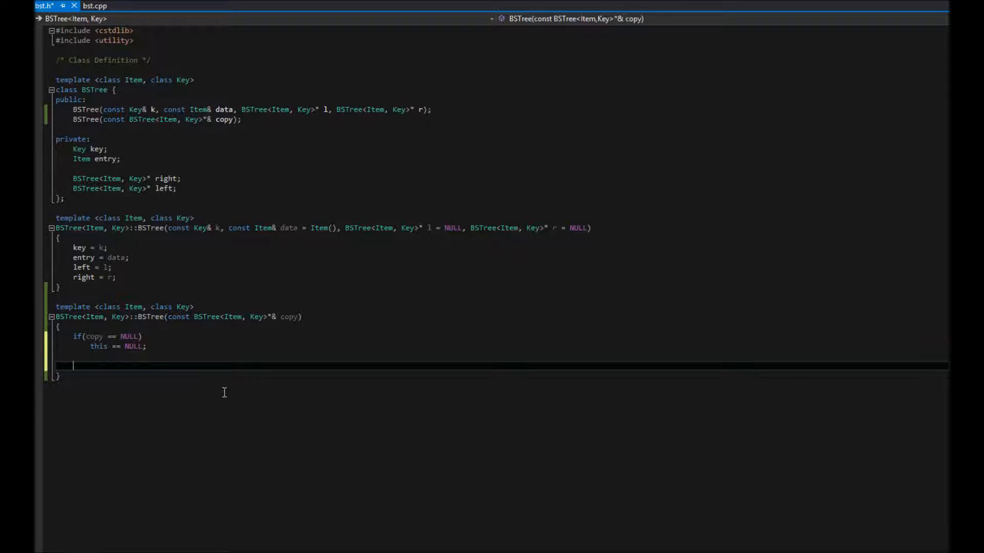
type("else {")
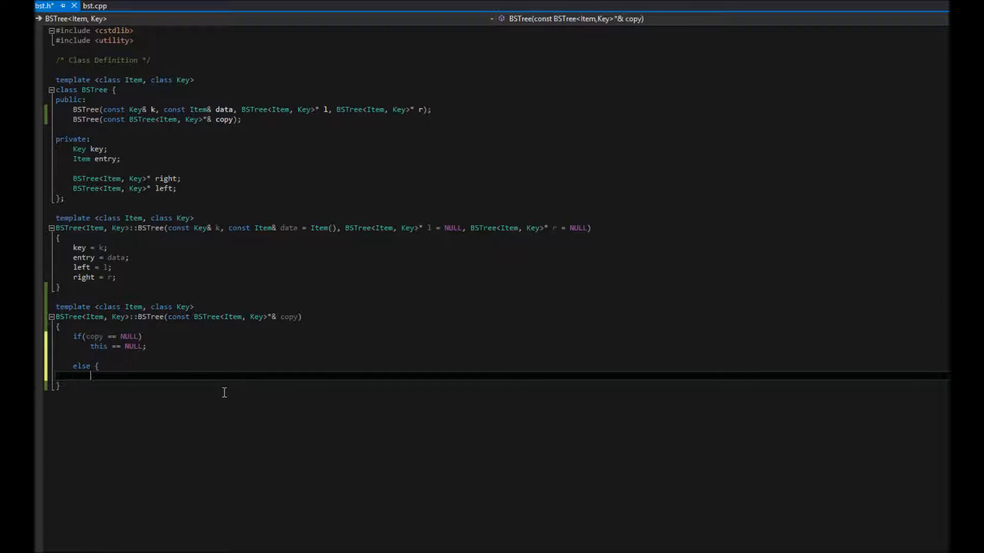
type("}")
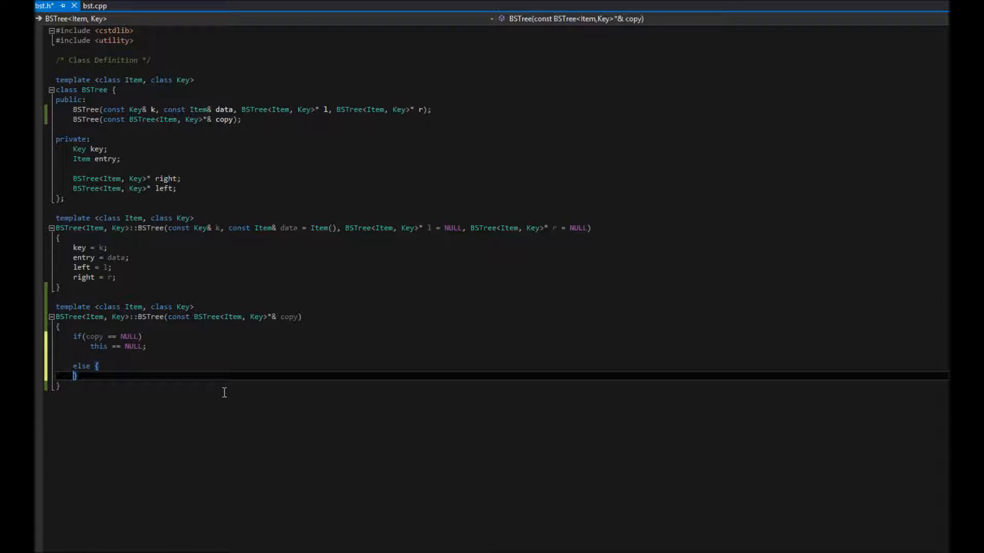
key("enter")
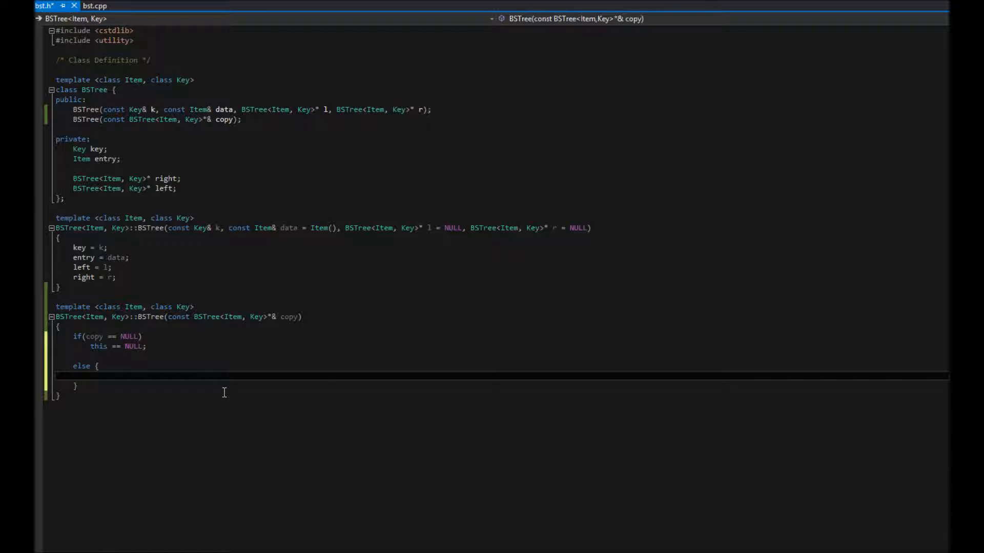
Copy entry, key, left and right from copy in the else branch and save bst.h.
type("entry")
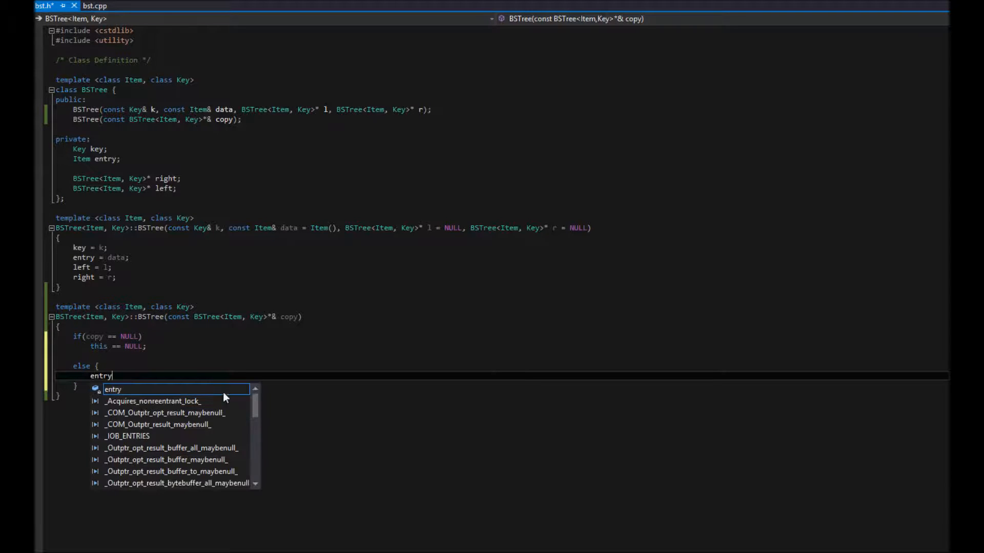
type("= copy.en")
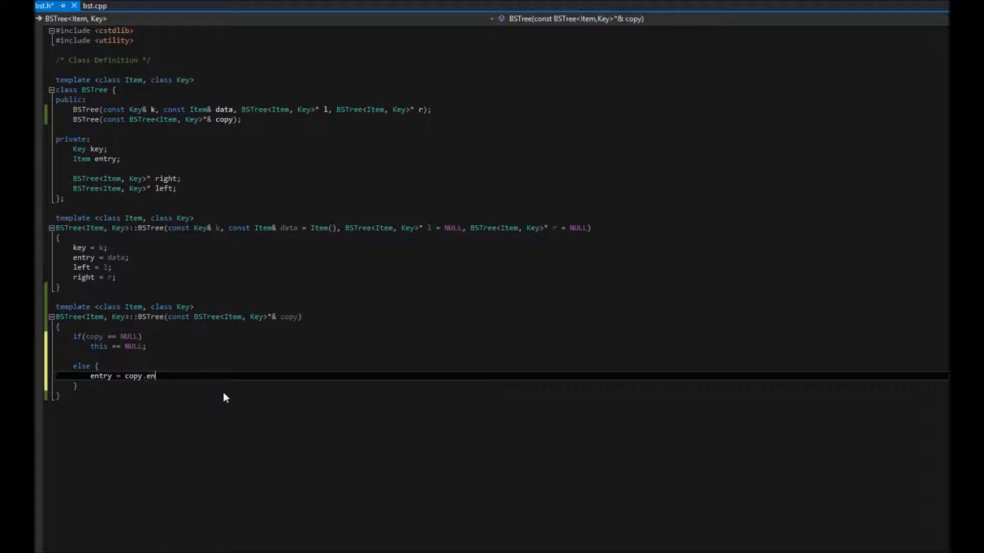
type("try;")
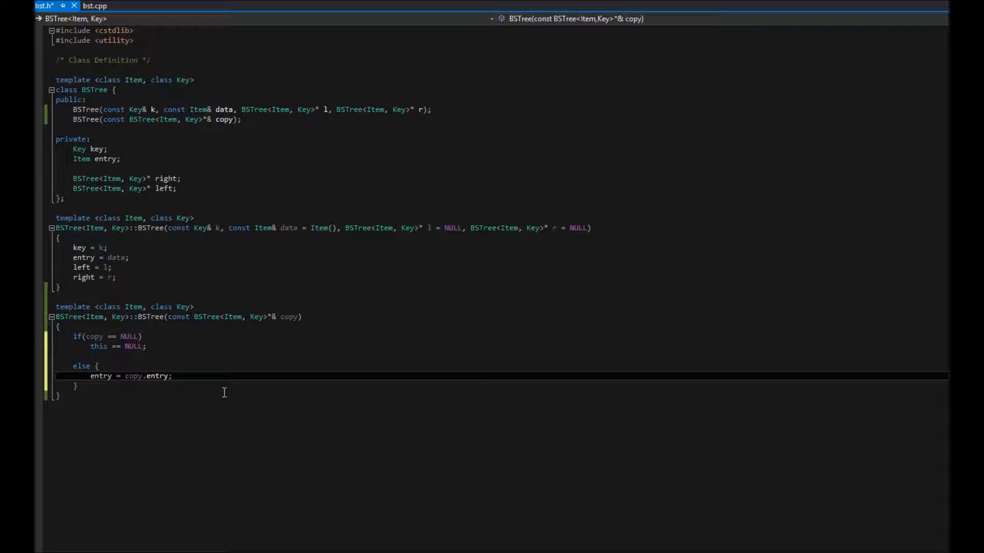
type("key =")
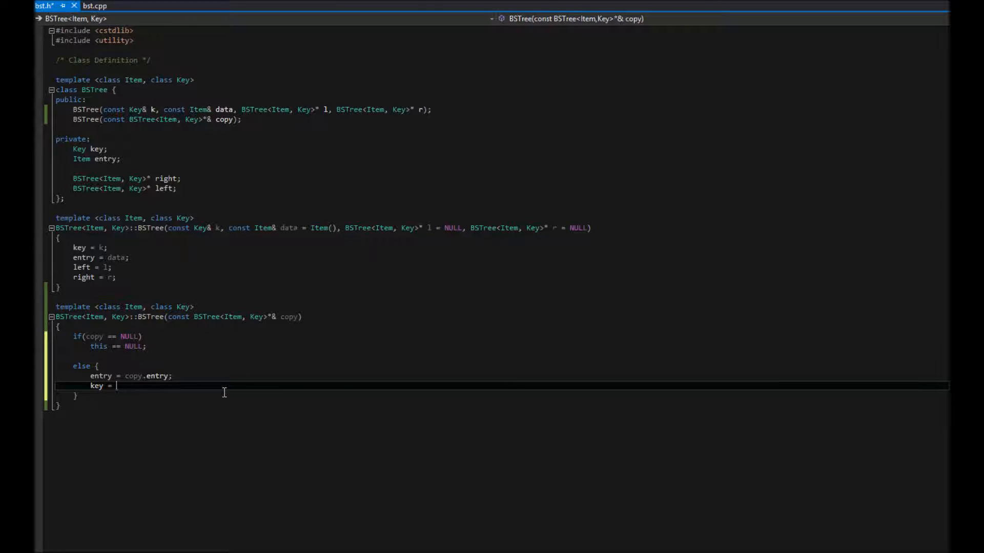
type("copy.ke")
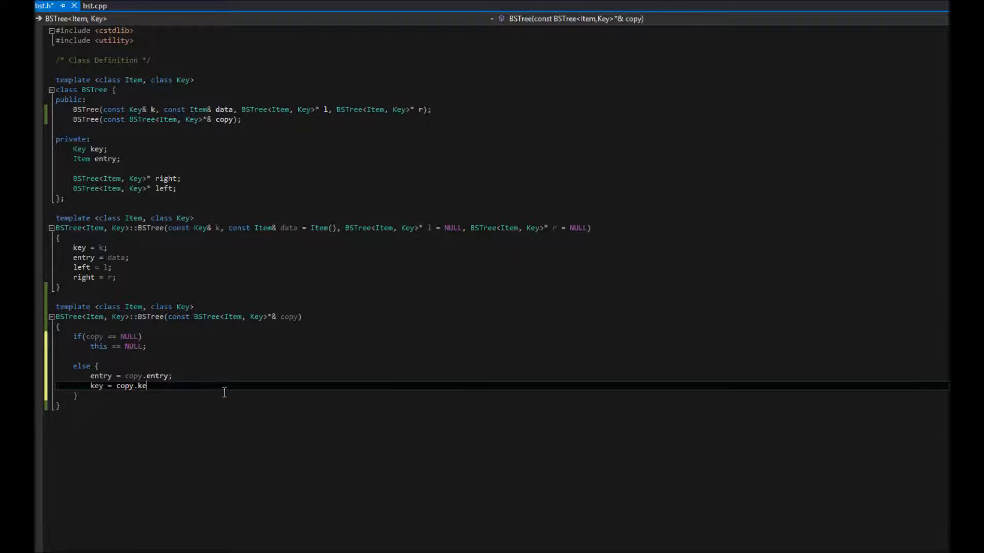
type("y;")
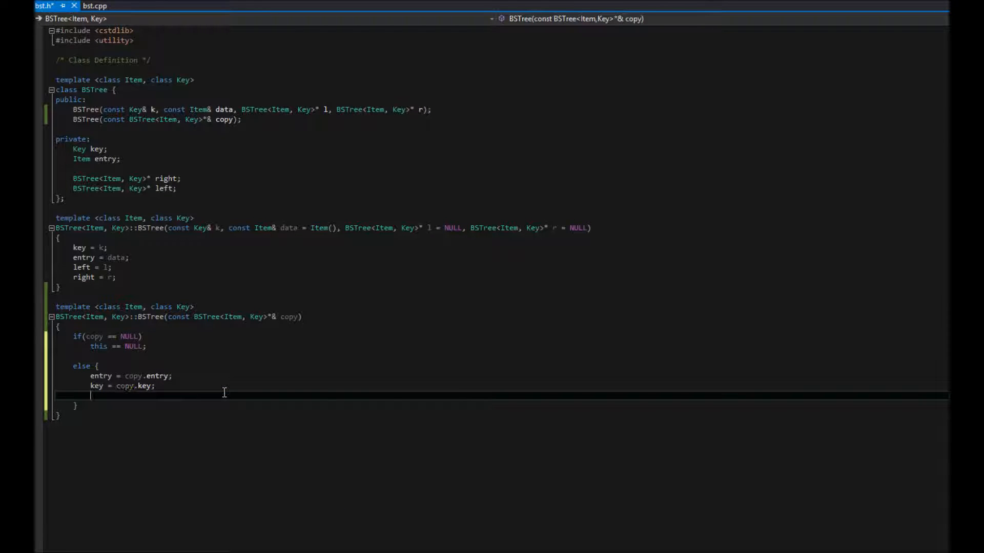
type("left = copy.left;")
type("right = copy")
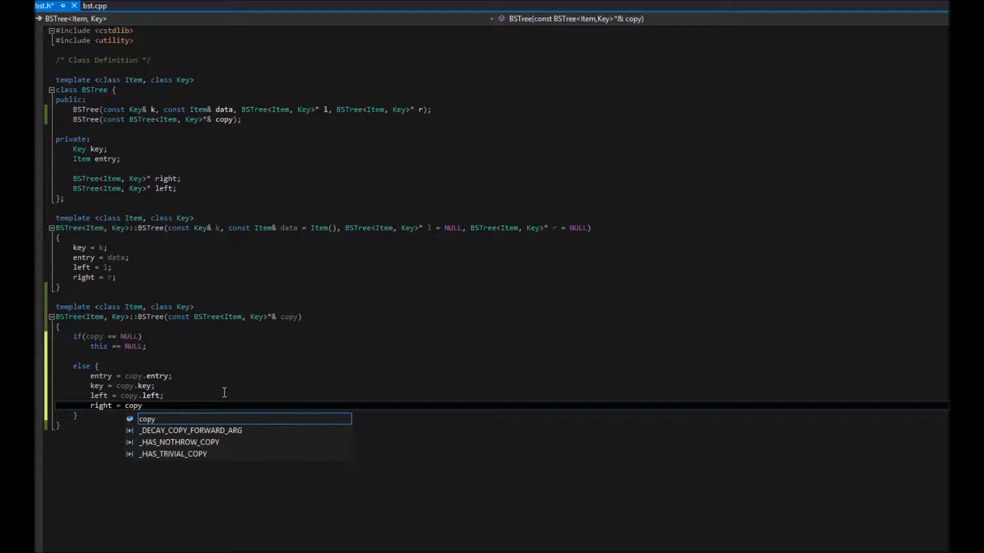
type(".right;")
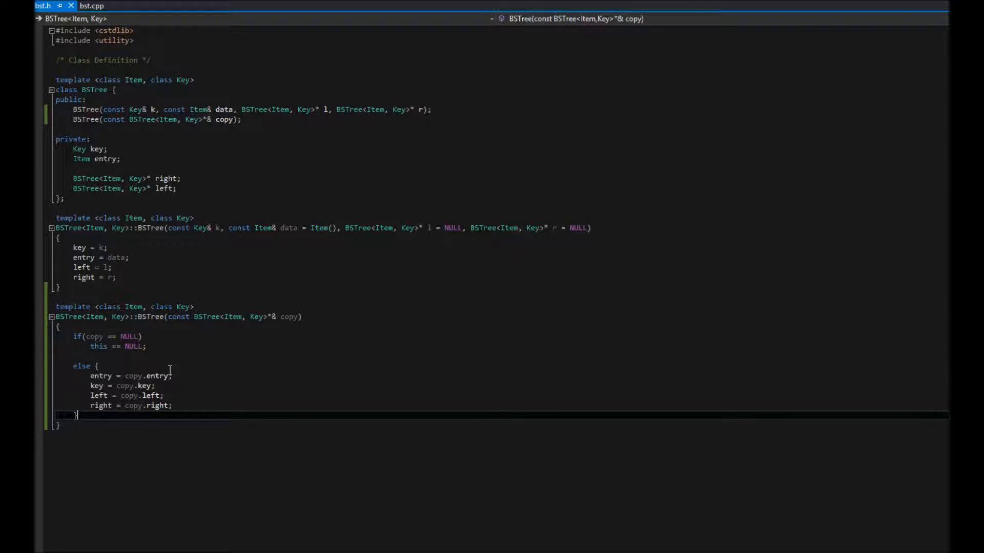
mouse_move(185, 386)
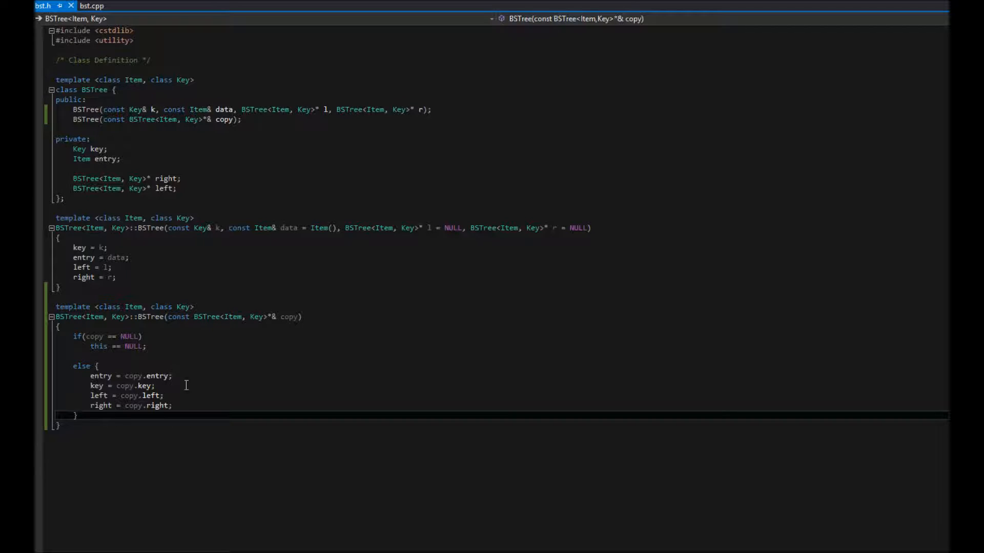
mouse_move(268, 387)
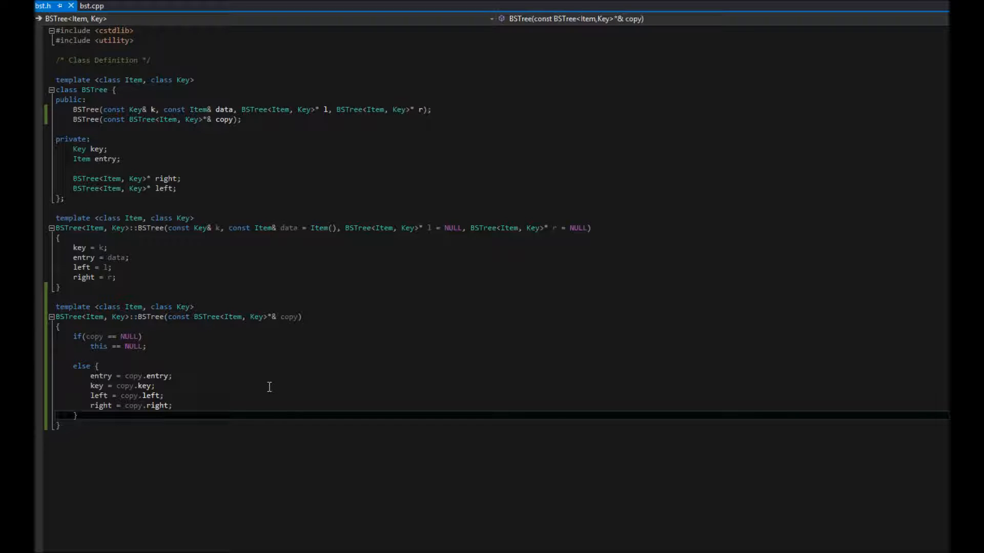
mouse_move(279, 110)
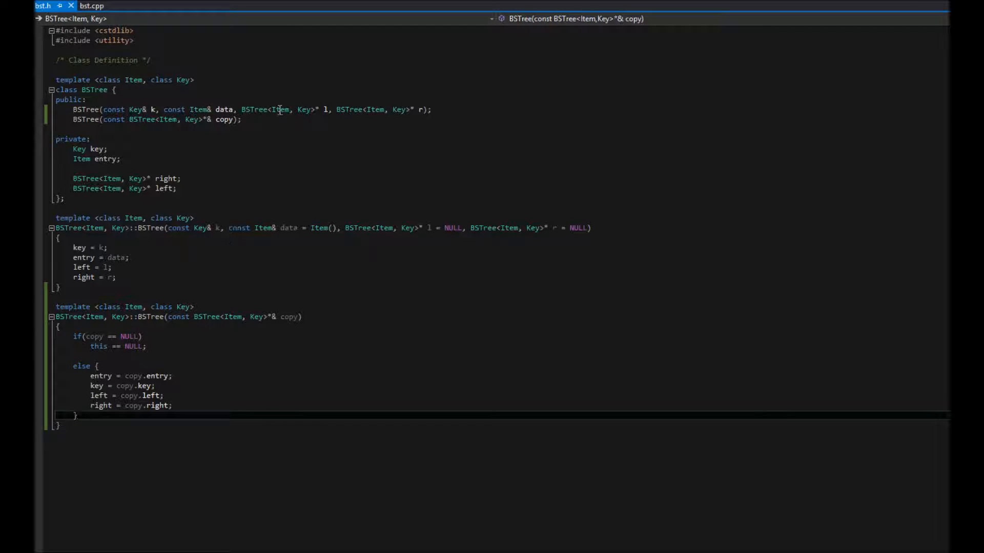
left_click(242, 119)
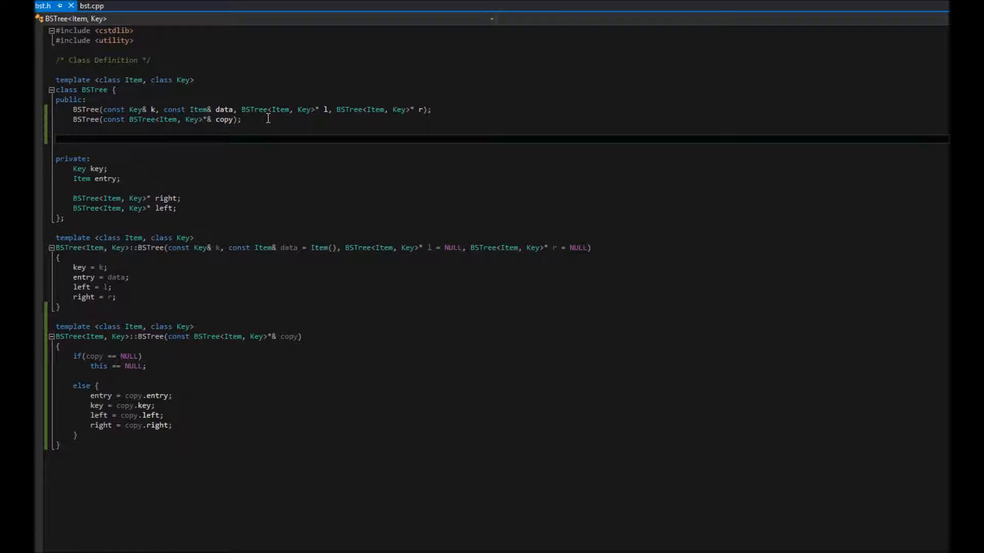
Add Key& get_key() {return key;} on the new public line.
left_click(72, 138)
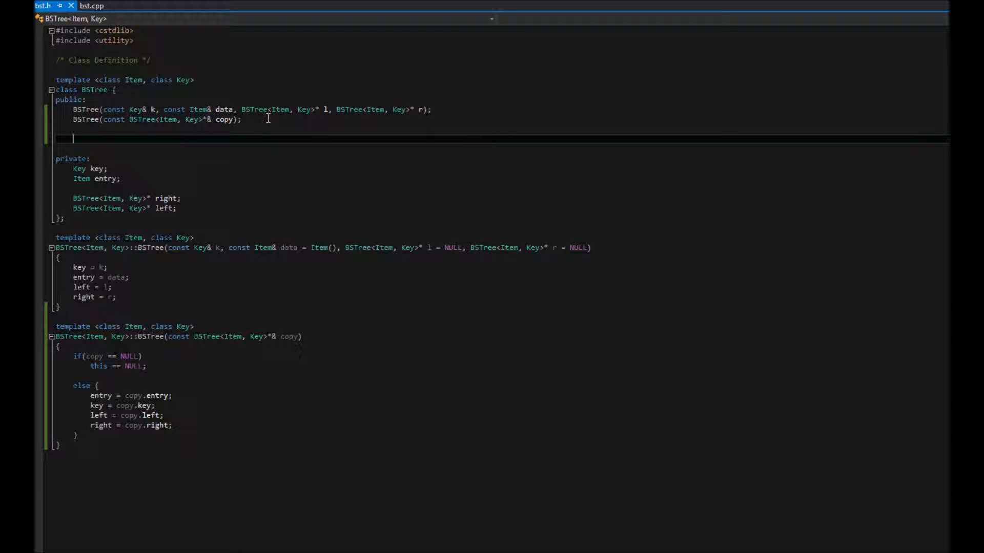
type("Key")
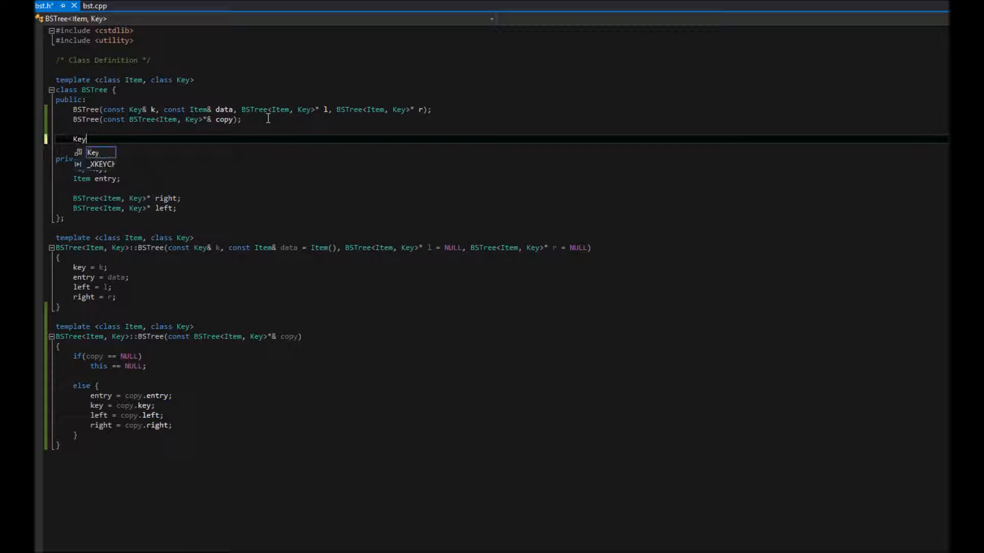
type("&")
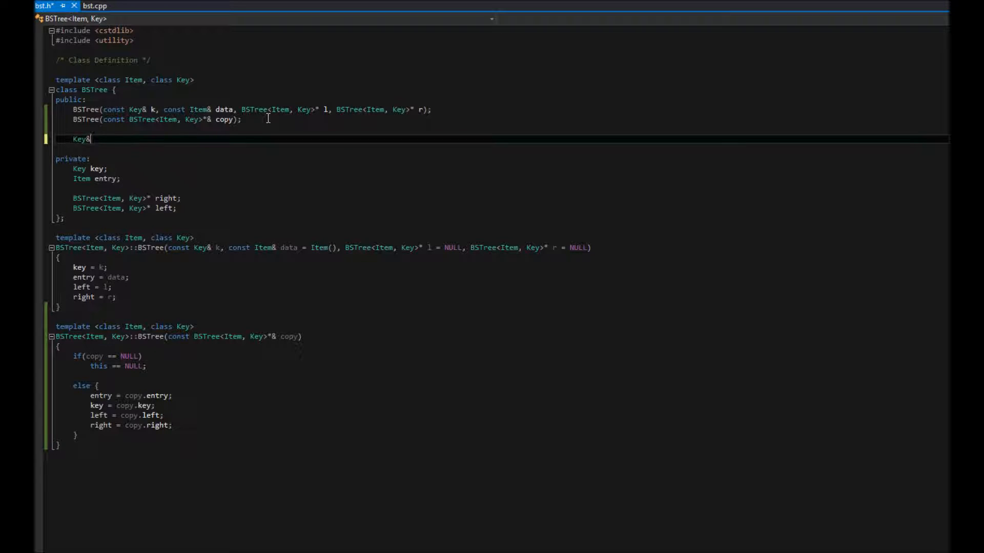
type("get")
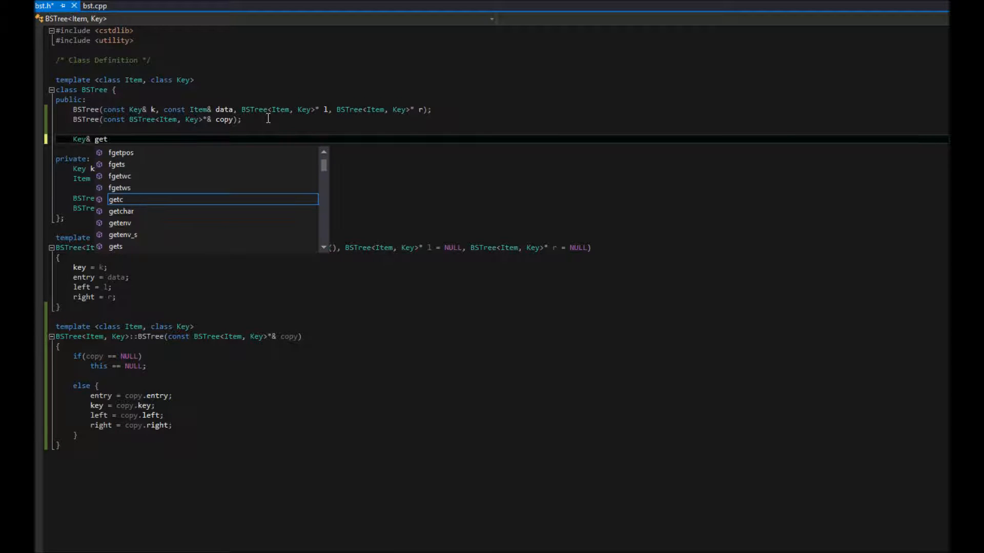
type("_key(")
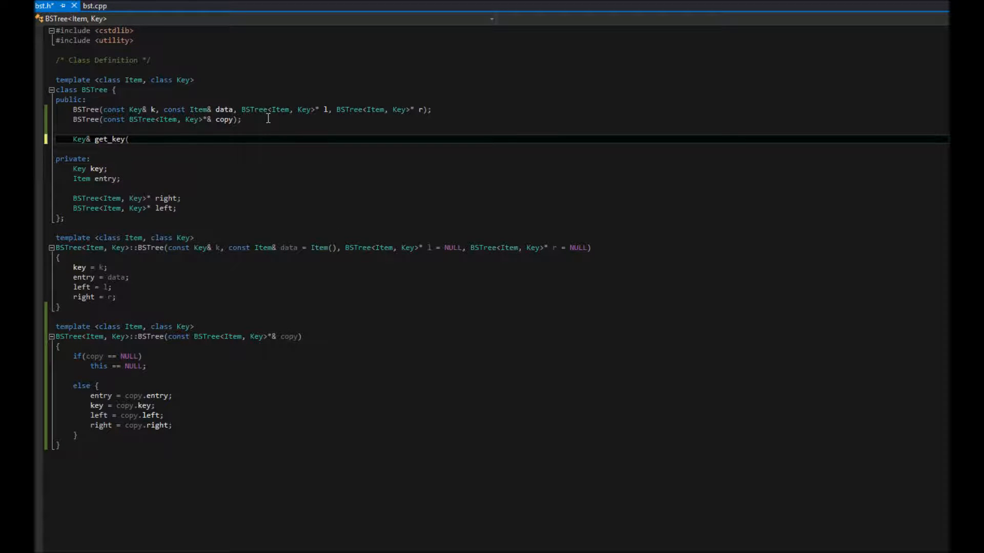
type(")")
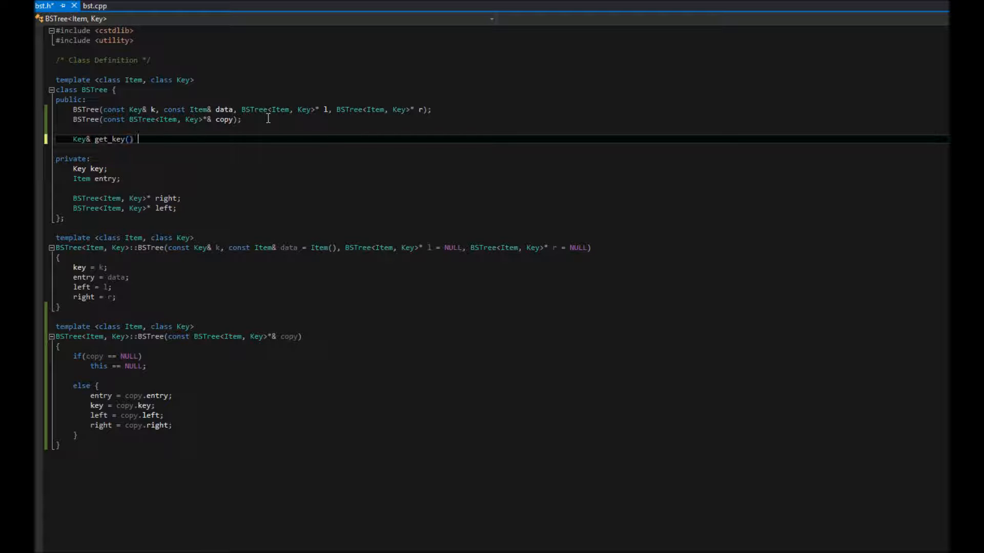
type("{return")
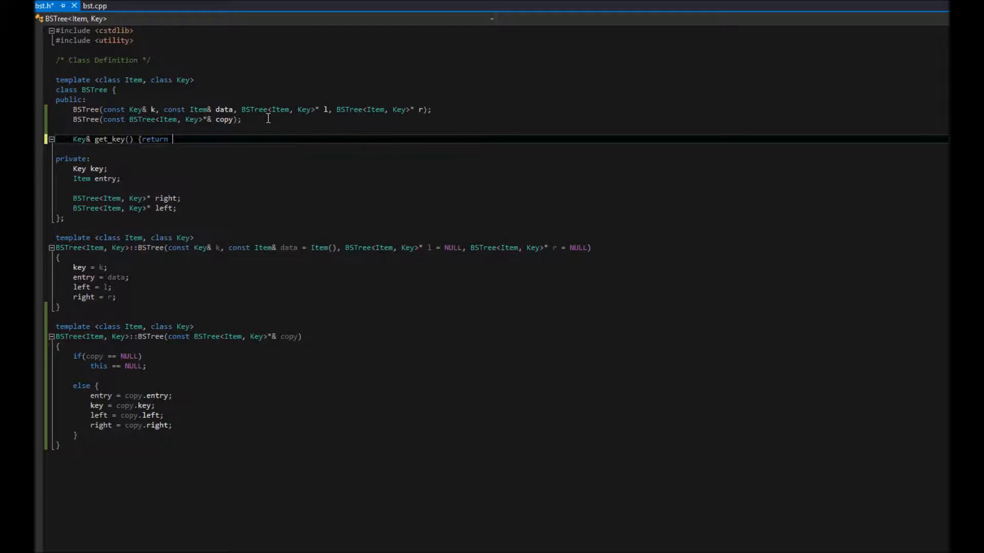
type("key;}")
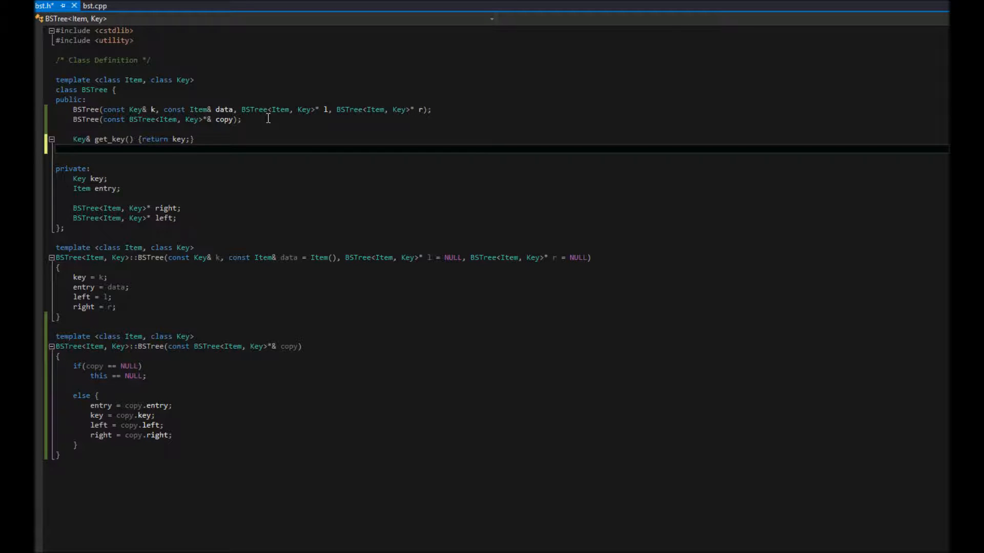
Add Item& get_data() {return entry;} below get_key.
type("Item&")
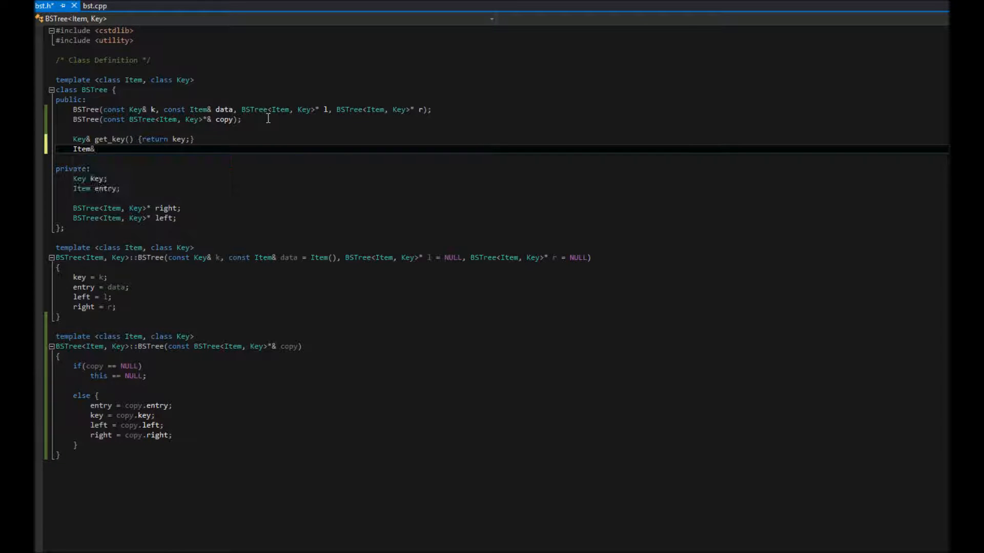
type("get_data() {return")
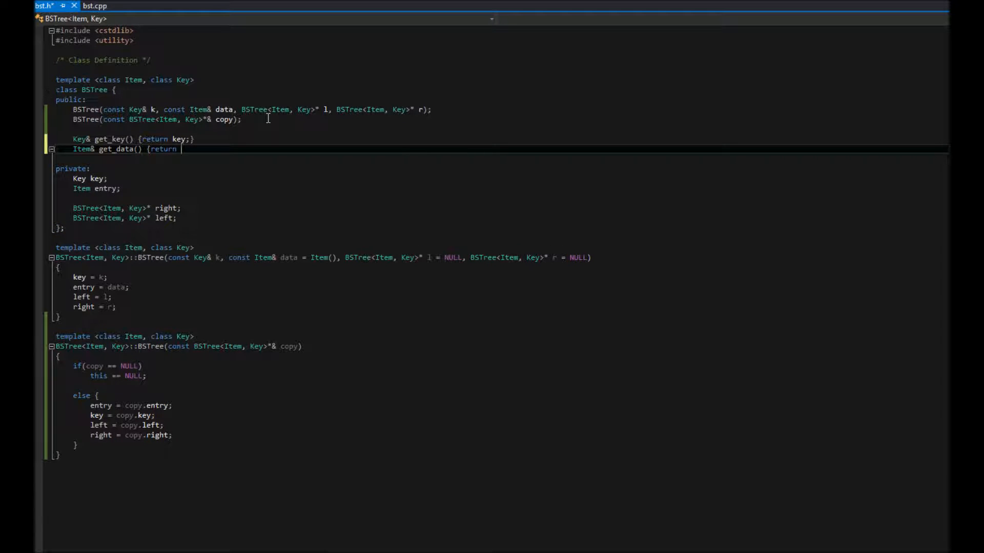
type("entry;}")
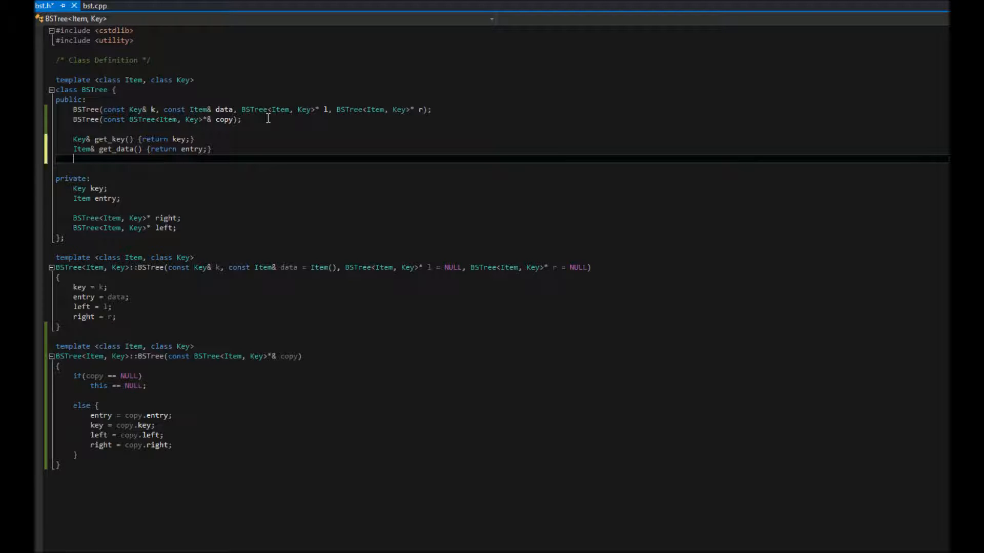
Add BSTree<Item, Key>*& get_left() {return left;} in the public section.
type("bst")
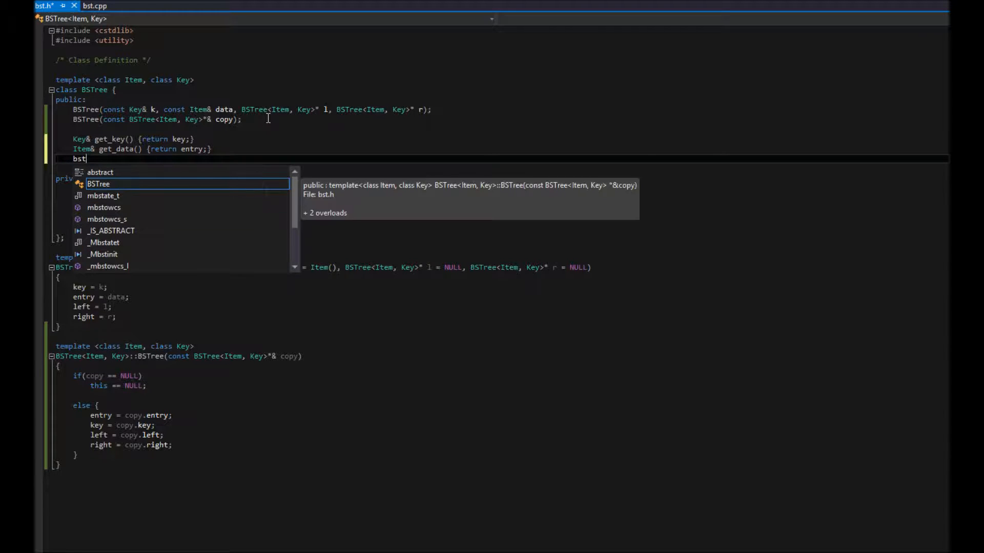
type("Node")
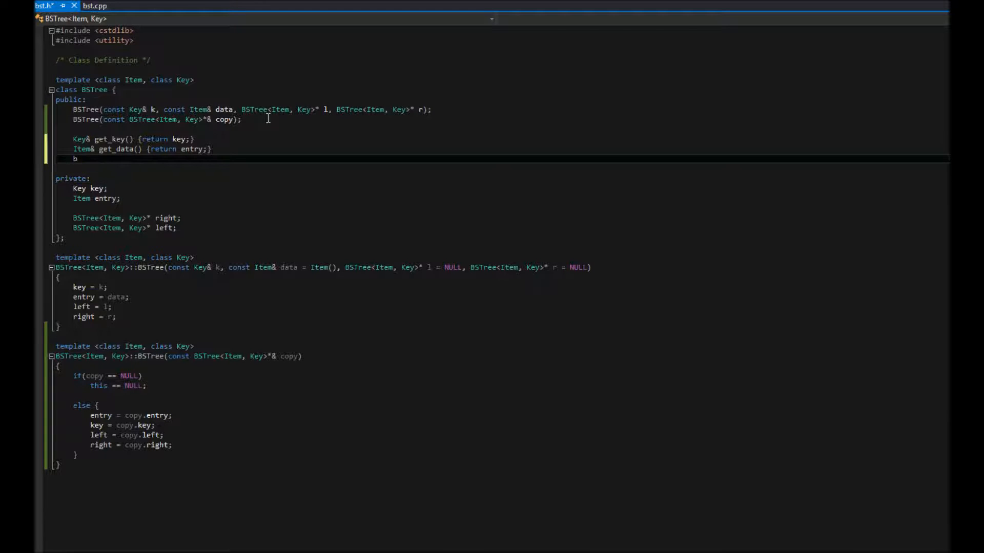
type("B")
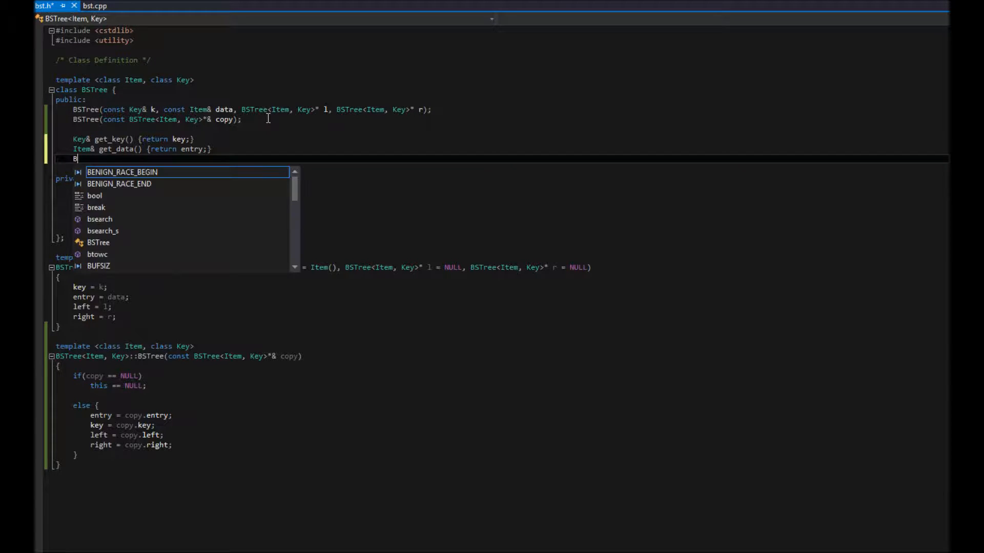
type("STree<, Key>")
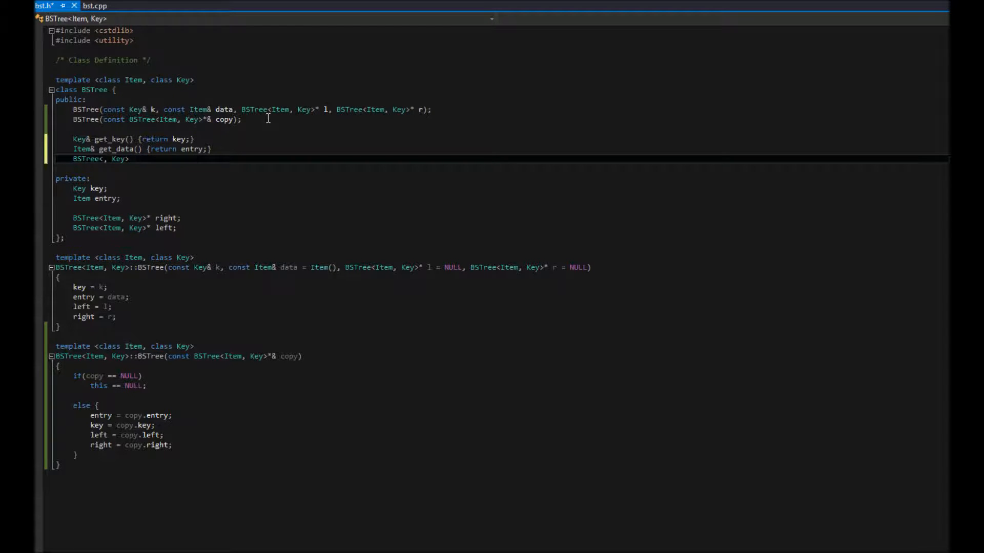
type("Item")
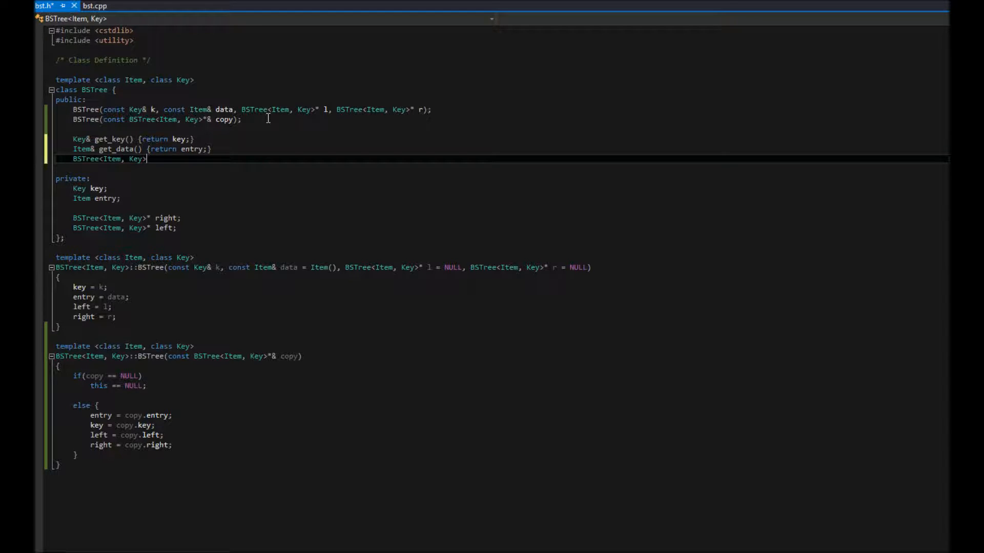
type("*&")
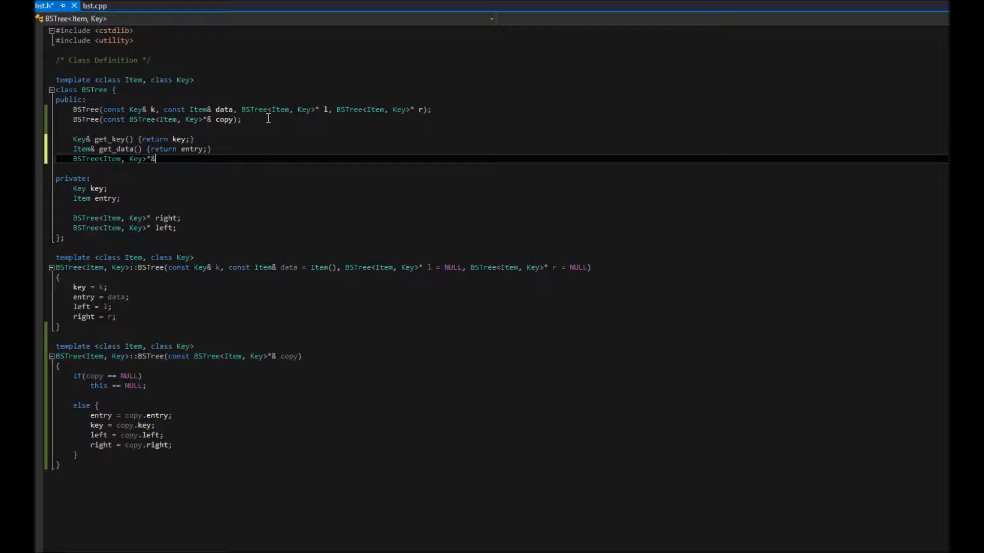
type("get")
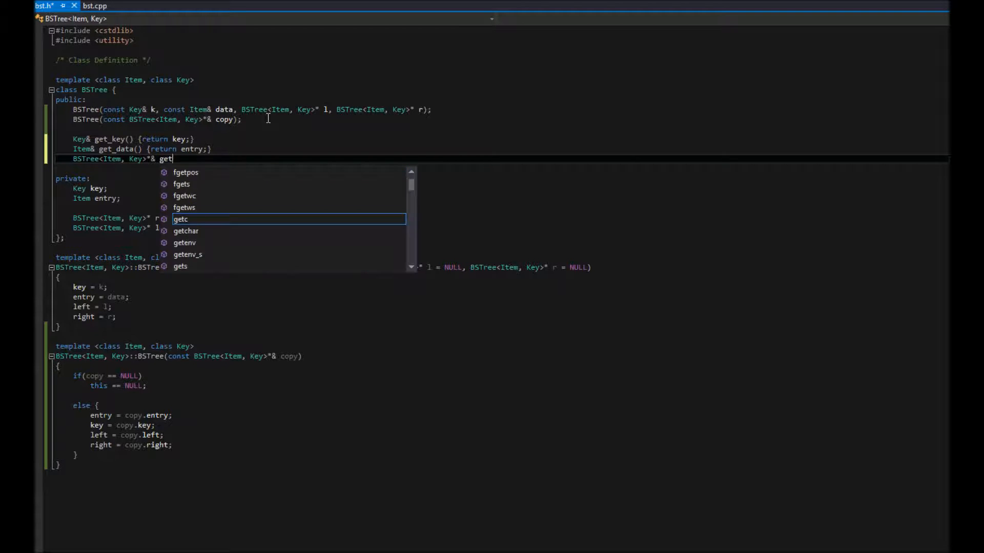
type("_left")
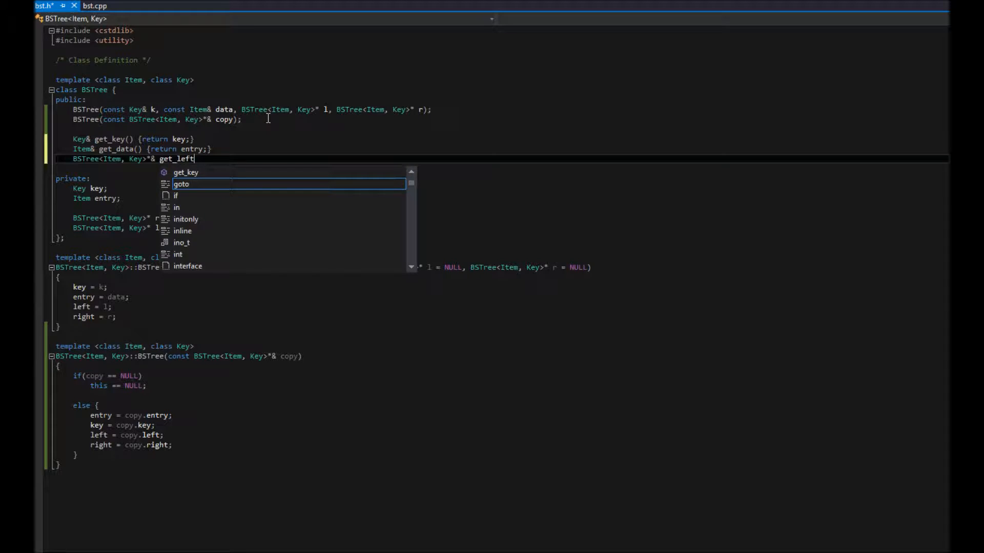
type("() {return left;")
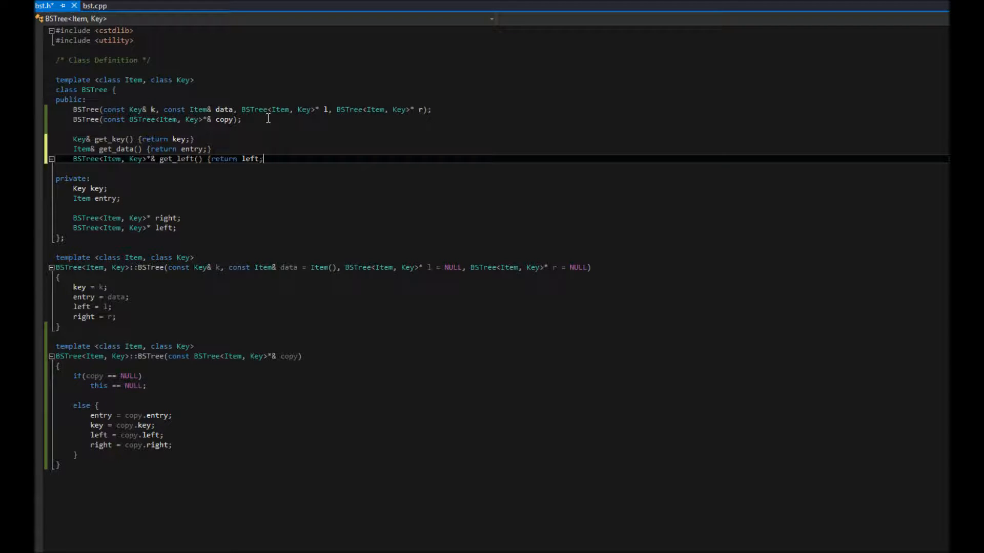
type("}")
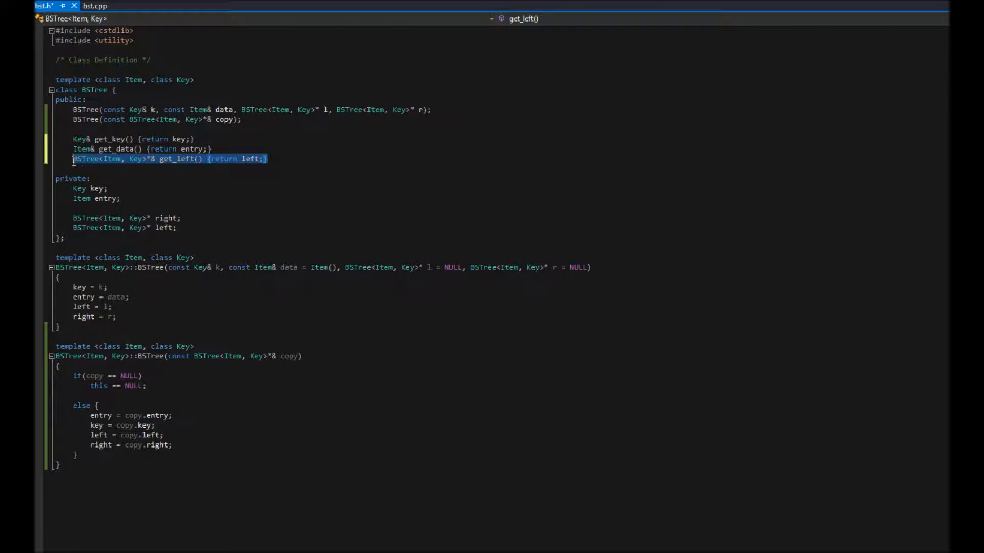
Duplicate get_left and rename the copy to get_right returning right.
left_click(268, 159)
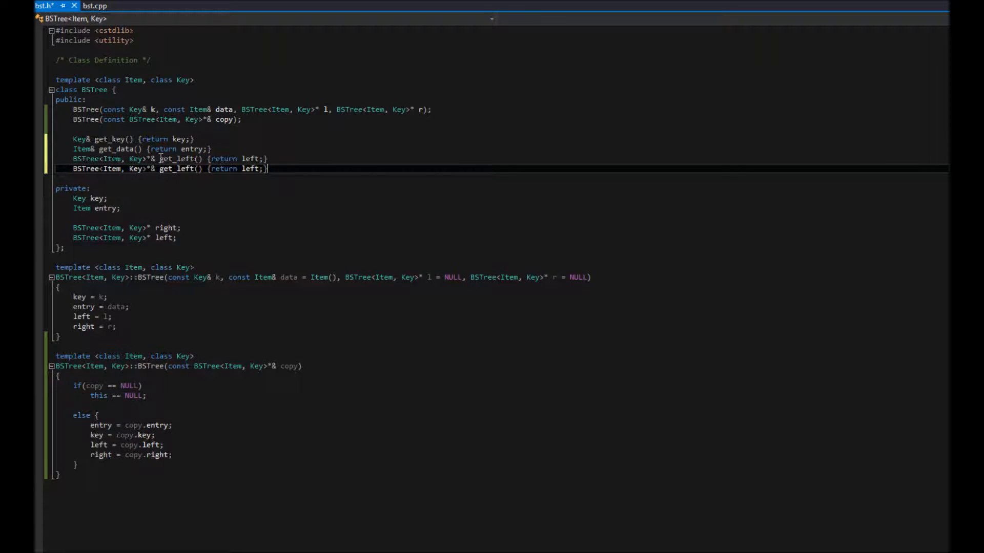
double_click(177, 169)
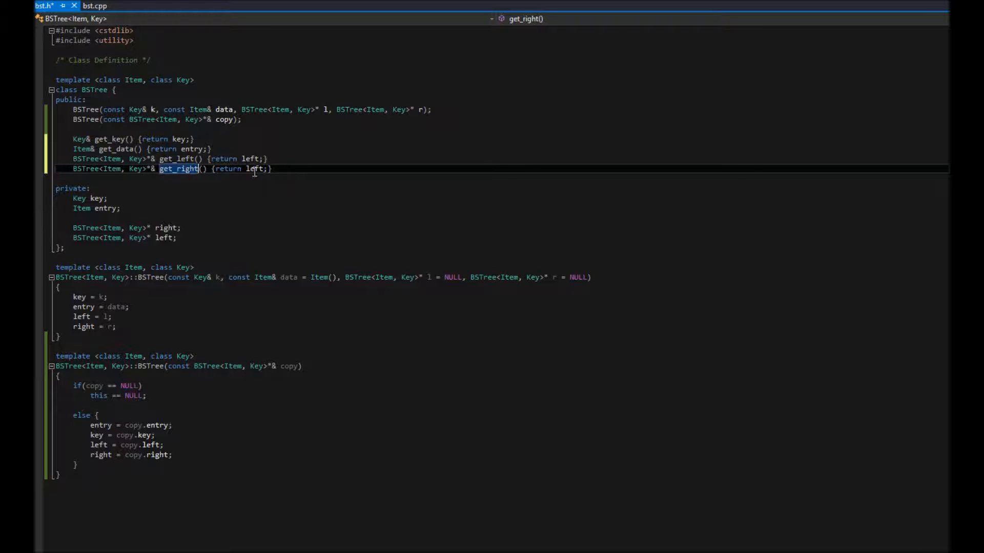
type("right")
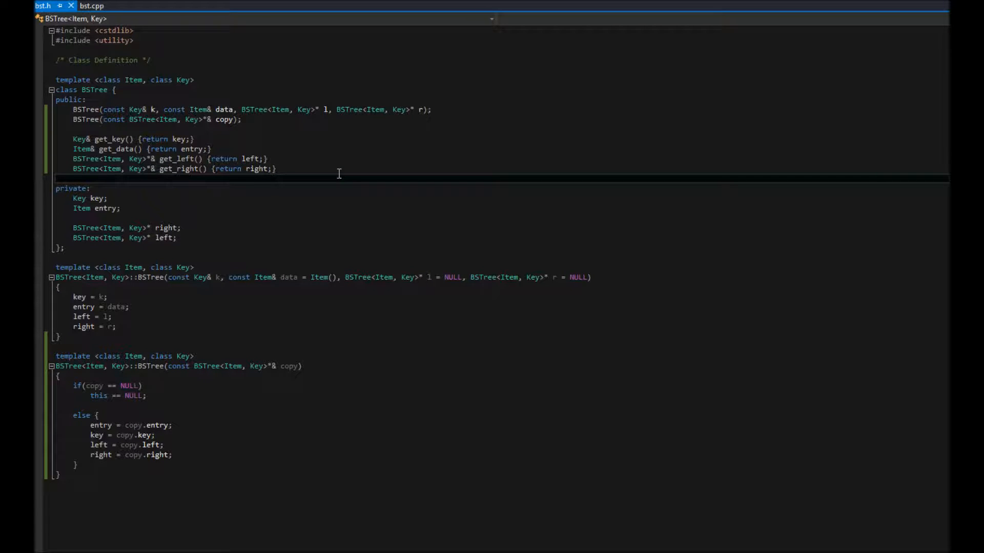
left_click(189, 169)
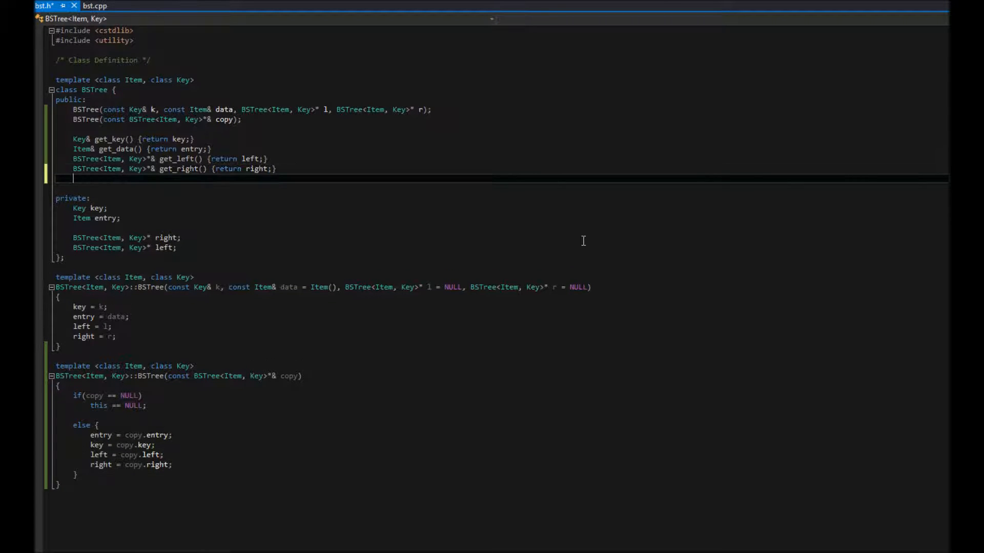
Add void set_key(const Key& k) {key = k;} below get_right.
type("void")
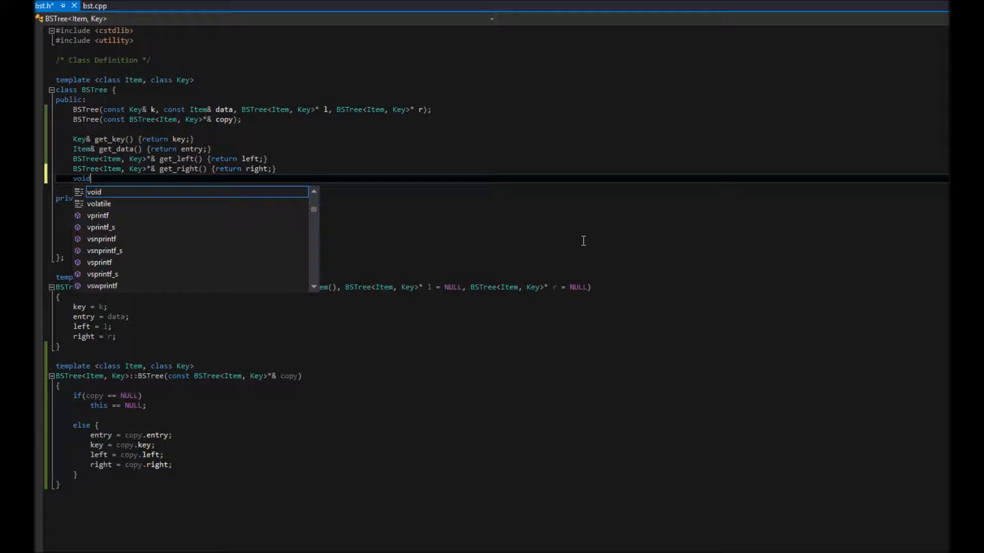
type("set_data")
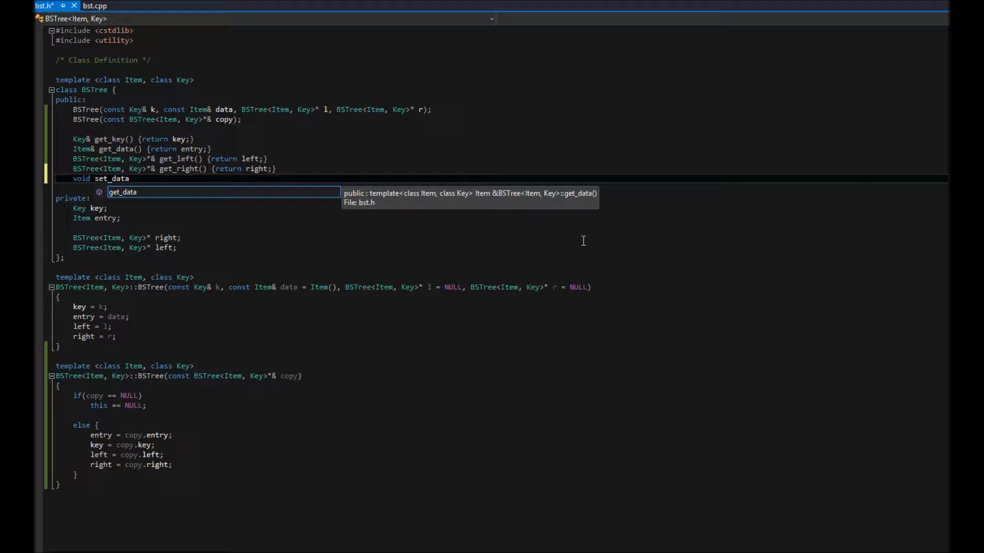
type("_")
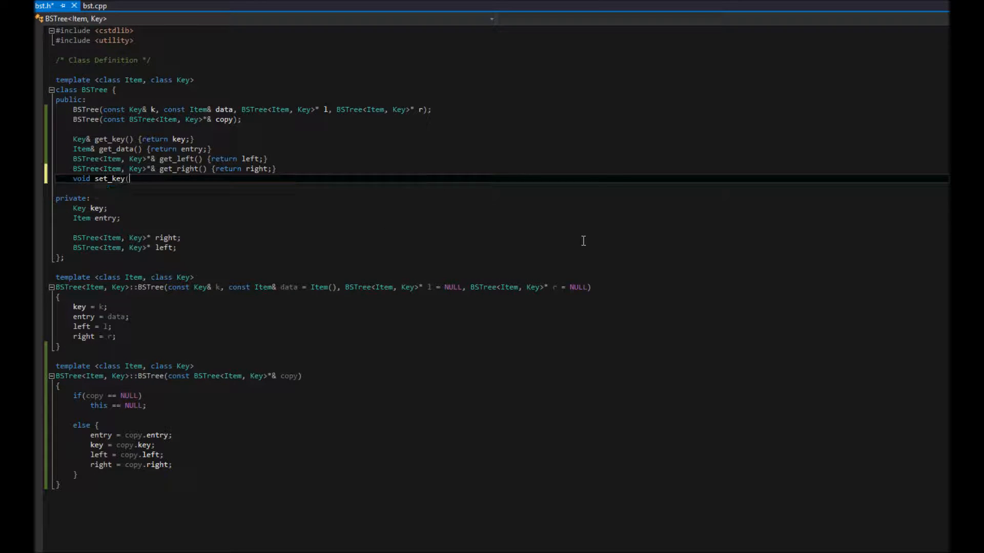
type("const K")
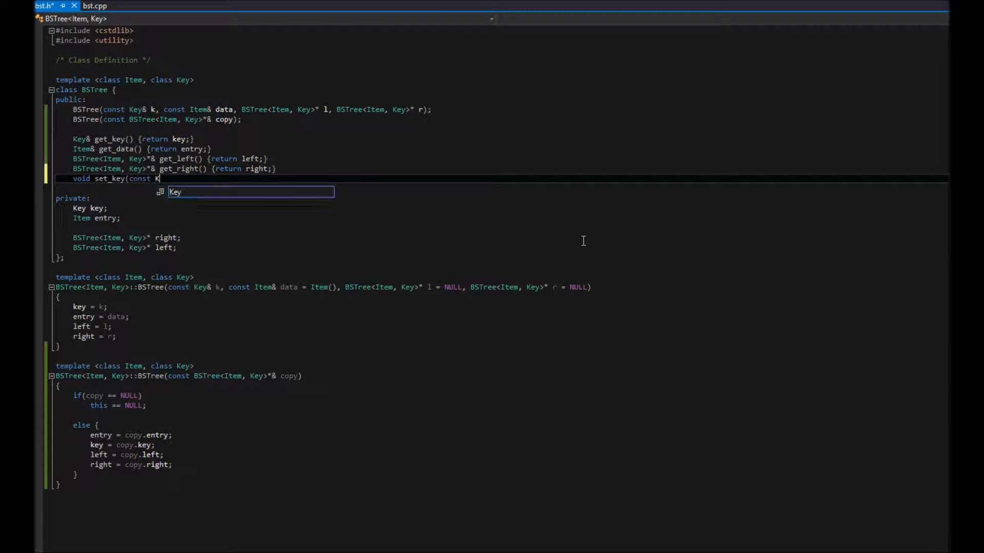
type("ey& k) {key = k;")
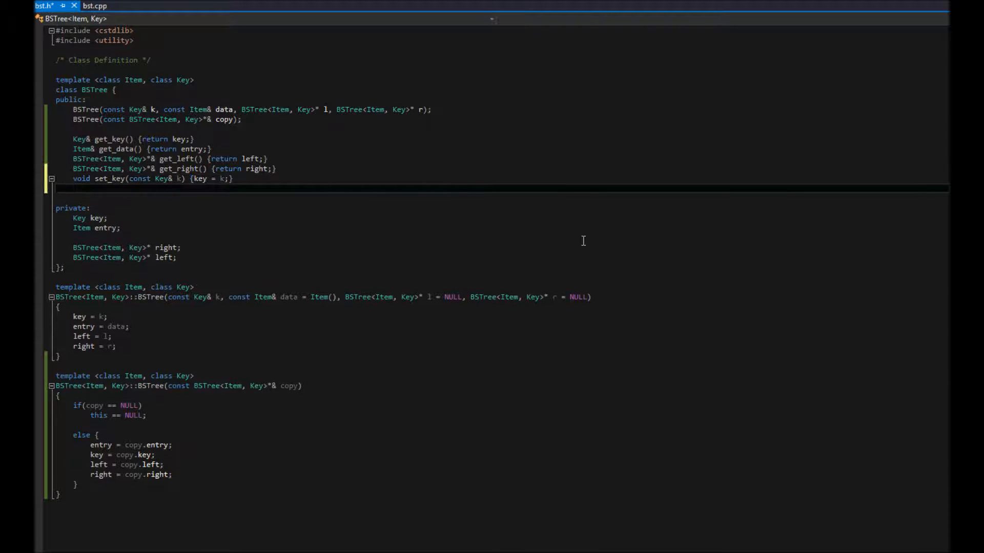
type("void")
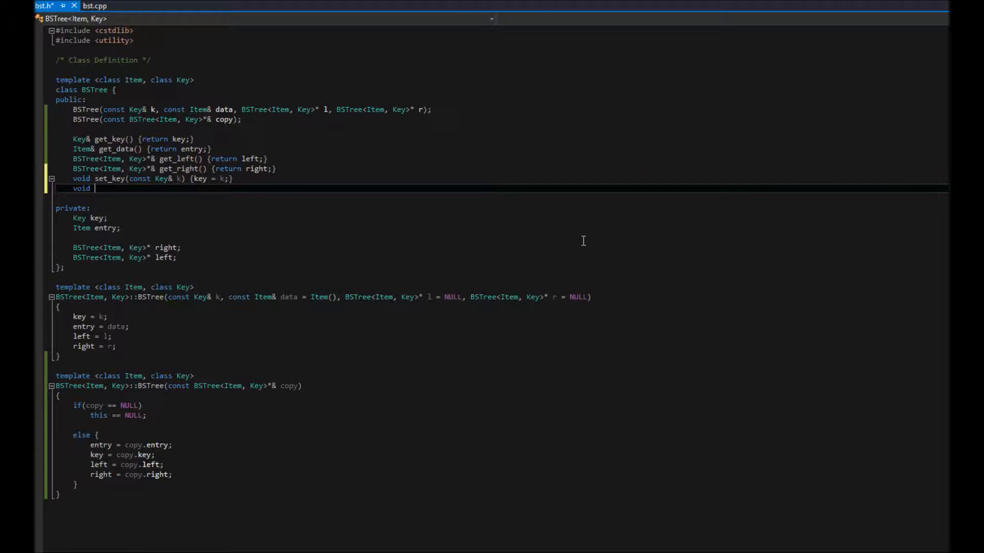
Add void set_data(const Item& data) {entry = data;} below set_key.
type("set_data(")
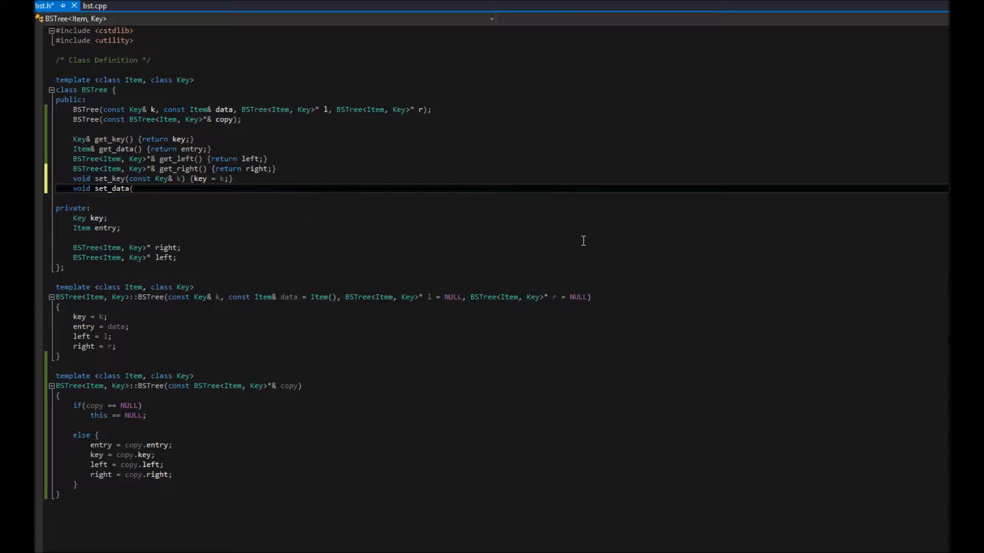
type("const Item&")
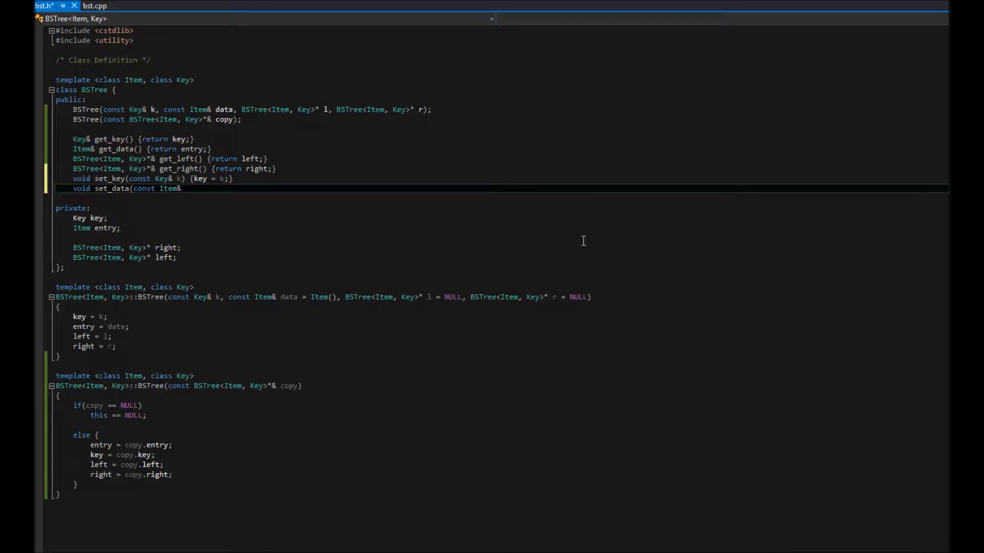
type("data) {")
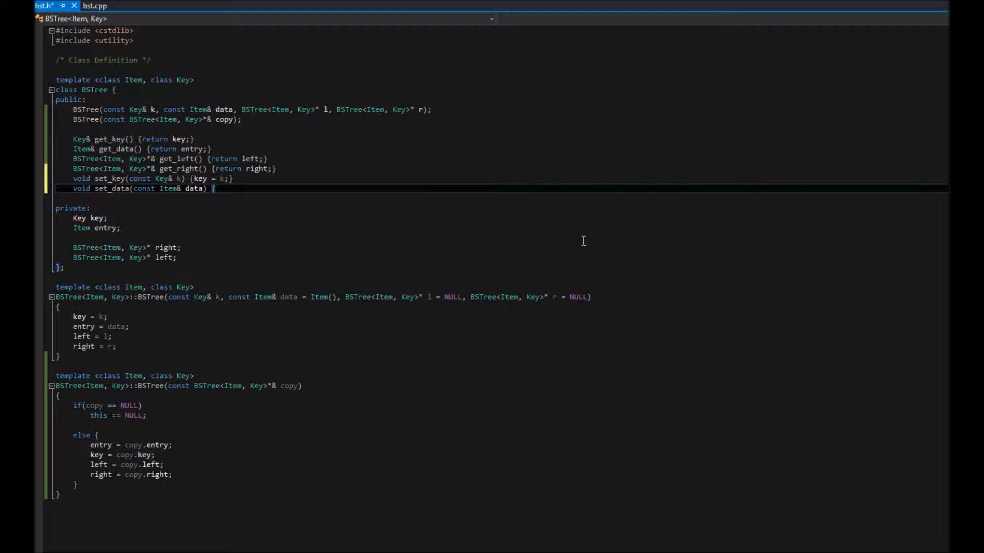
type("entry = data;}")
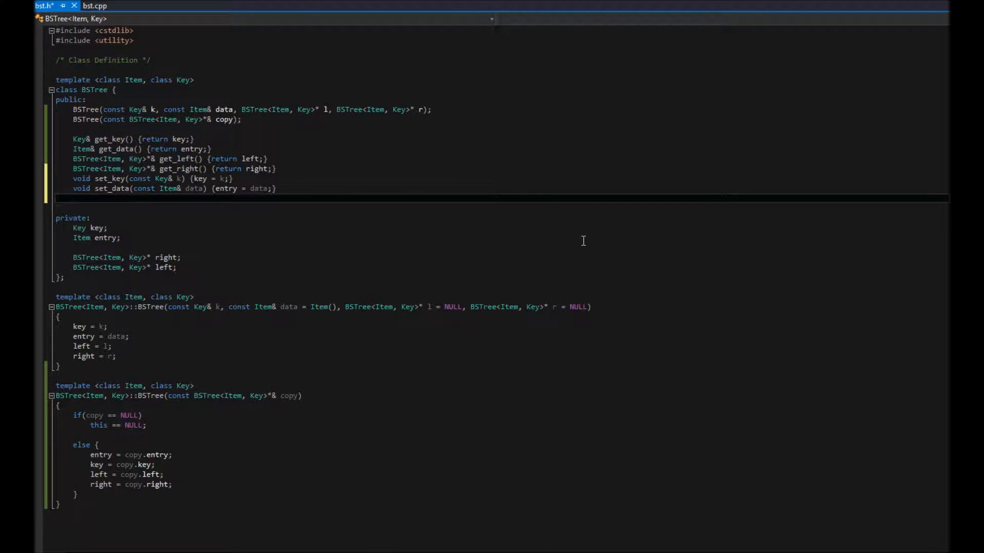
Add void set_left(BSTree* l) {left = l;} below set_data.
type("void")
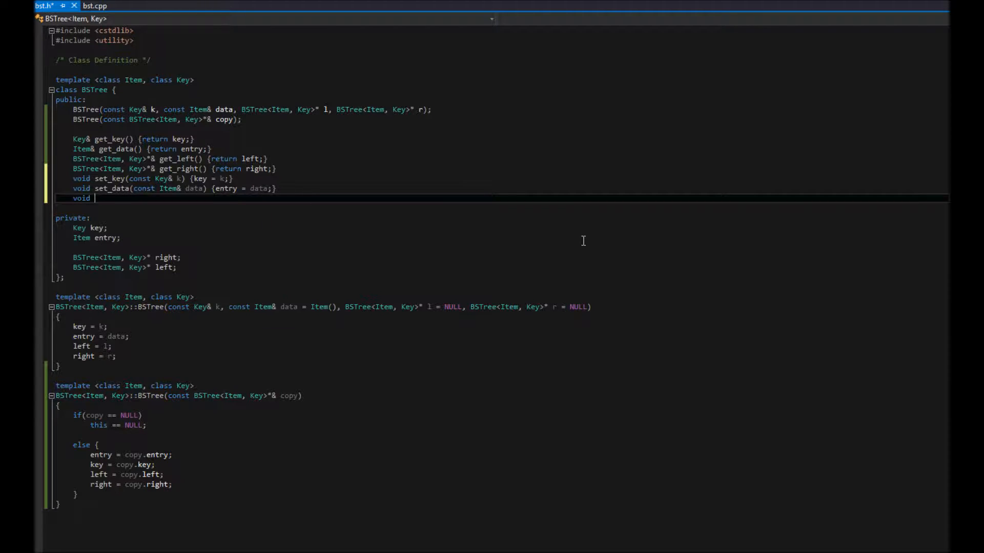
type("set")
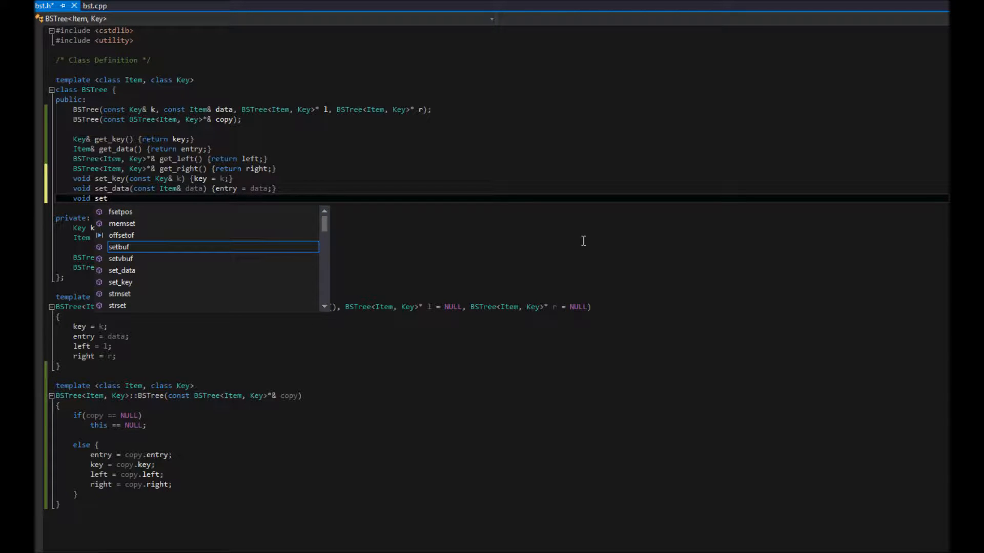
type("_left(")
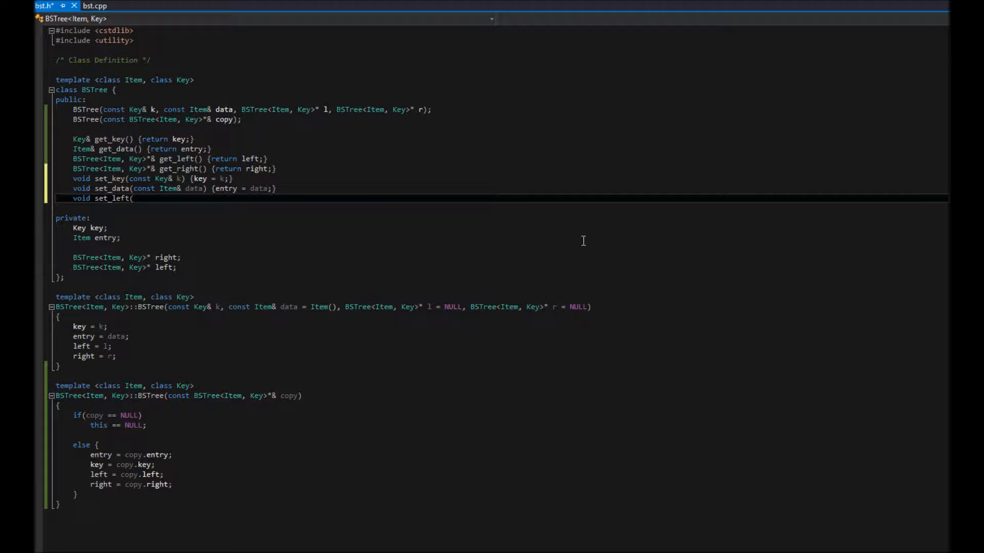
type("B")
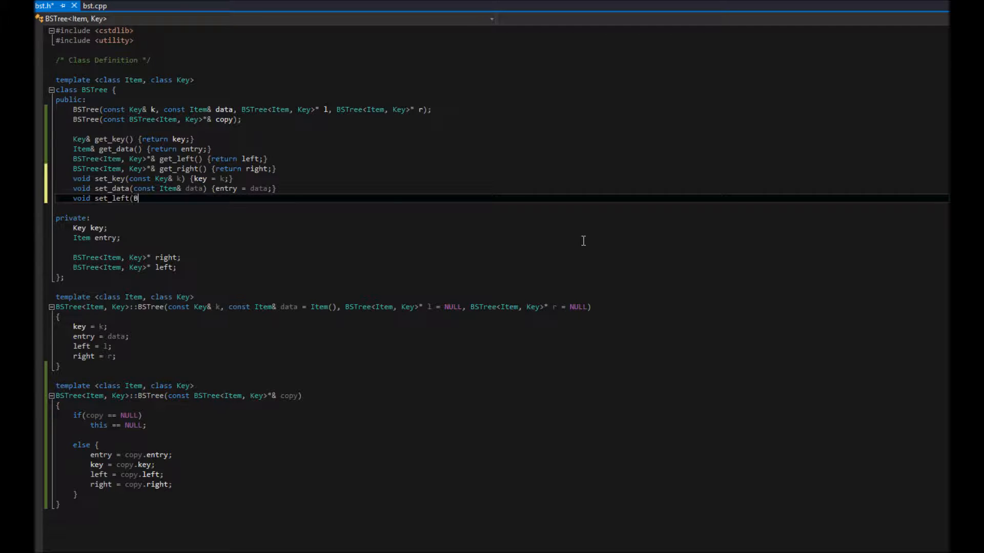
type("STree")
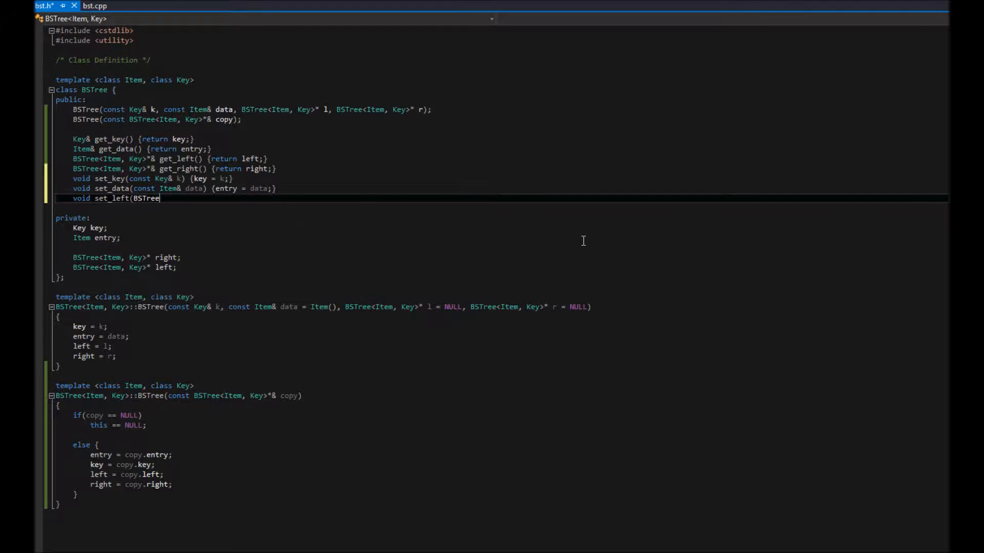
double_click(144, 198)
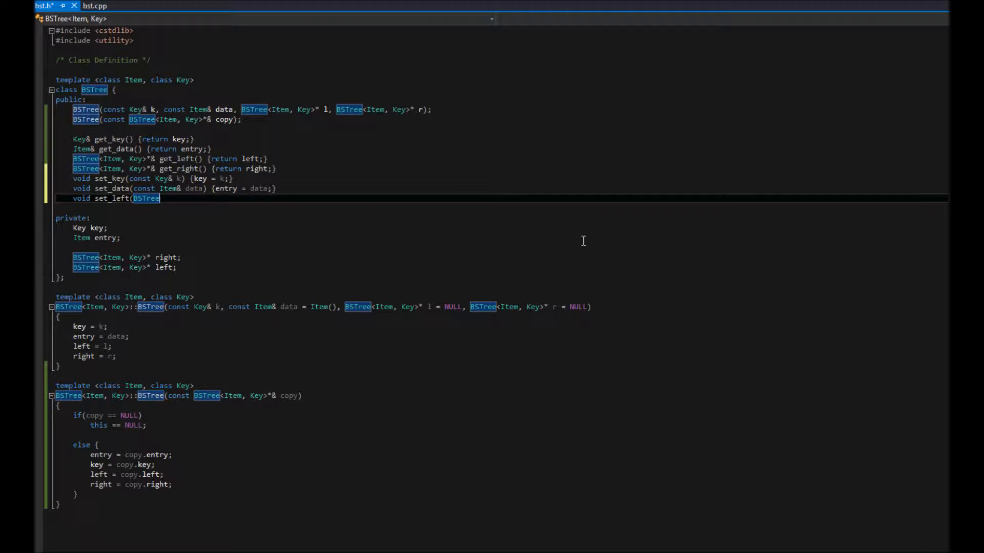
type("* l)")
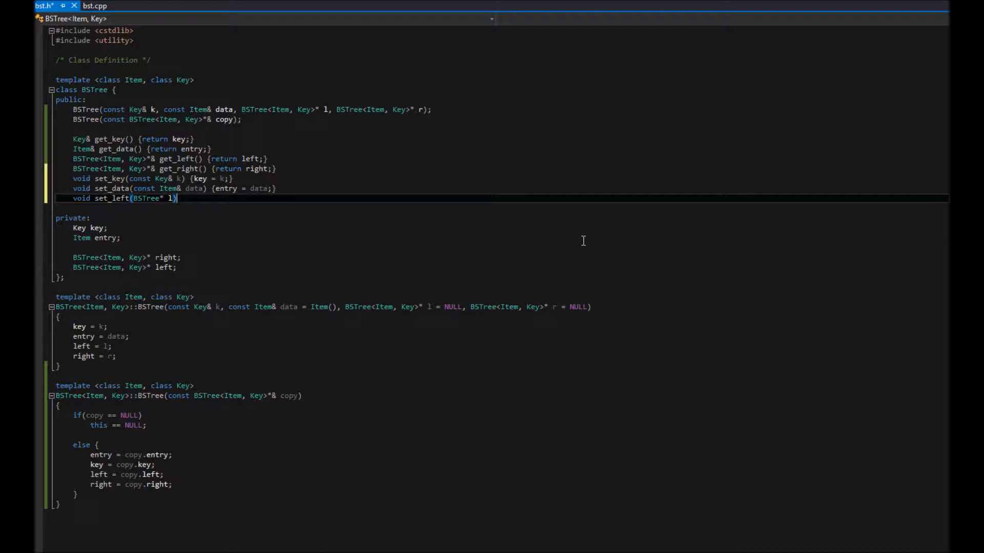
type("{le")
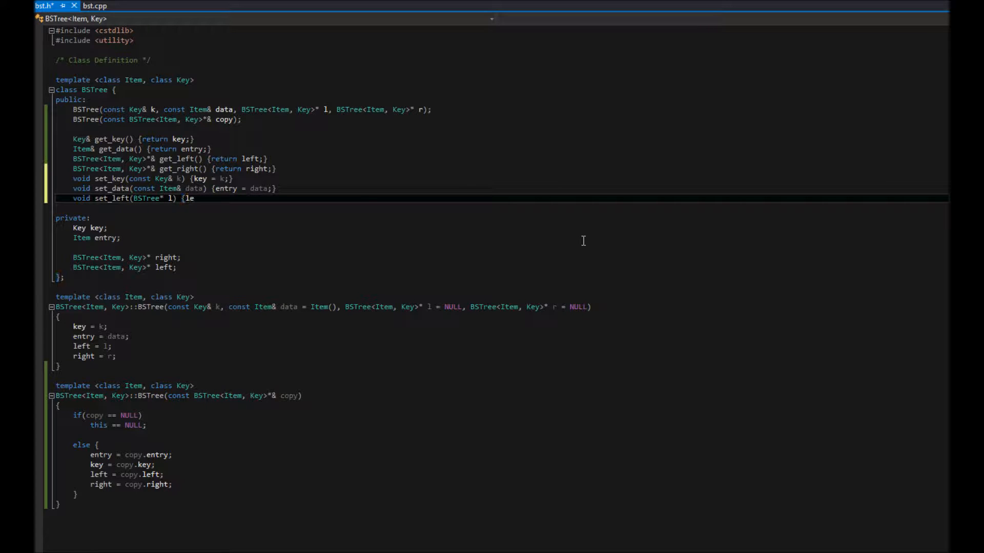
type("ft = l;")
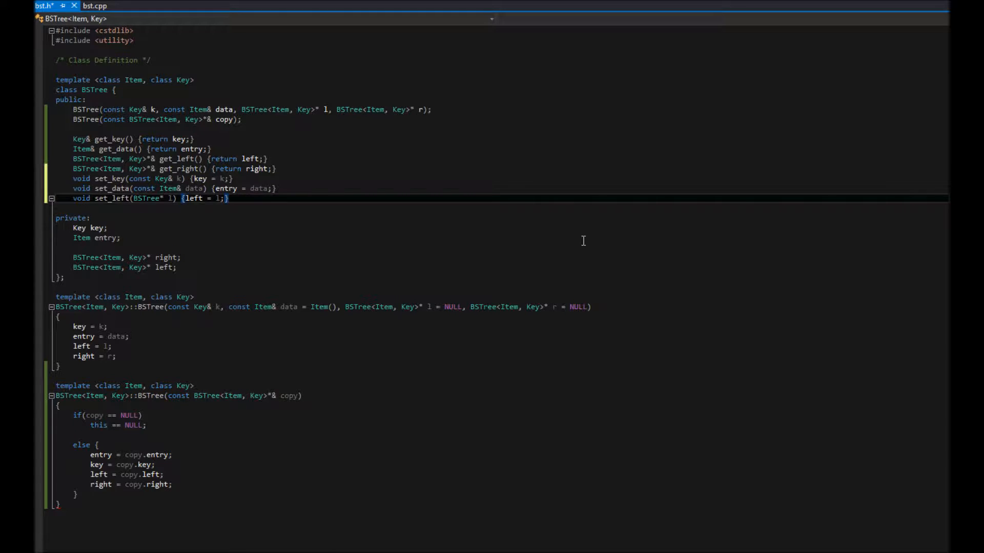
type("void")
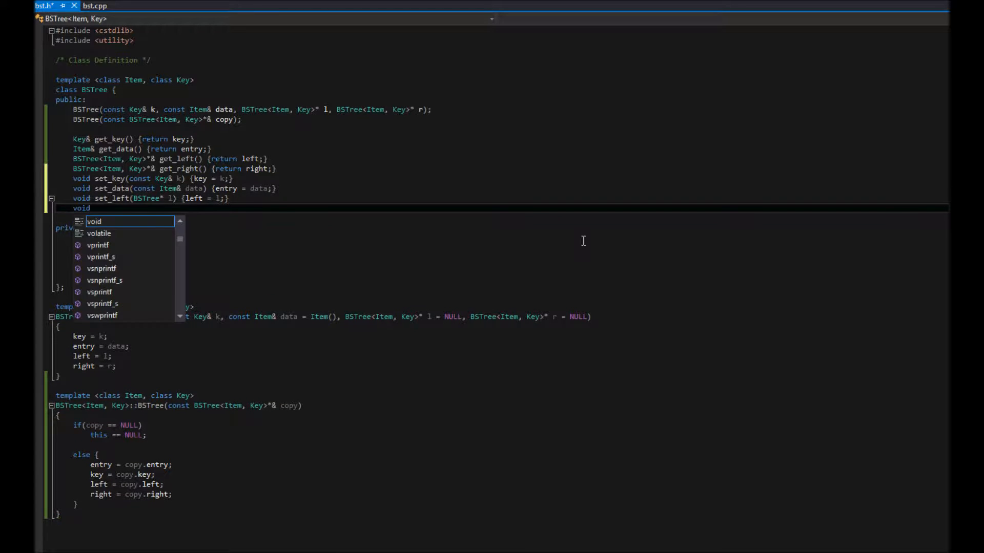
Write void set_right(BSTree* r) {right = r;} below set_left.
type("(set")
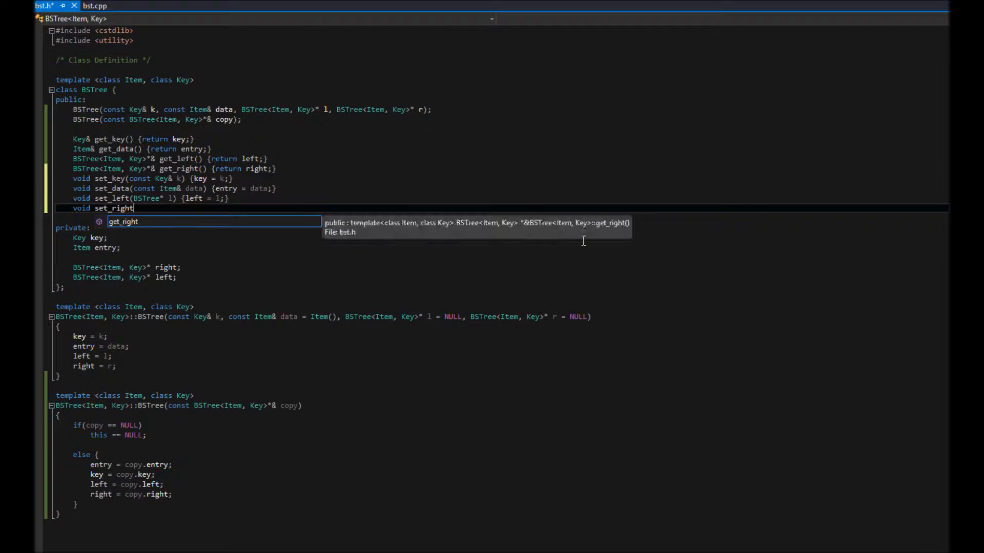
type("(BSTree* r")
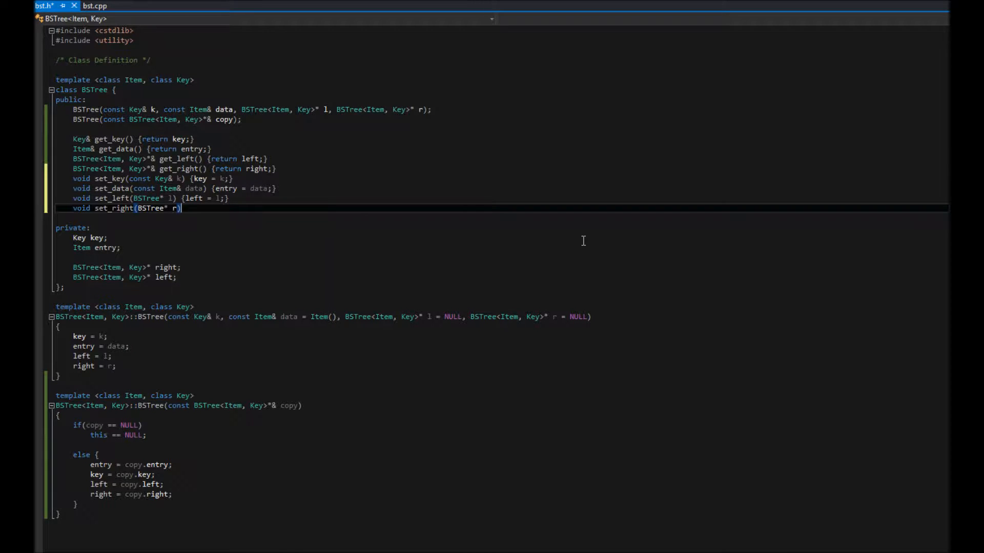
type("{right = r;")
type("/* Dy")
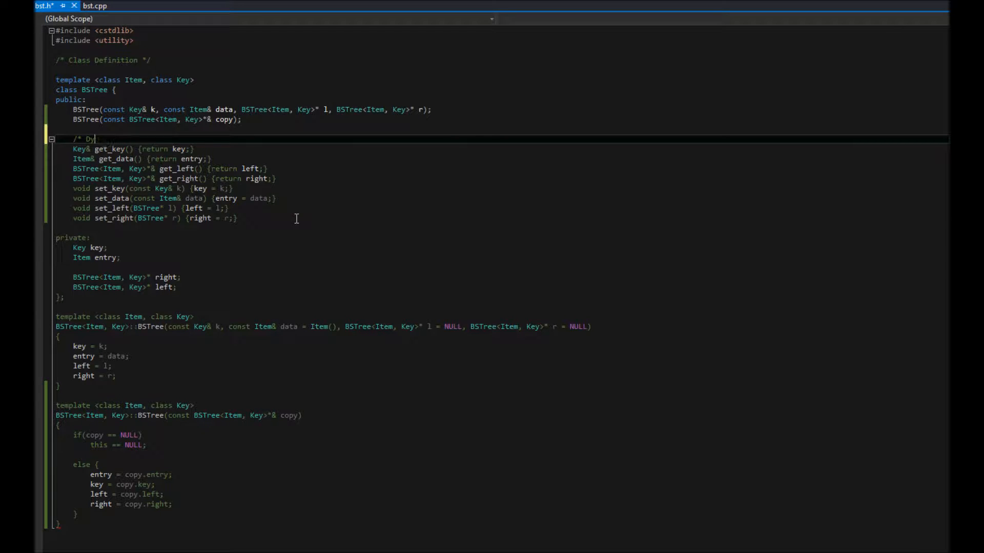
Head the getters and setters with a /* Mutable Member Functions */ comment and move to the end of set_right.
type("Mutable")
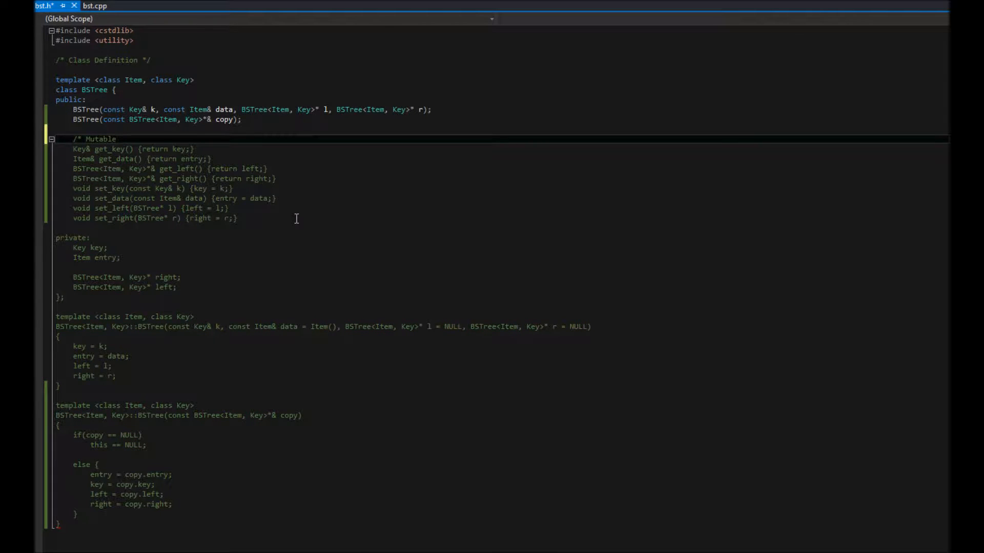
type("Mem")
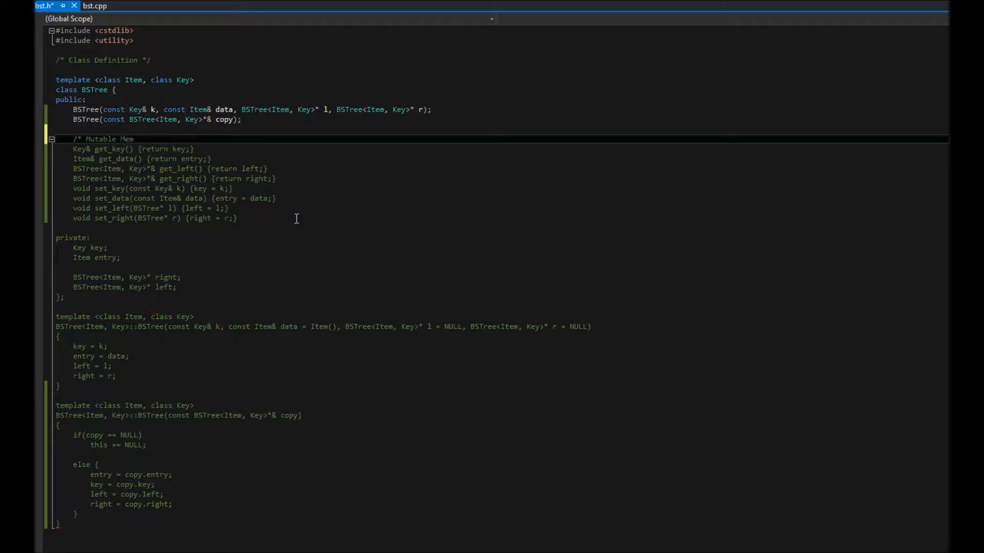
type("Member Functions */")
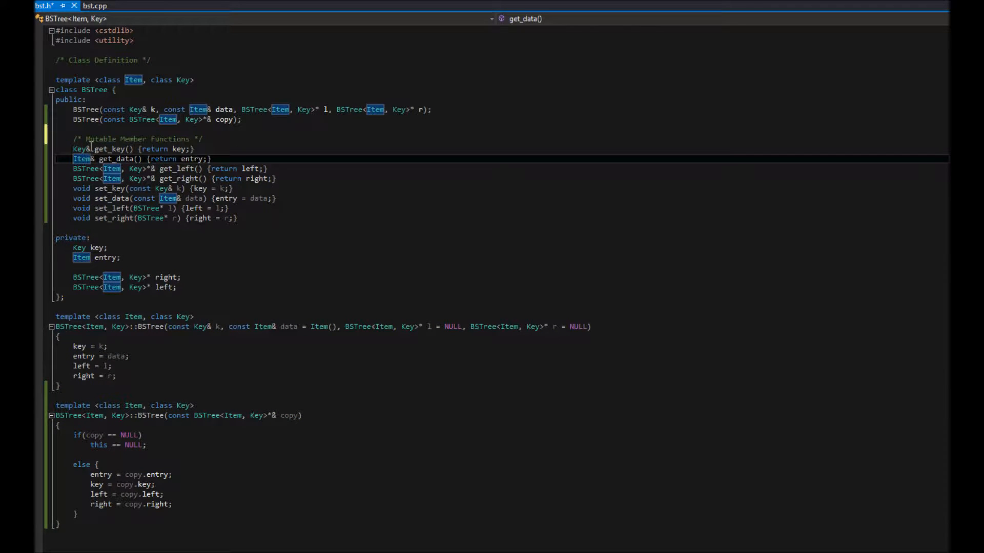
left_click(275, 218)
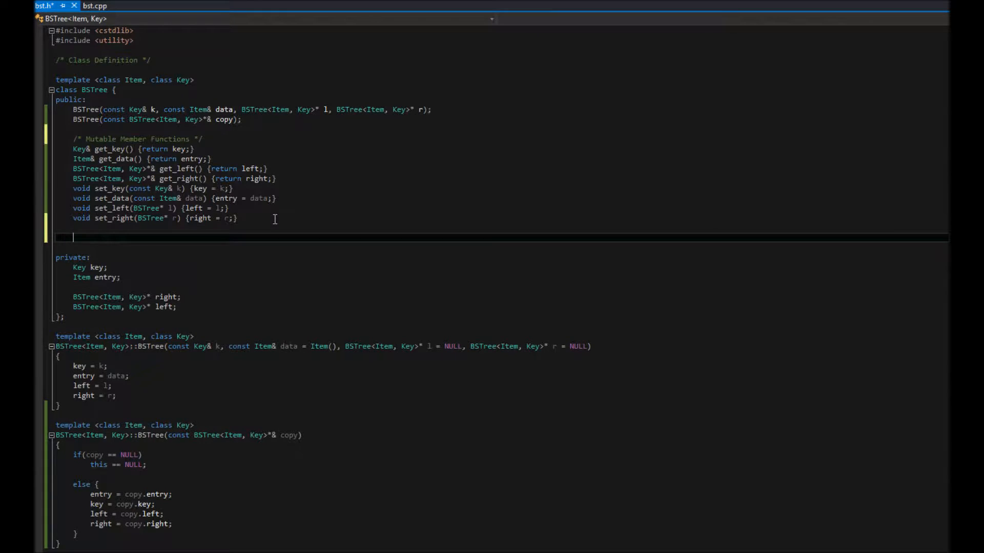
Add a /* Immutable Member Functions */ comment after the setters with a fresh line beneath it.
type("/* Immuta")
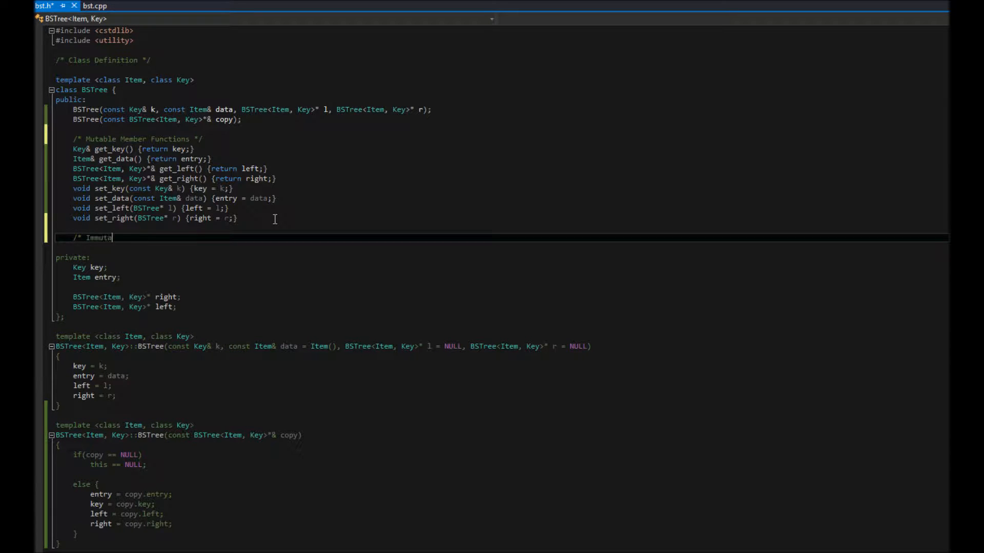
type("able")
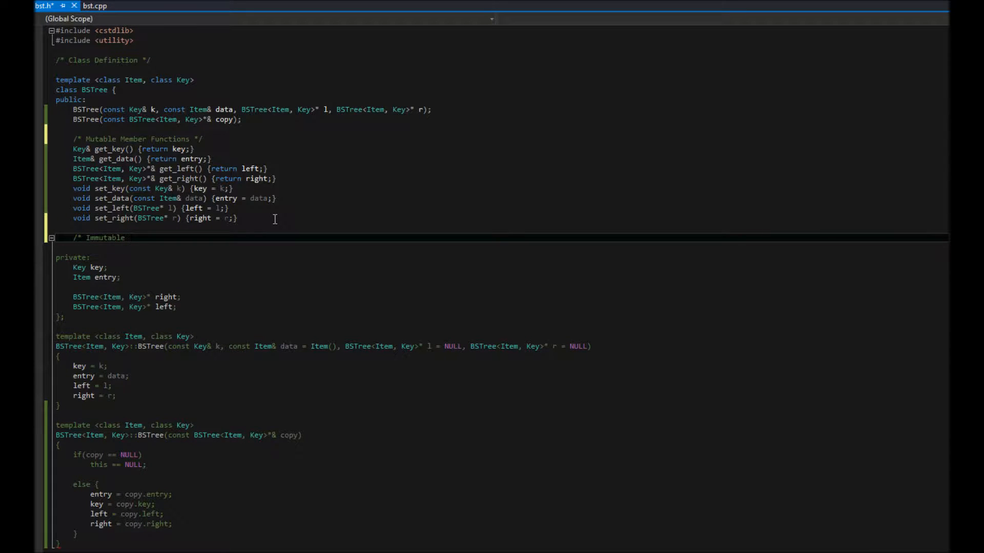
type("Member Functions */")
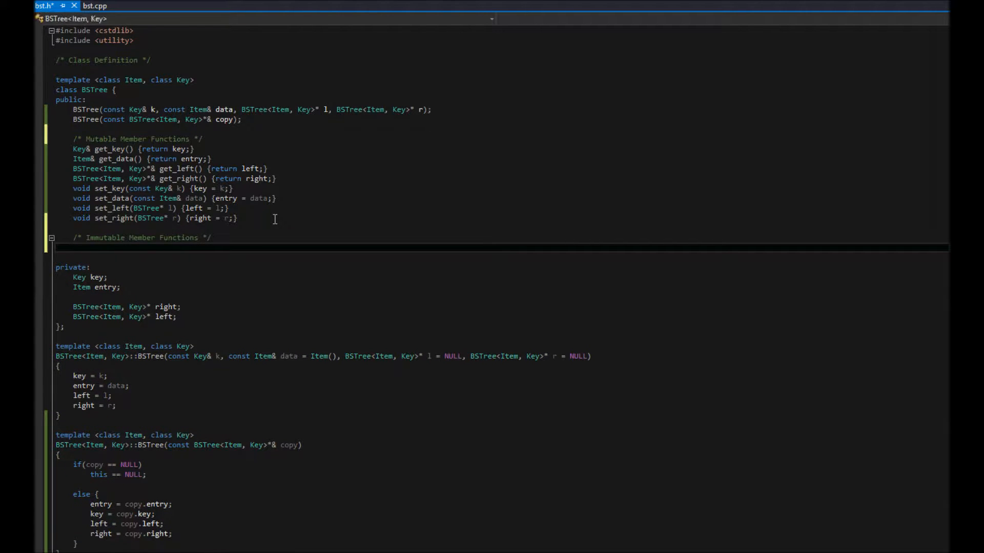
left_click(51, 238)
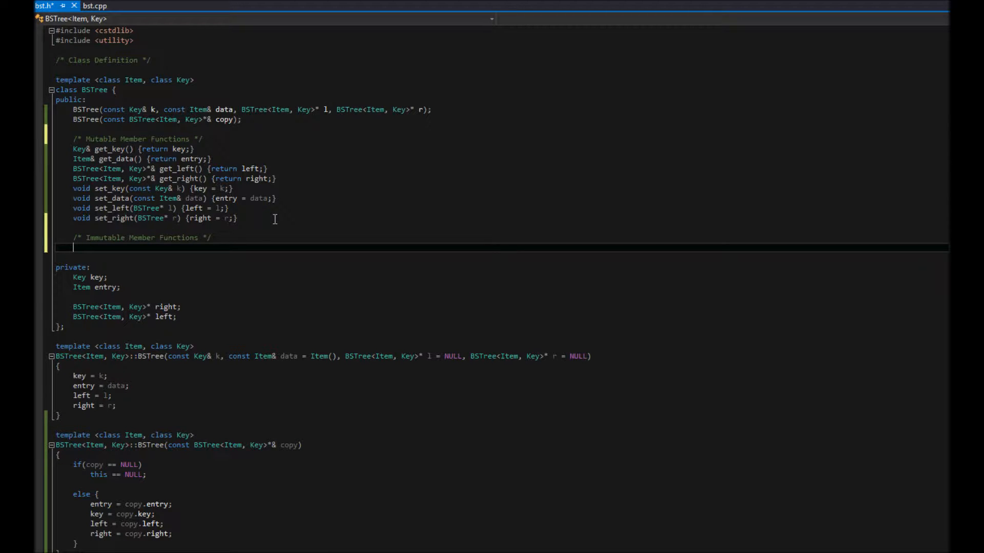
Write const Key& get_key() const {return key;} under the immutable-functions comment.
type("const")
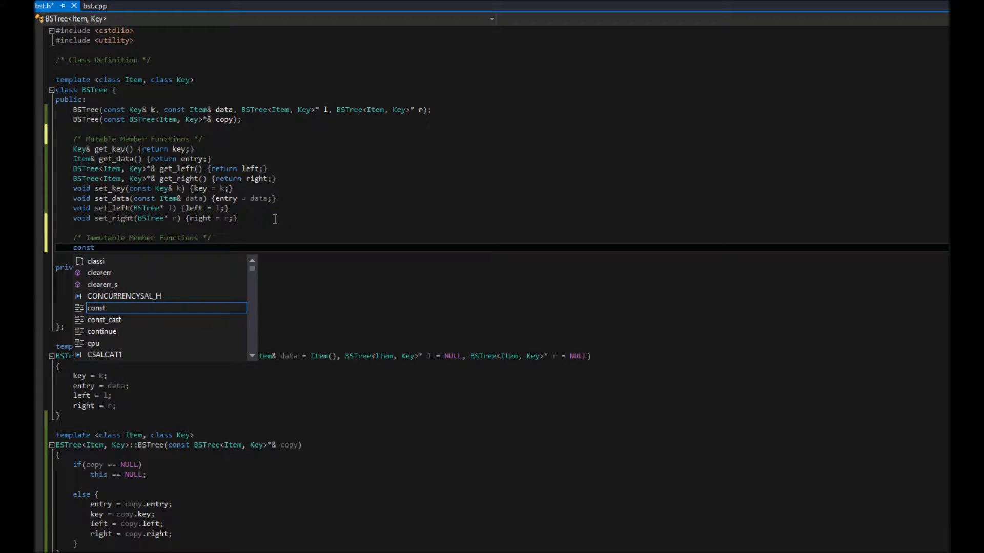
type("Key&")
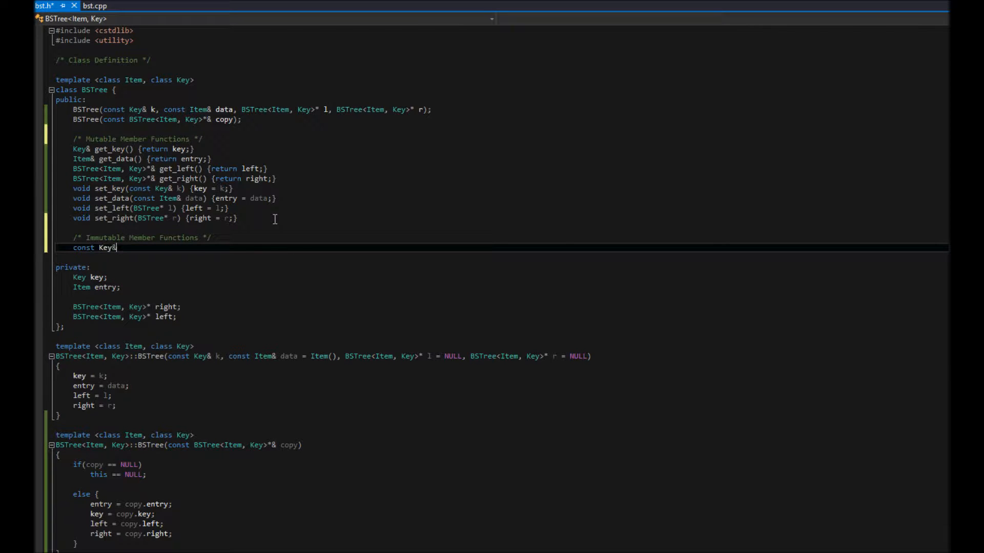
type("get")
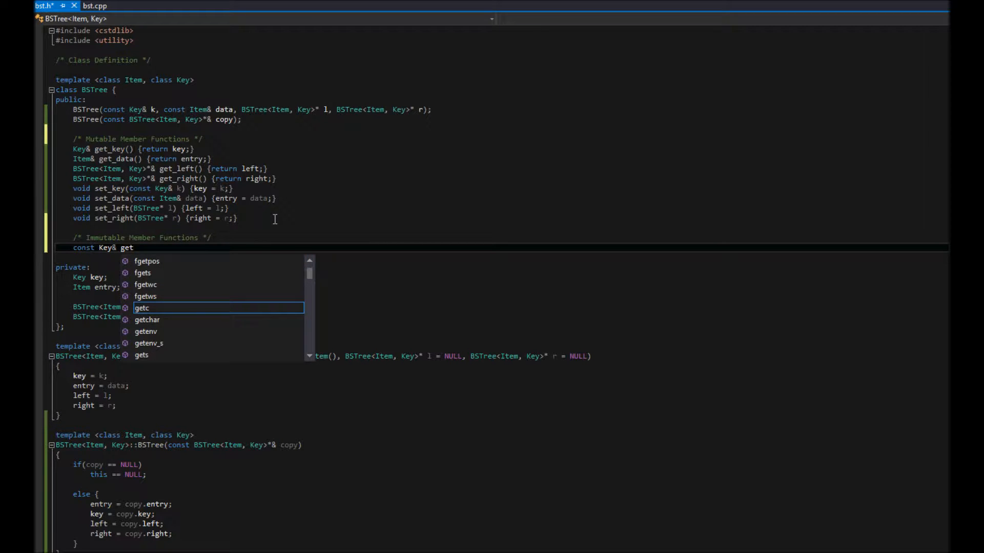
type("_key(")
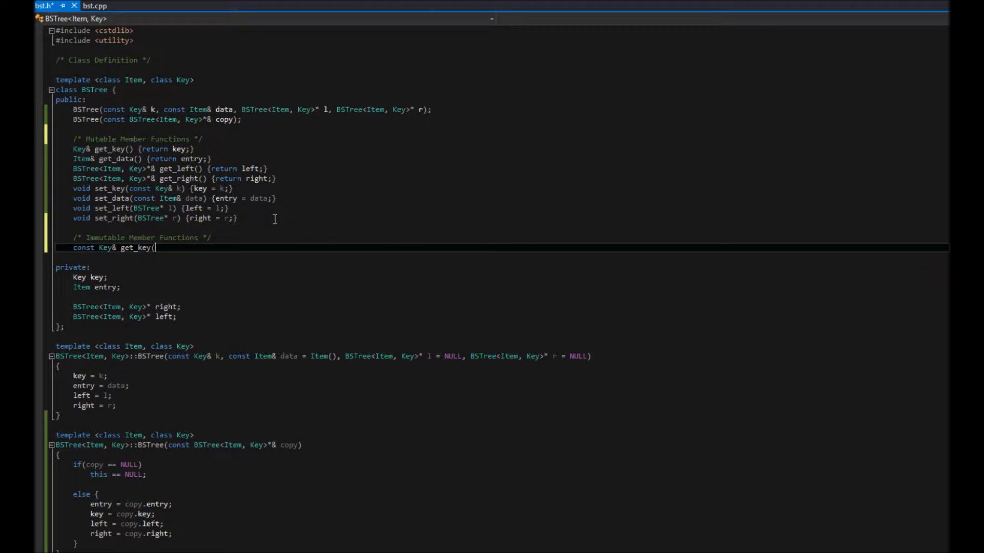
key("Backspace")
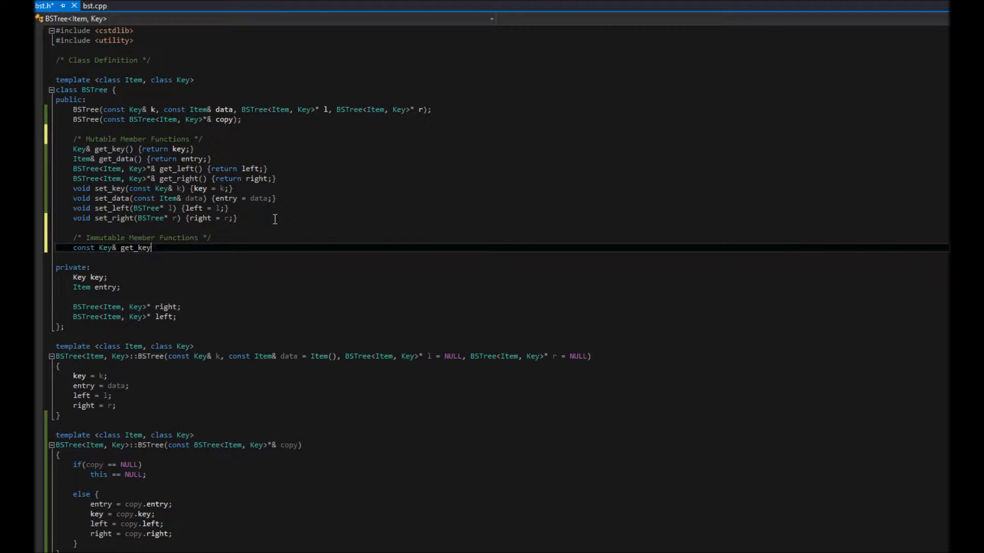
type("()")
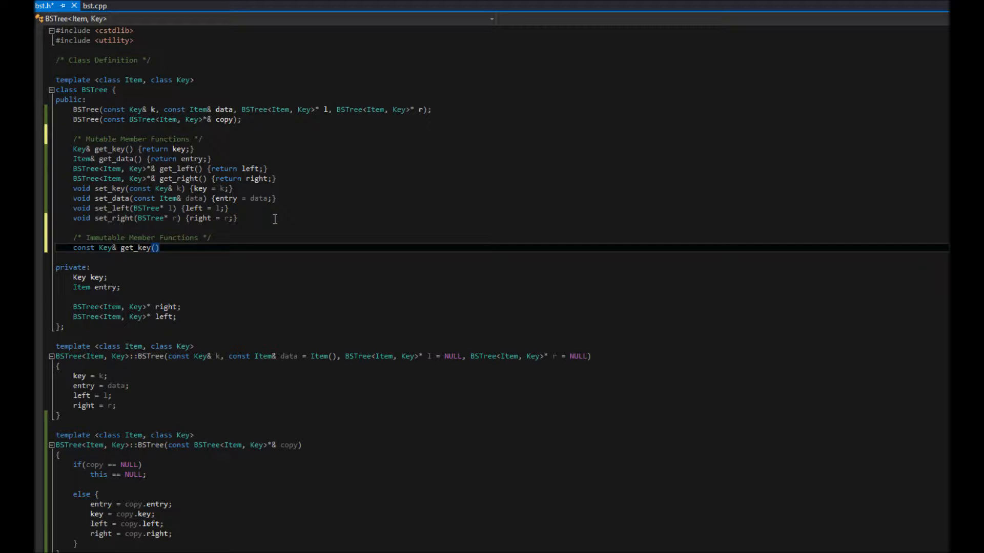
type(")")
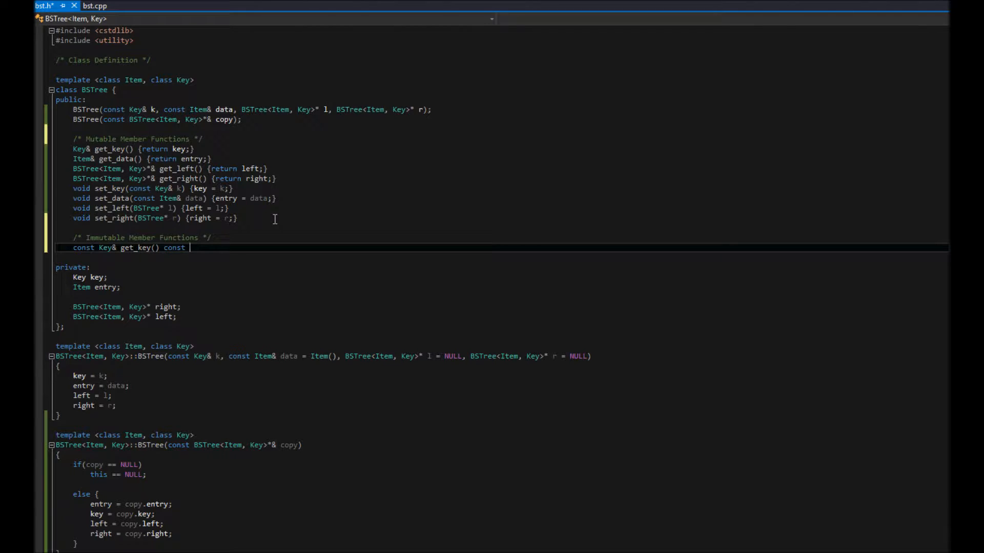
type("{")
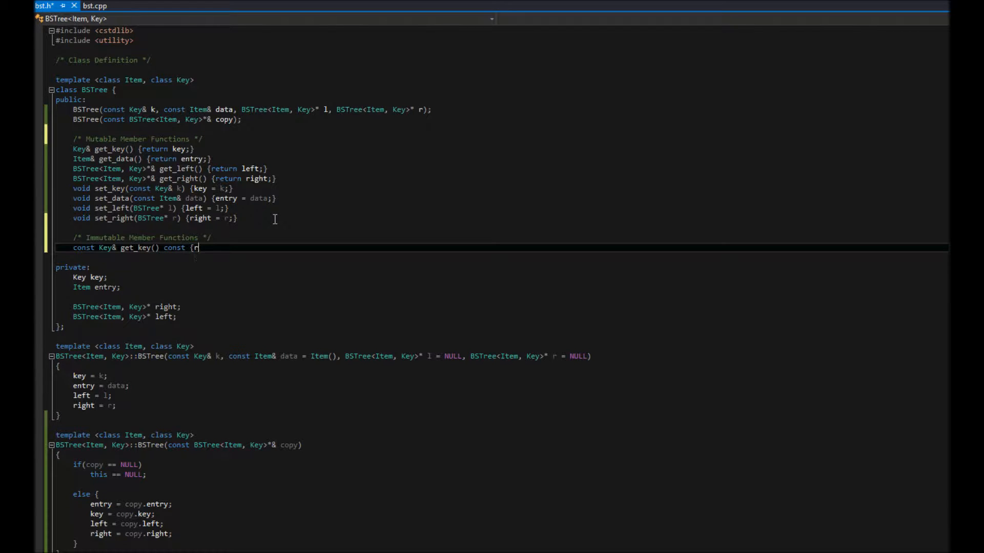
type("return key;")
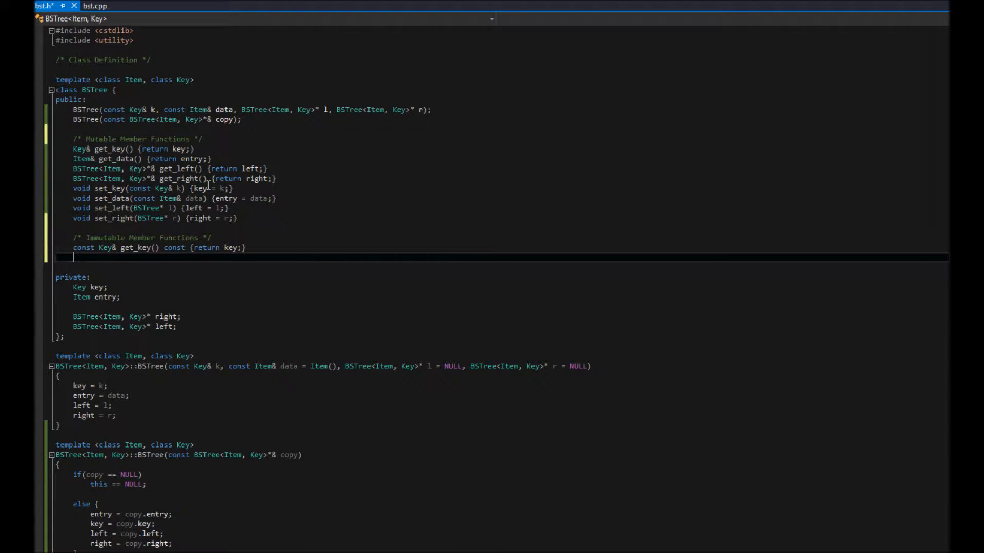
Review the const get_key declaration by selecting parts of it.
double_click(83, 247)
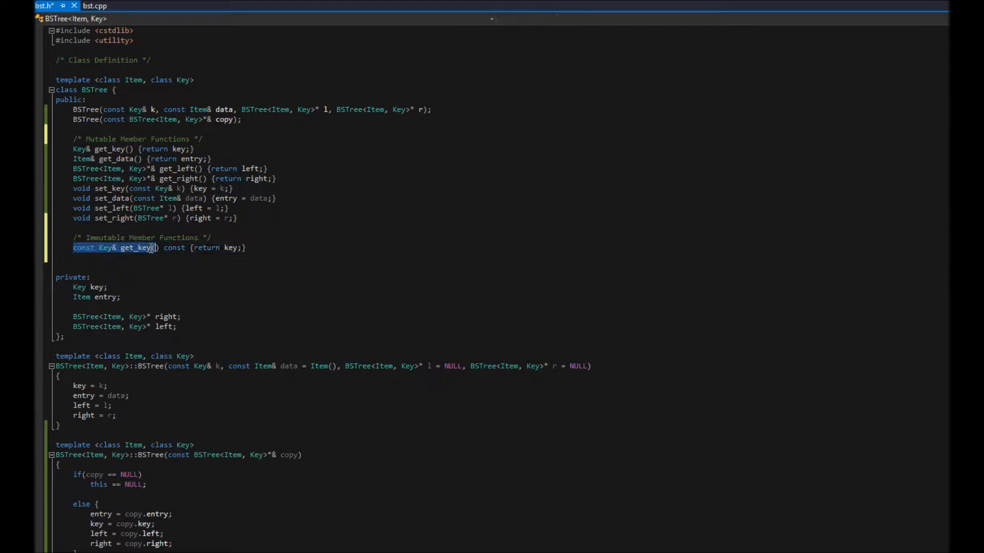
left_click(151, 247)
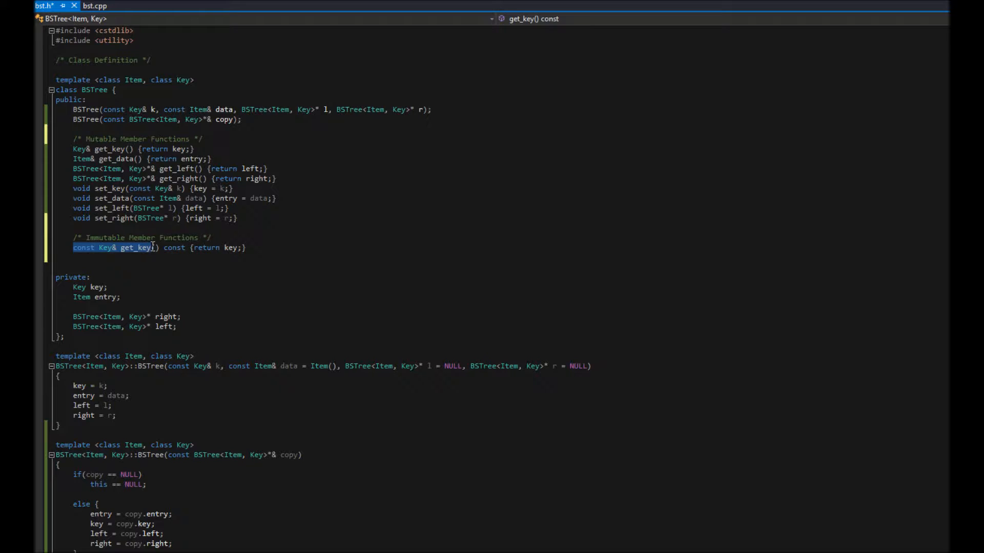
double_click(174, 247)
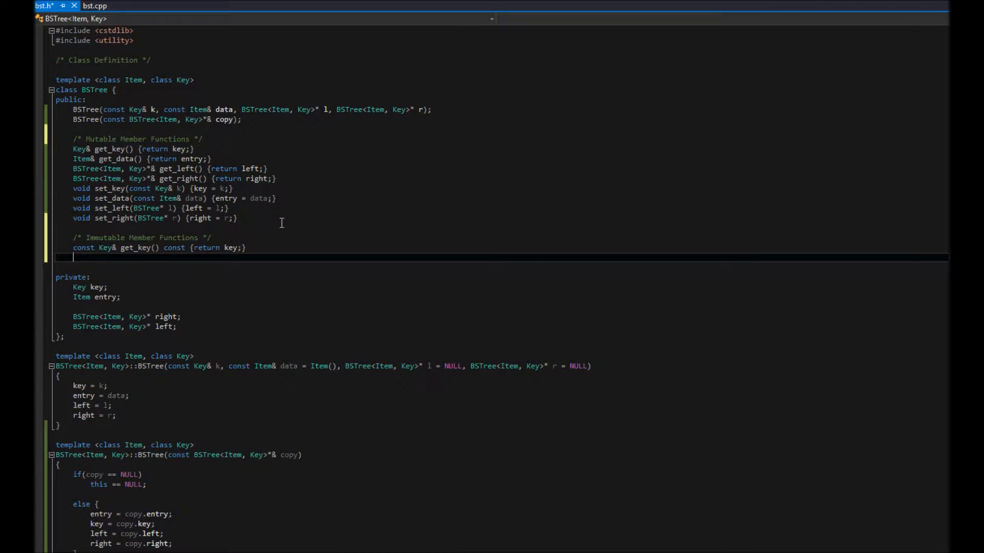
Write const Item& get_data() const {return entry;} beneath const get_key.
type("const")
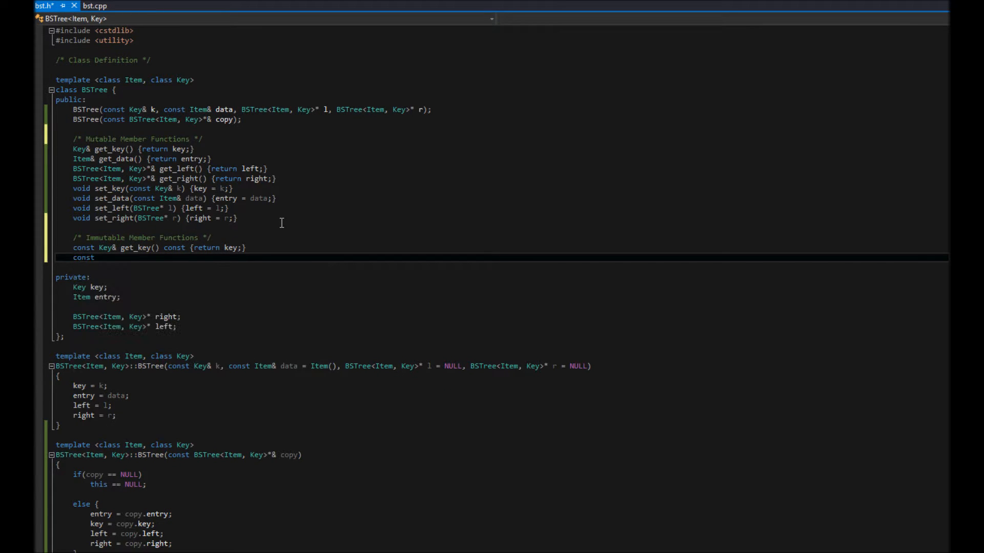
type("Item&")
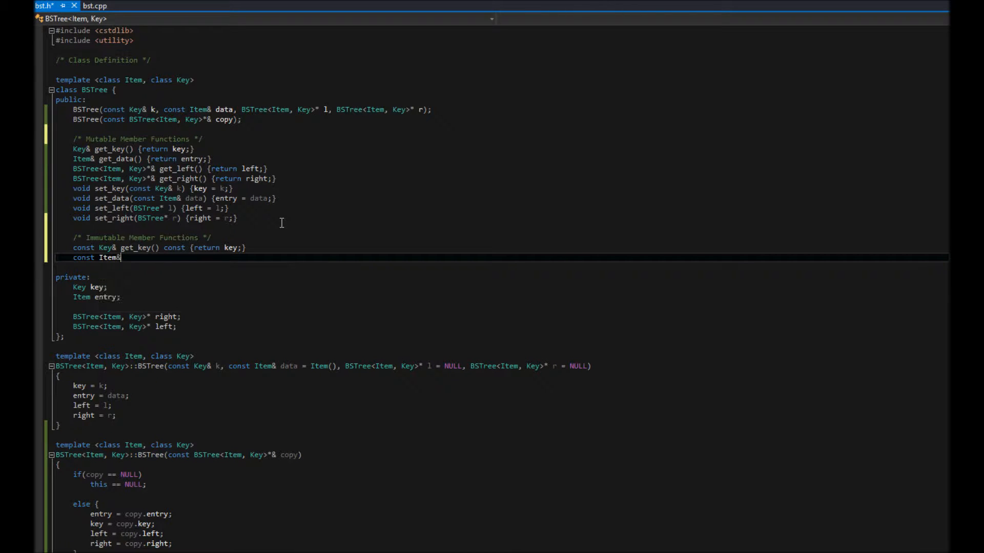
type("get_data(")
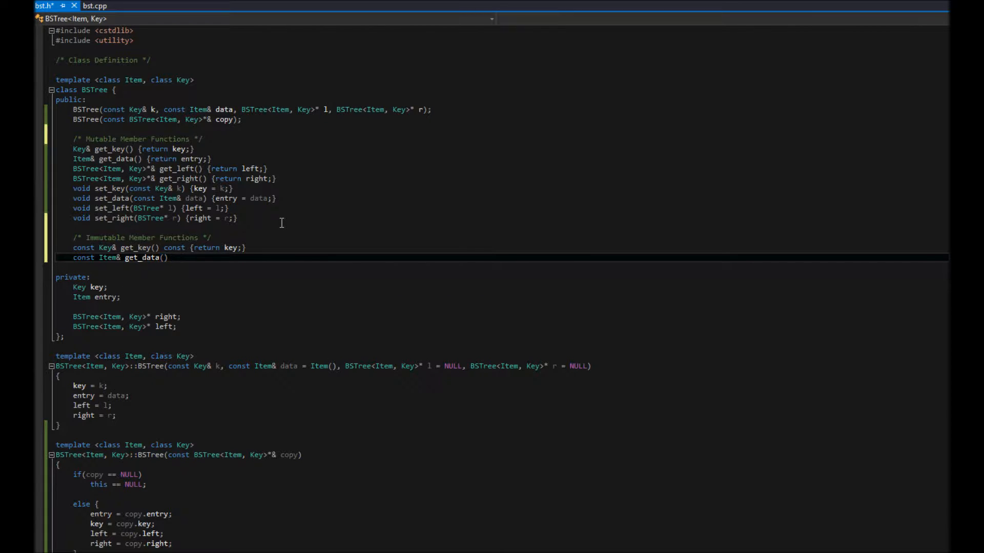
type("const {return e")
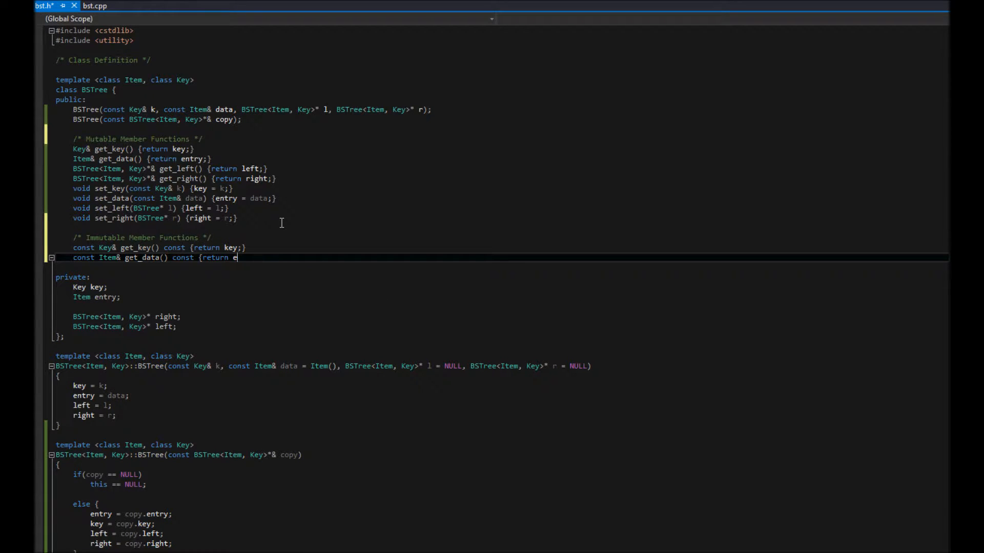
type("ntry;")
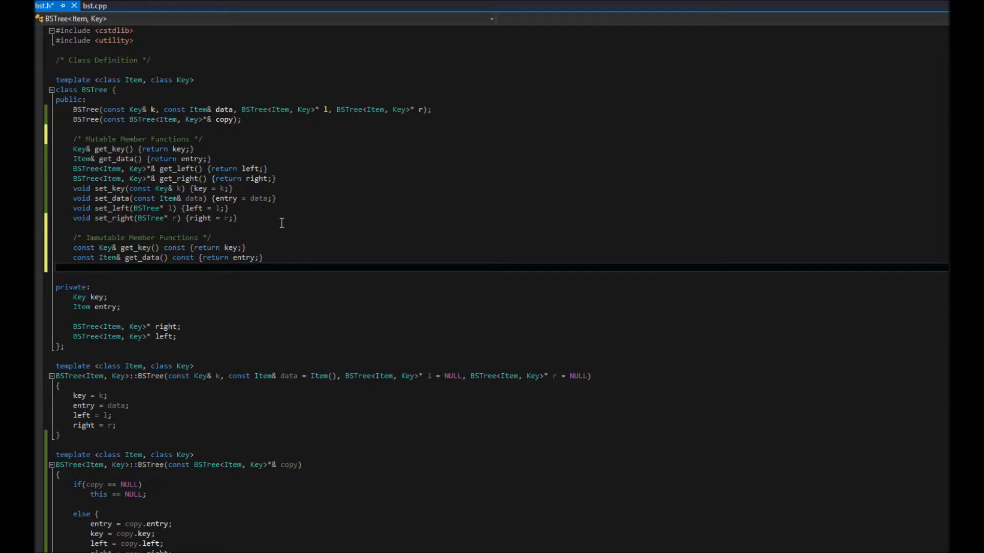
left_click(75, 268)
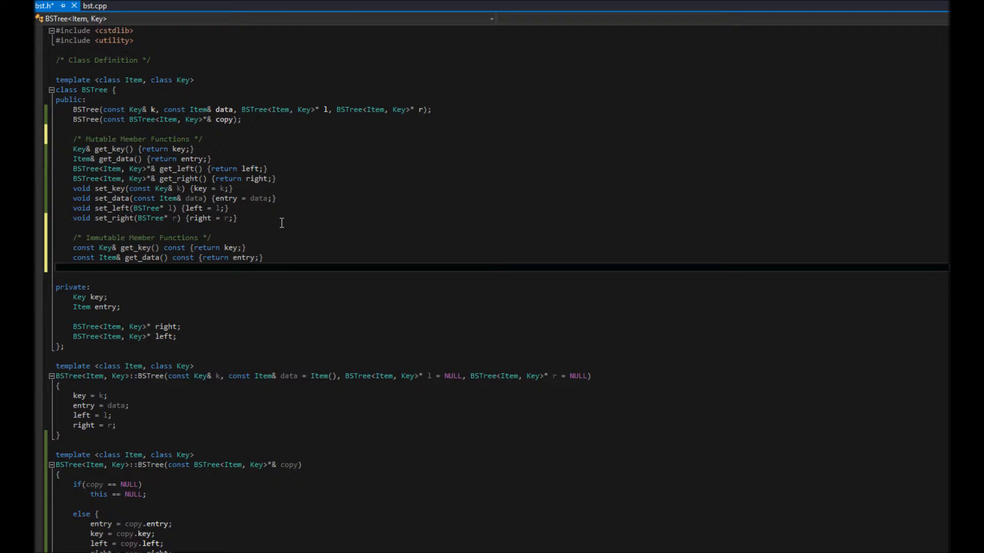
Write const BSTree<Item, Key>* get_left() const {return left;} after const get_data.
type("const")
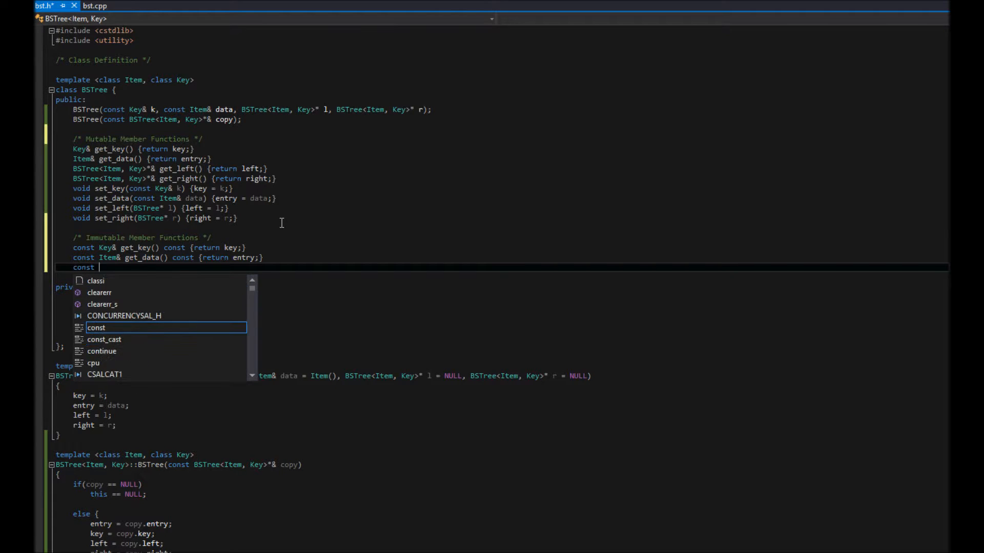
key("Escape")
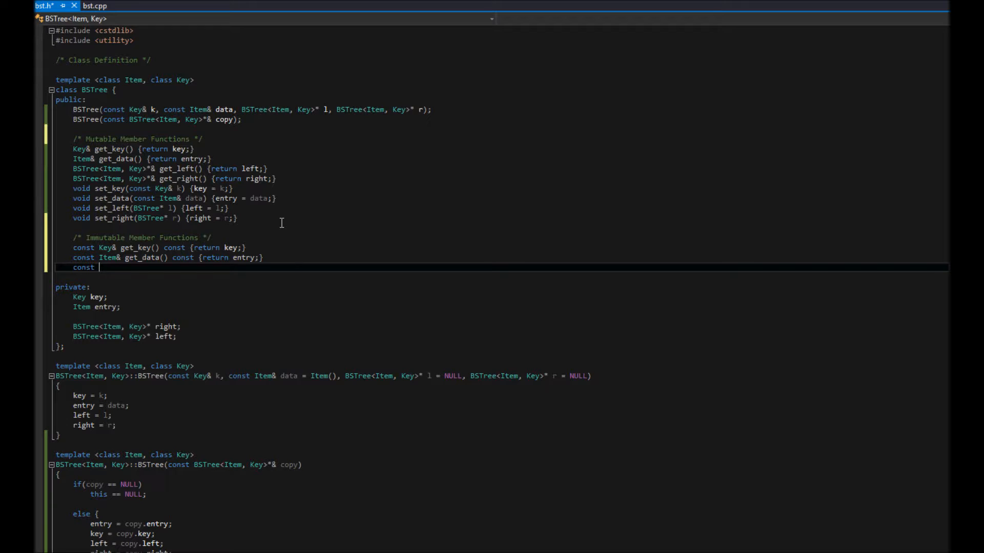
type("BSTree")
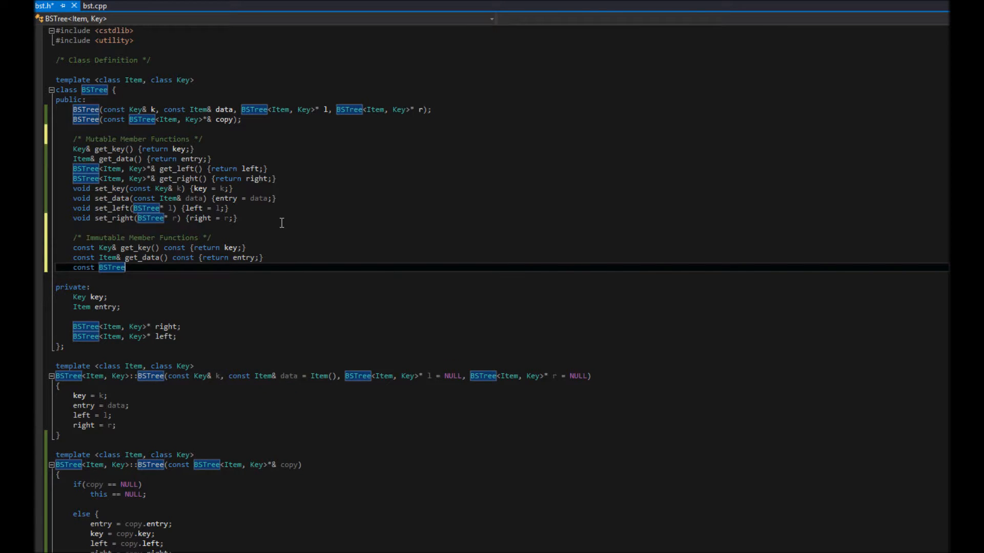
type("<It")
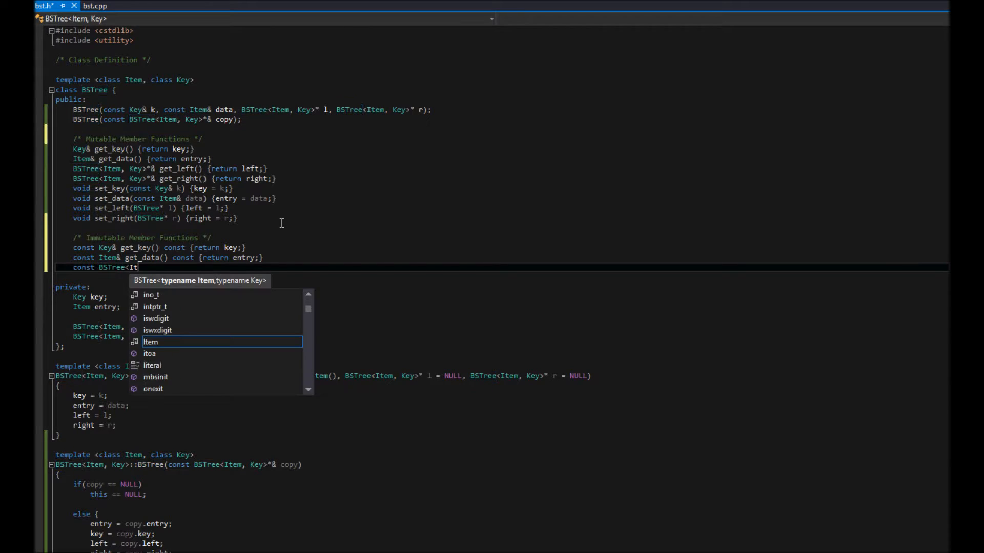
type(", Key>*")
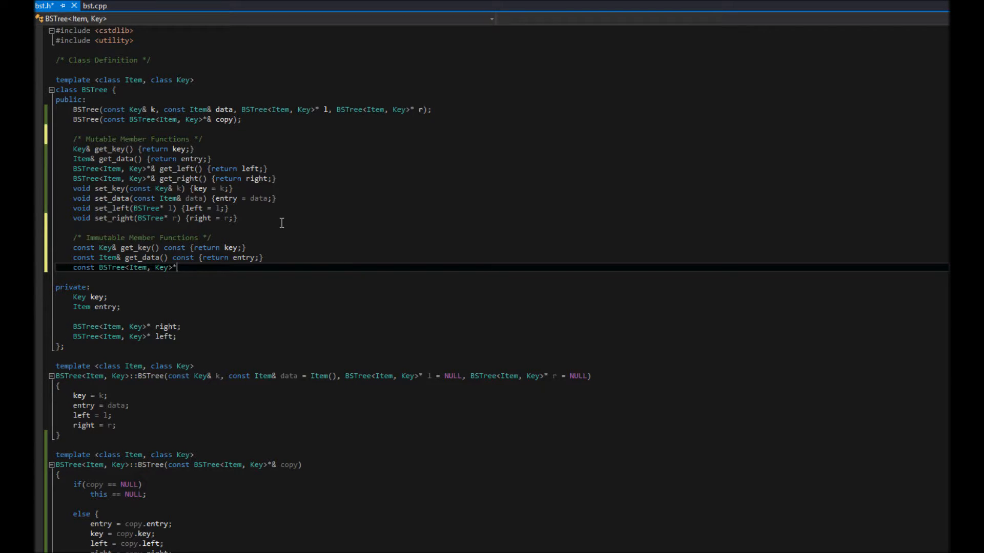
type("get_left(")
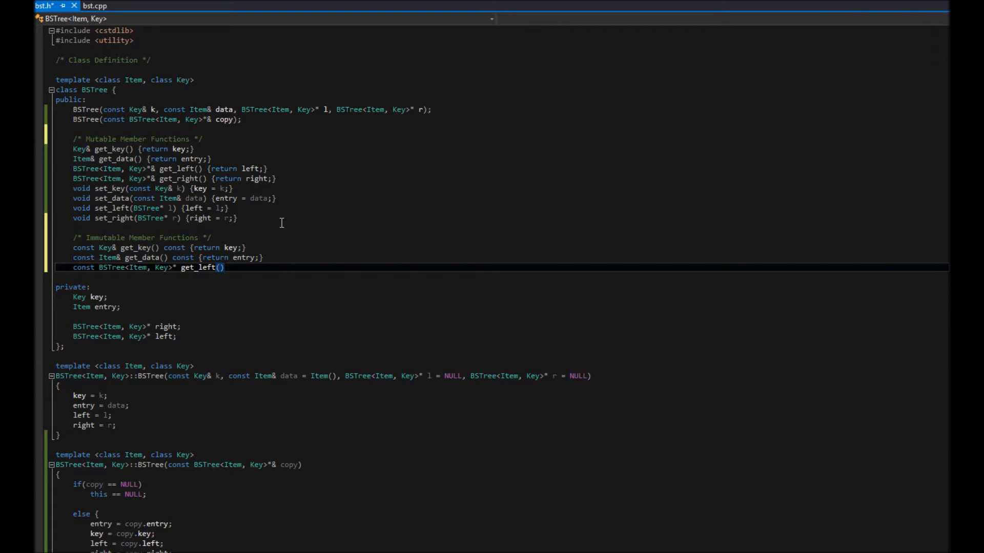
type("const")
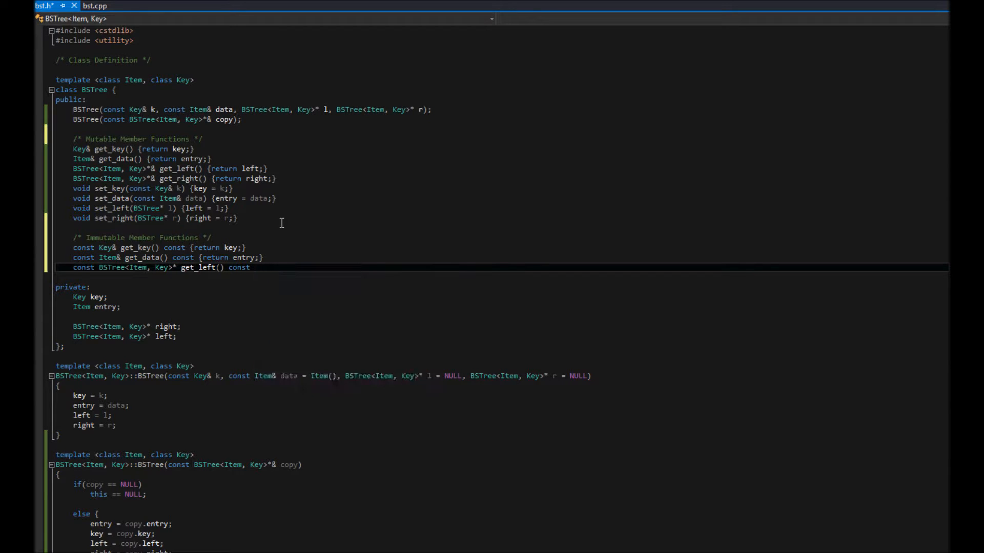
type("{return left;")
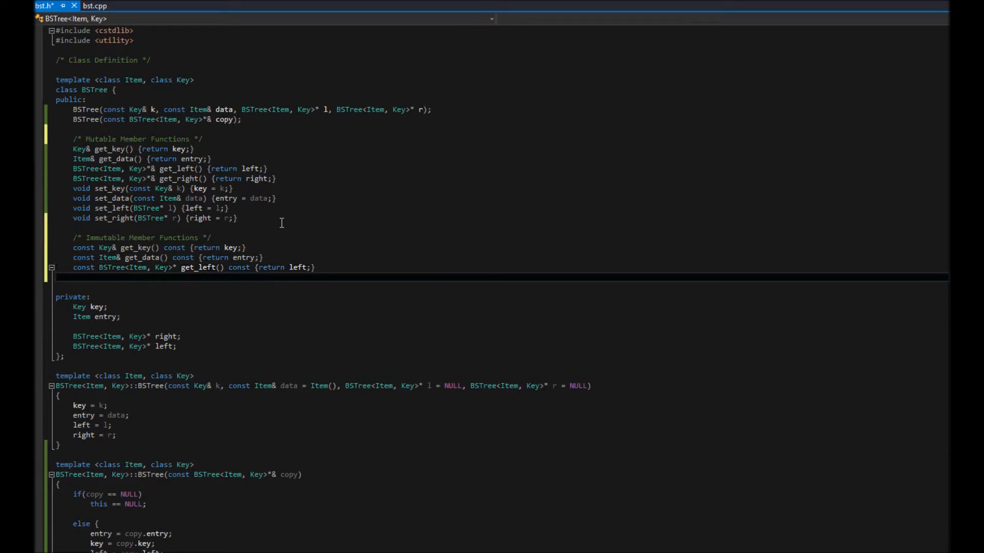
Write const BSTree<Item, Key>* get_right() const {return right;}, save bst.h, and begin a bool declaration.
type("const")
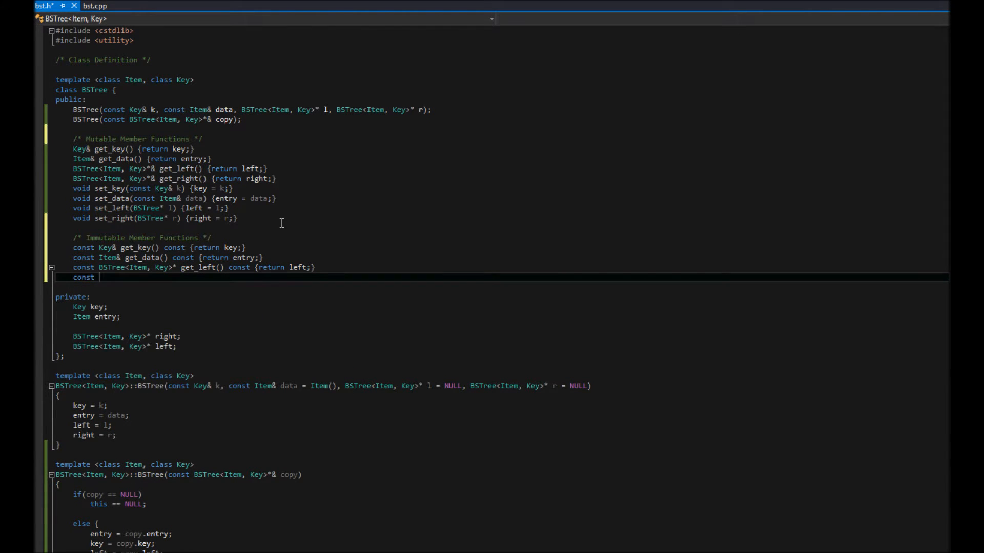
type("BSTRe")
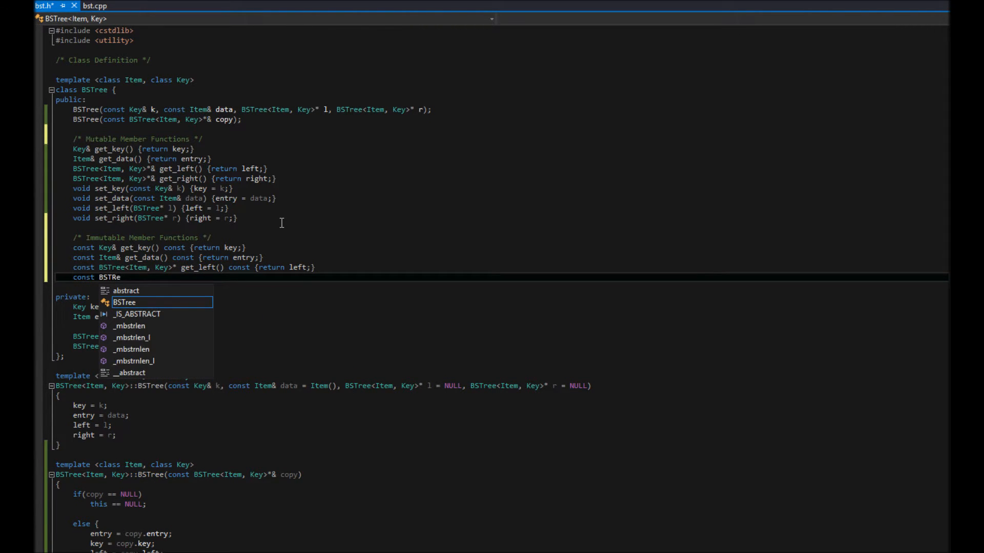
type("<Item, Key>")
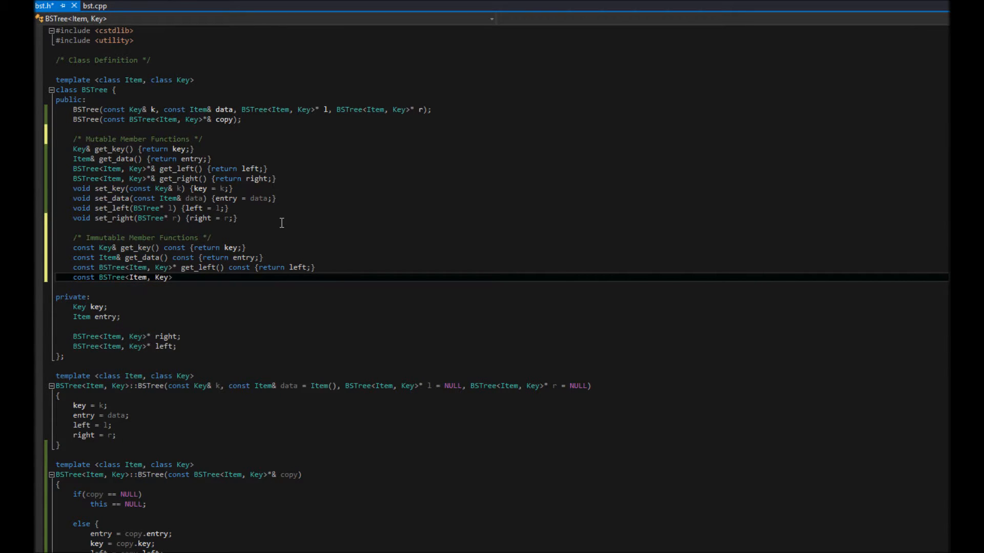
type("*")
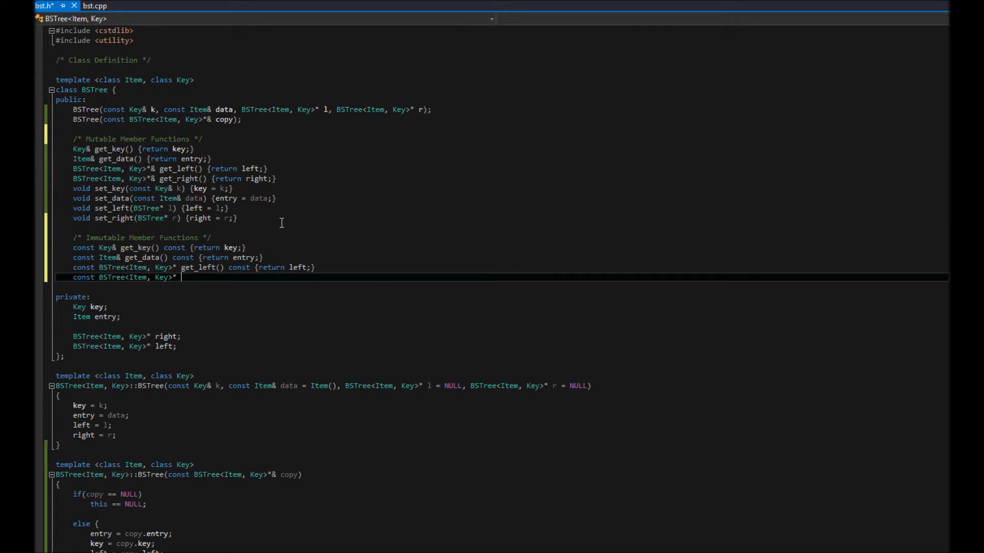
type("get_right() co")
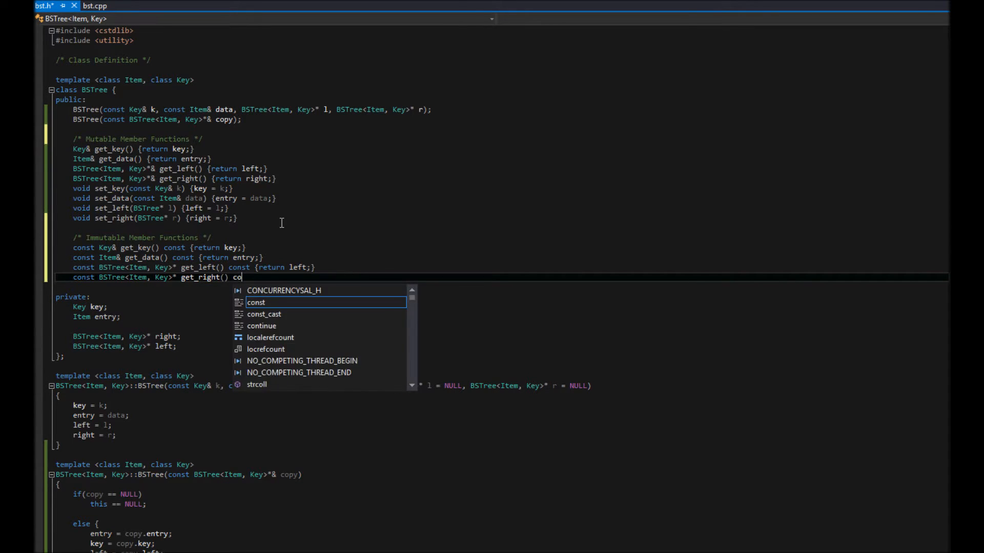
type("{return right;")
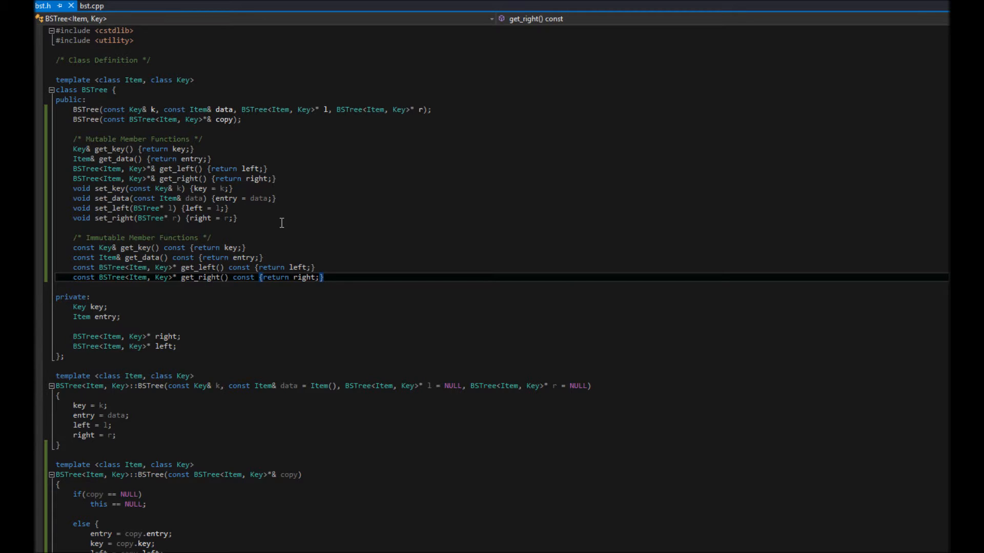
key("Enter")
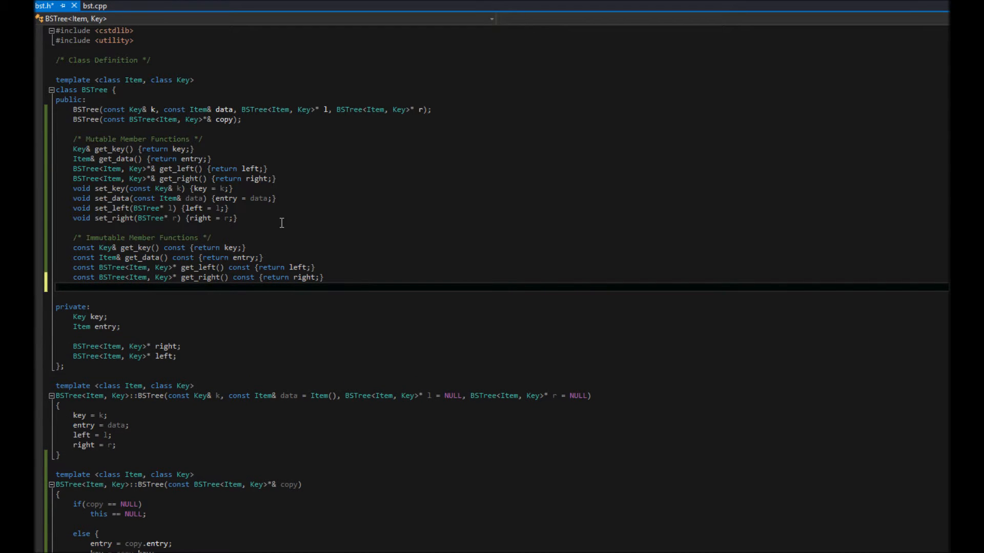
type("bool")
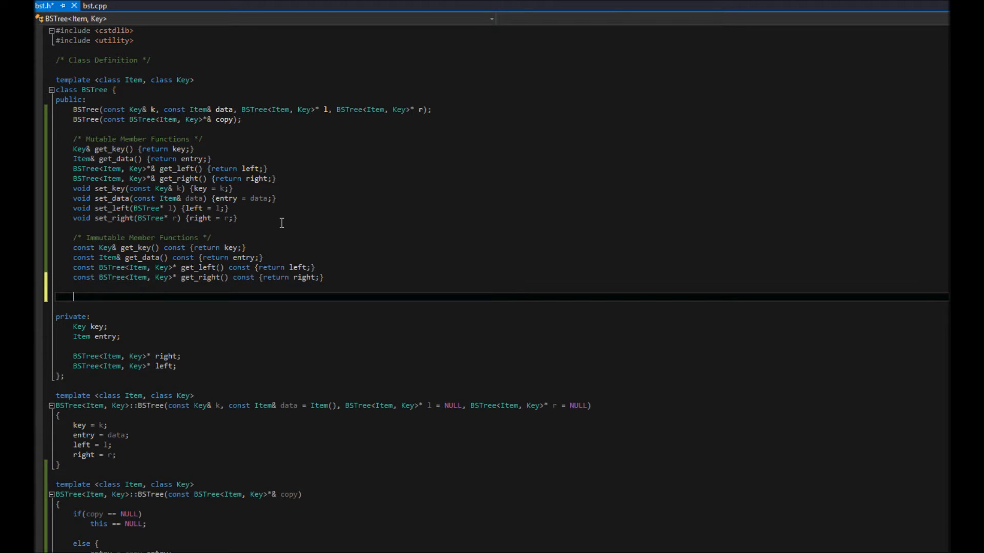
Add a /* Convenience Functions */ section comment below the const getters.
type("/*")
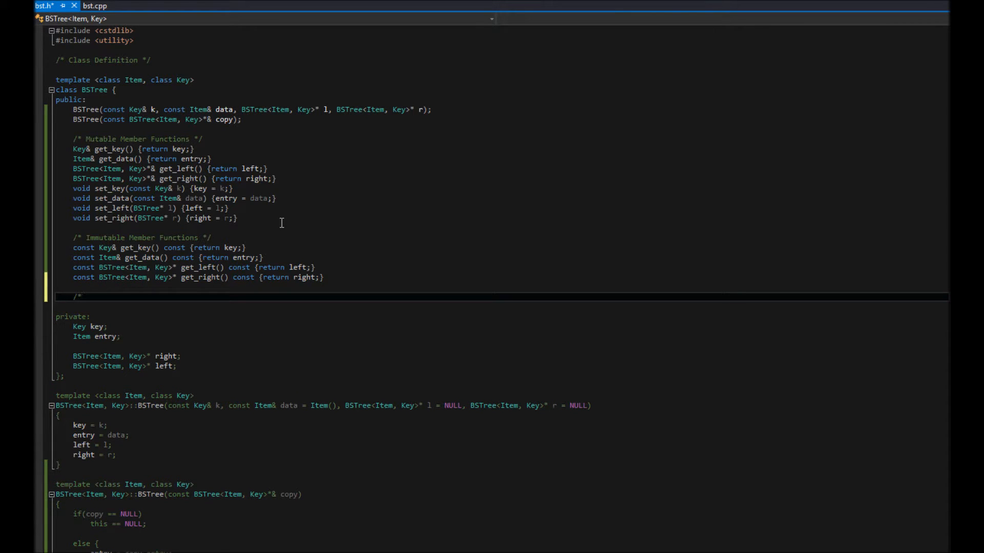
type("Convenience")
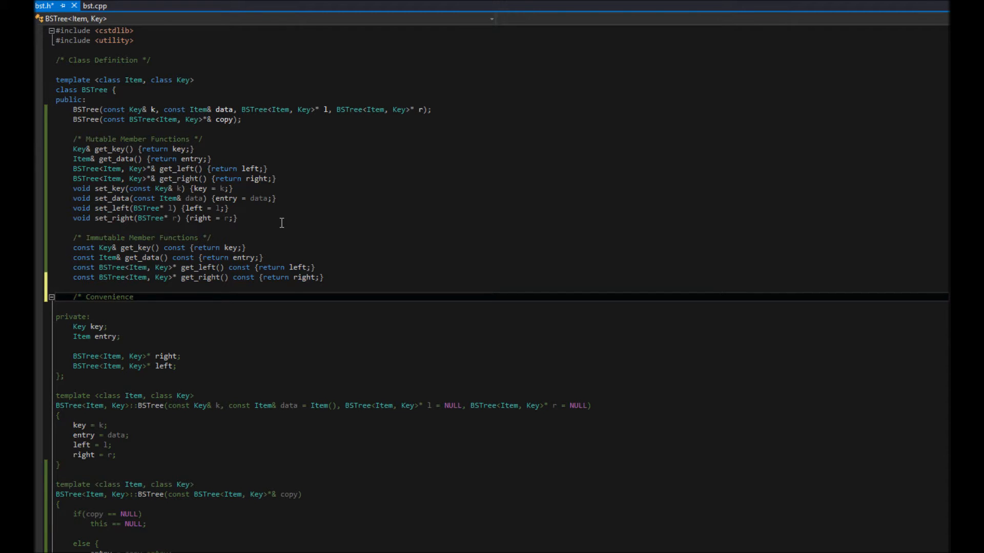
type("Functions */")
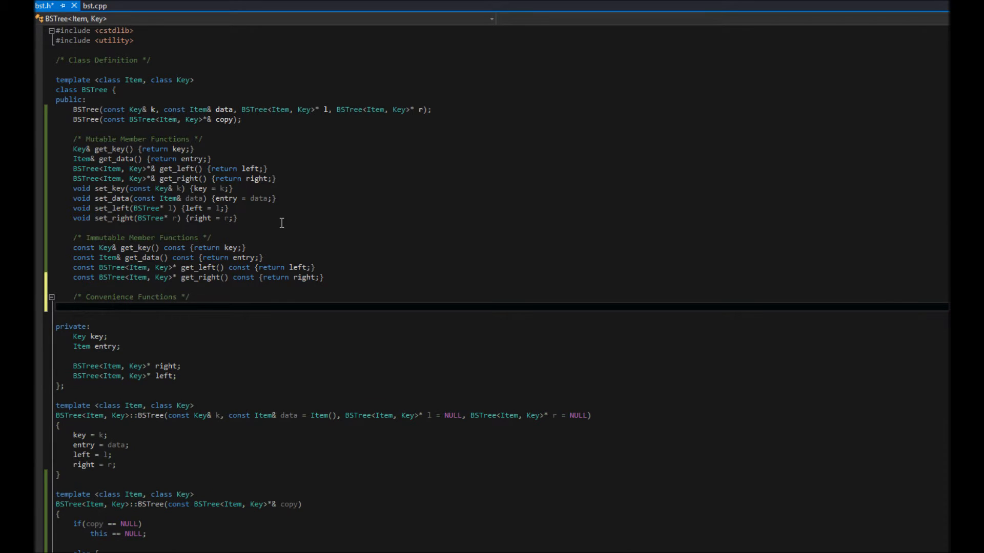
Write bool is_leaf() const {return (left == NULL) && (right == NULL);}.
type("bool is_leaf(")
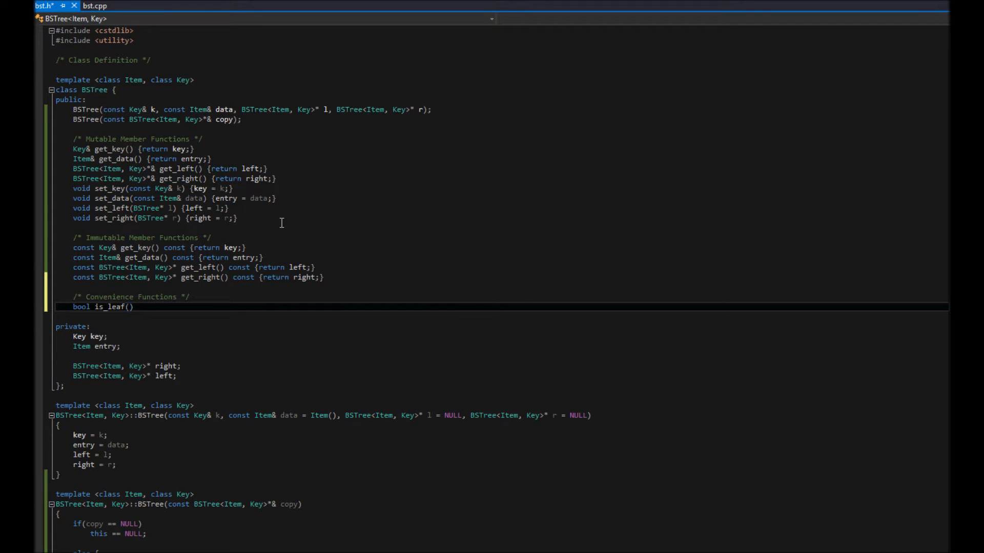
type("const")
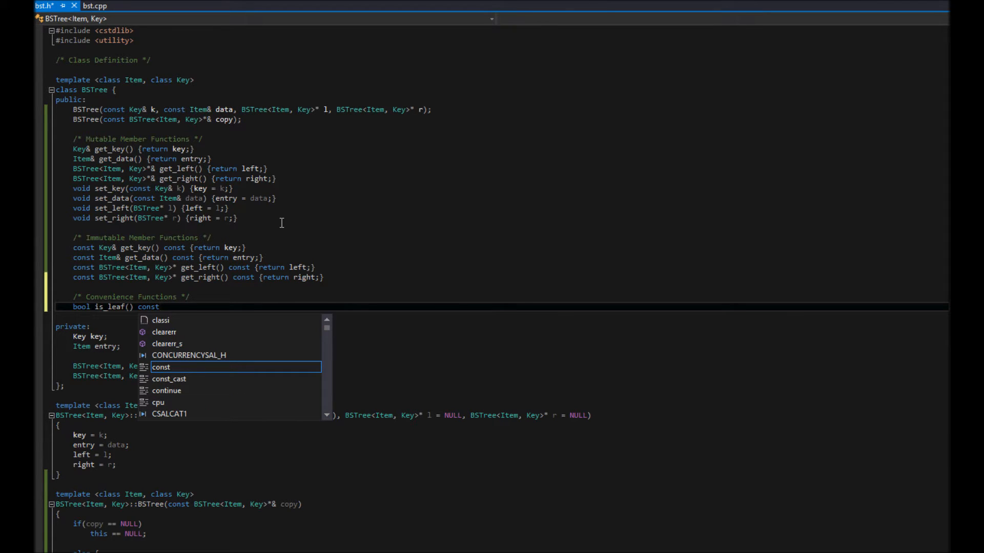
key("Escape")
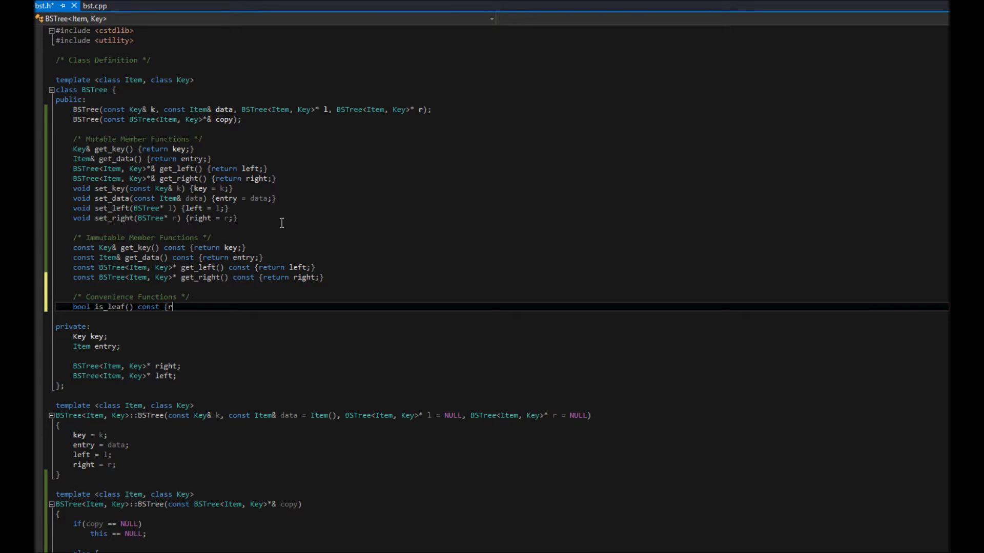
type("eturn")
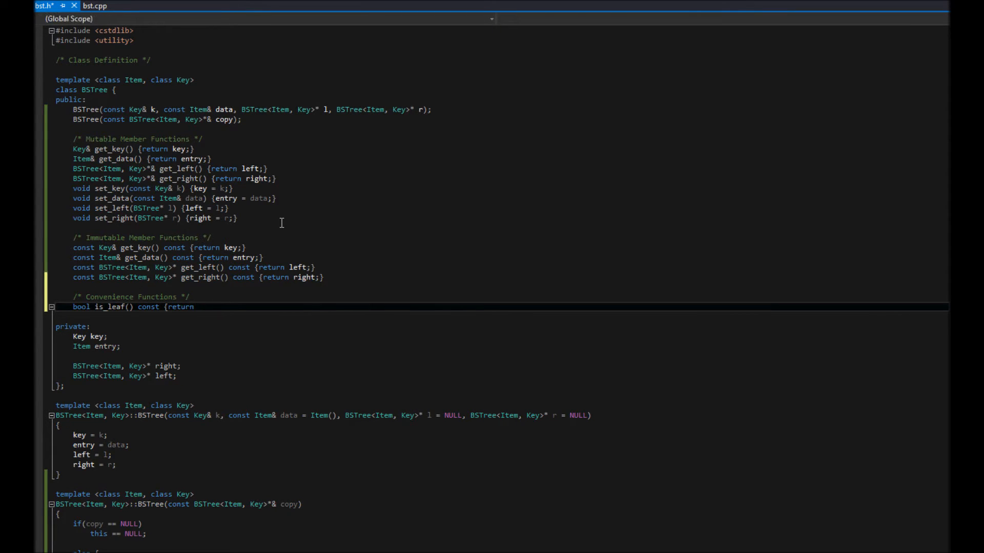
type("(left == NULL")
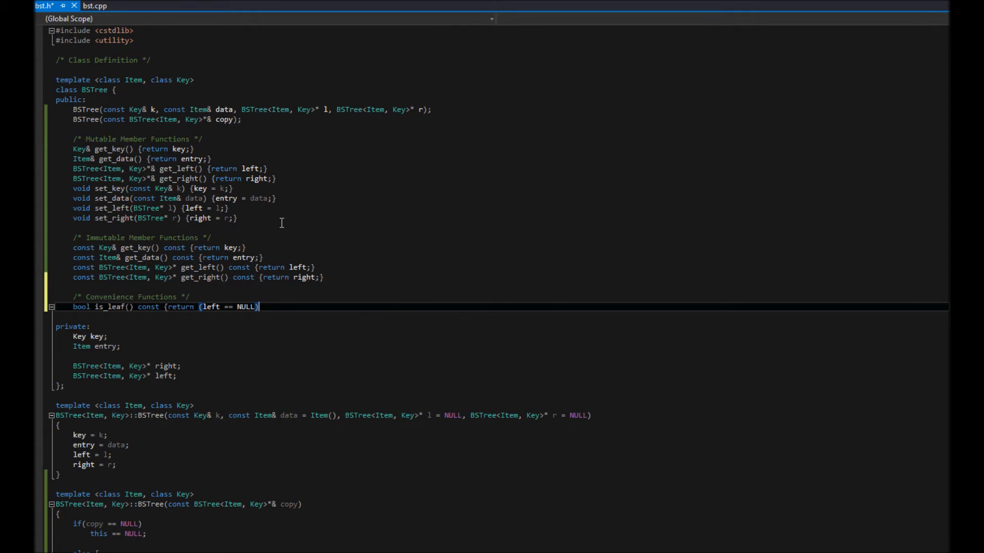
type("&&")
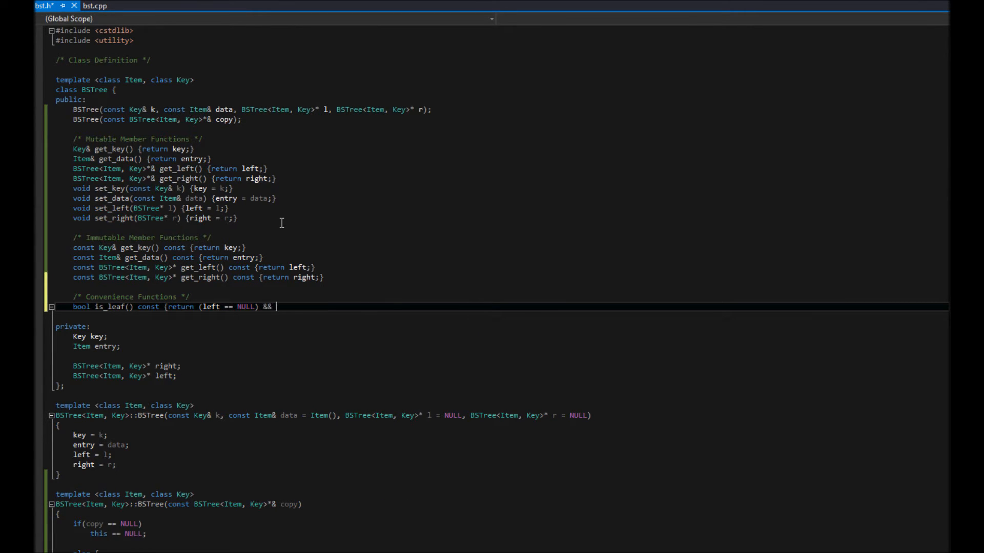
type("(right == NULL);}")
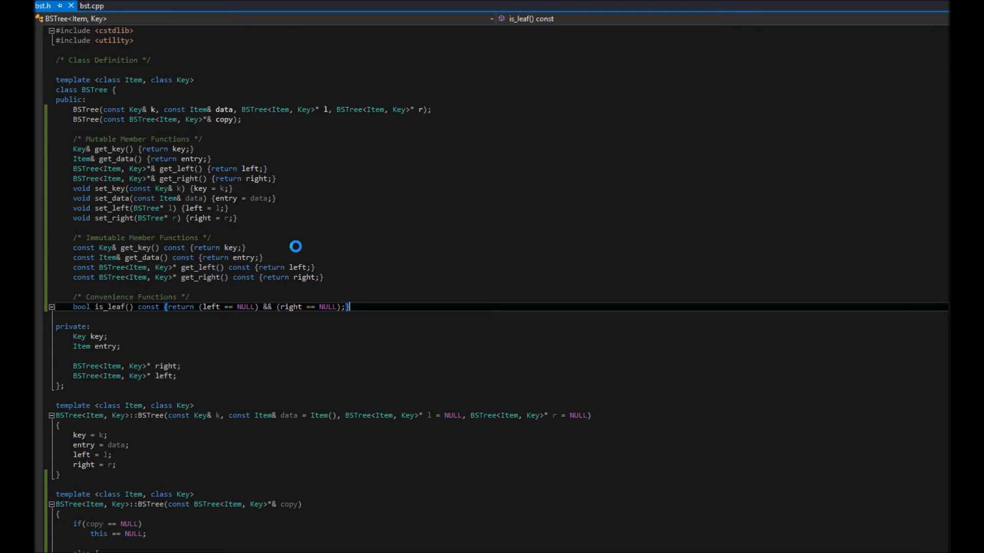
mouse_move(428, 334)
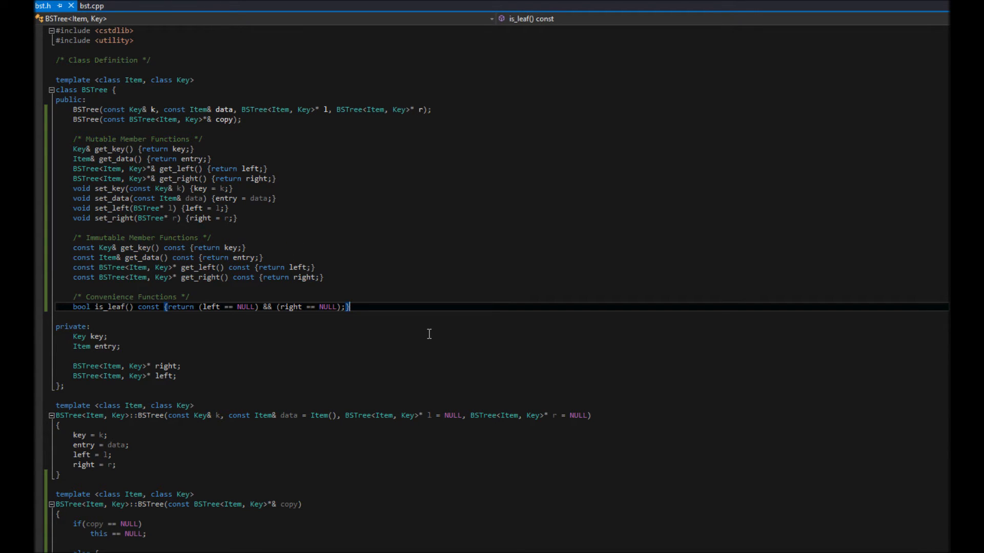
left_click(107, 337)
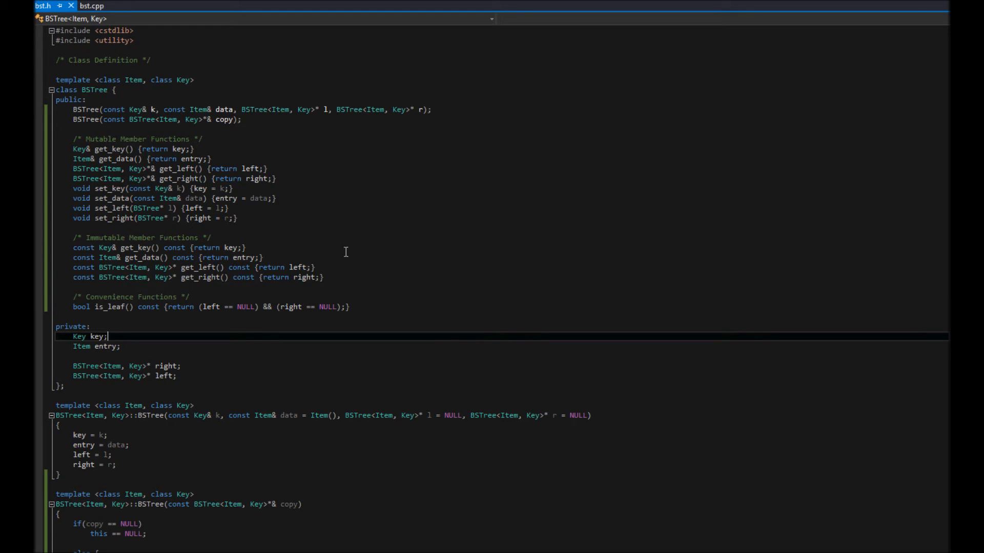
scroll("down", 3)
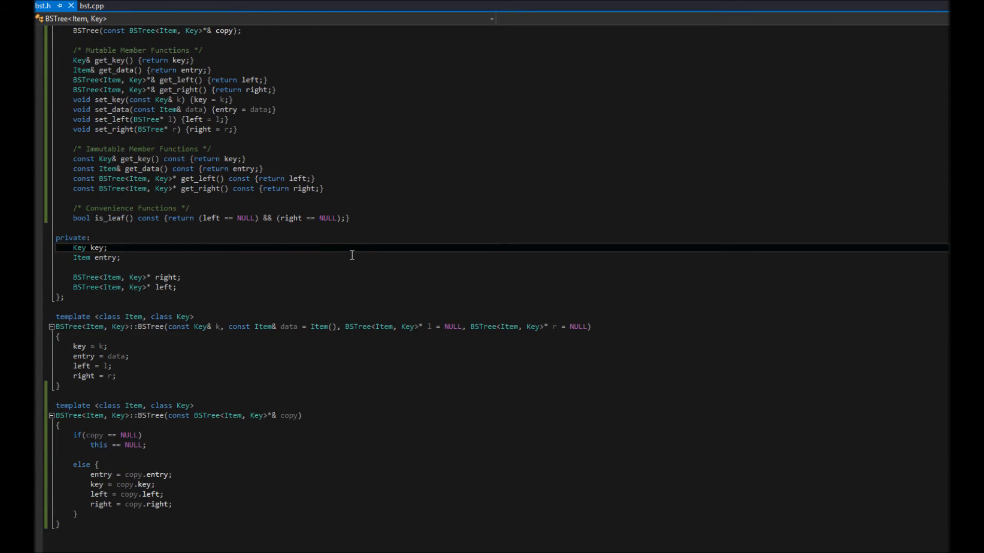
scroll("up", 3)
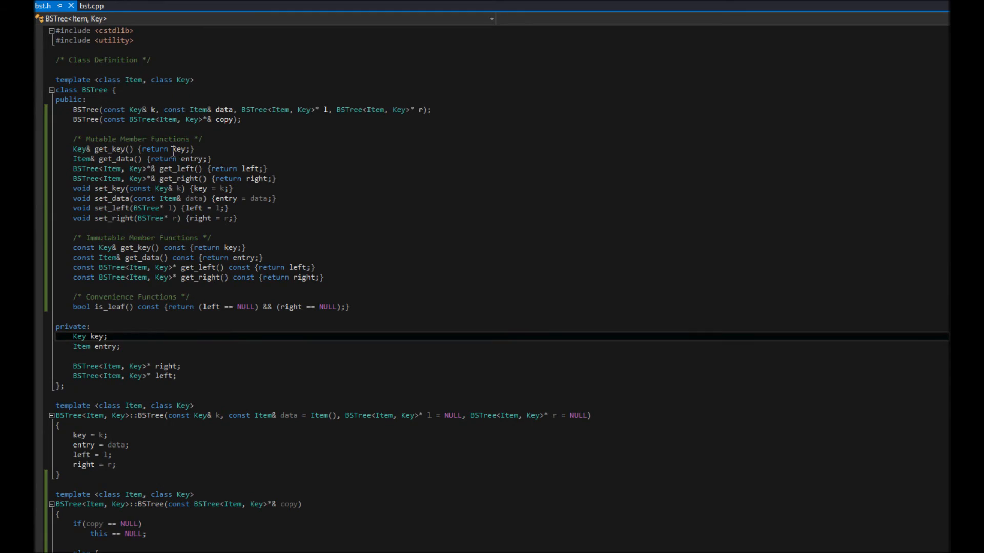
mouse_move(257, 257)
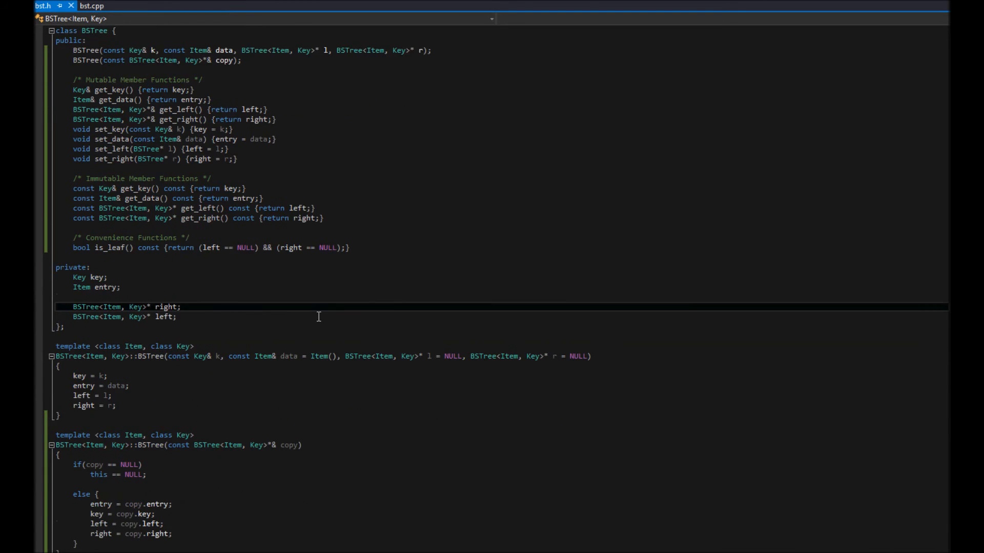
scroll("up", 3)
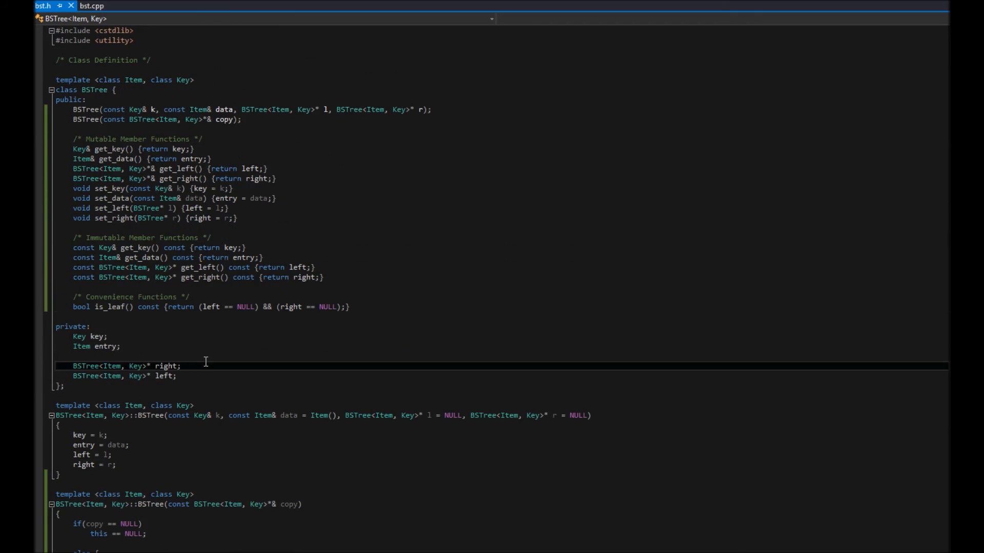
left_click(348, 306)
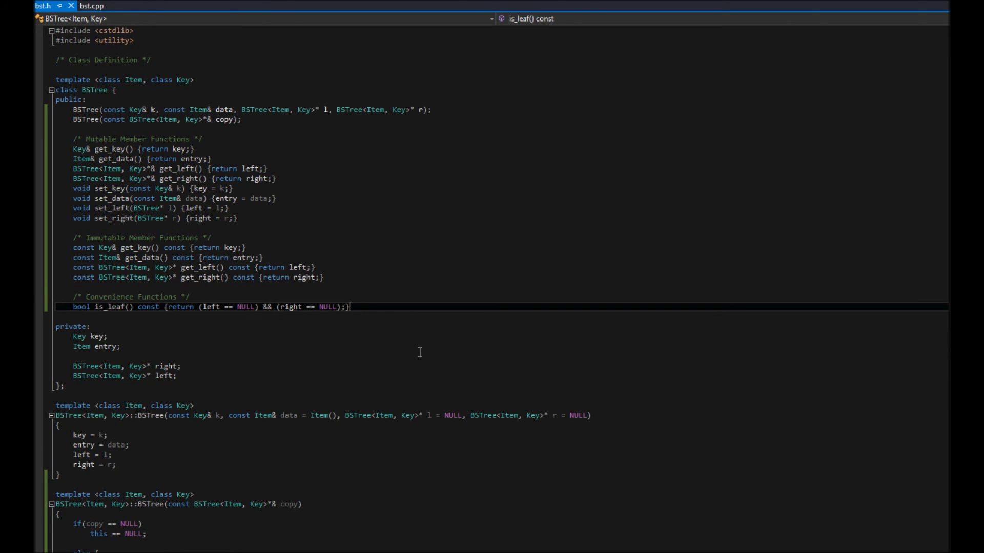
mouse_move(382, 272)
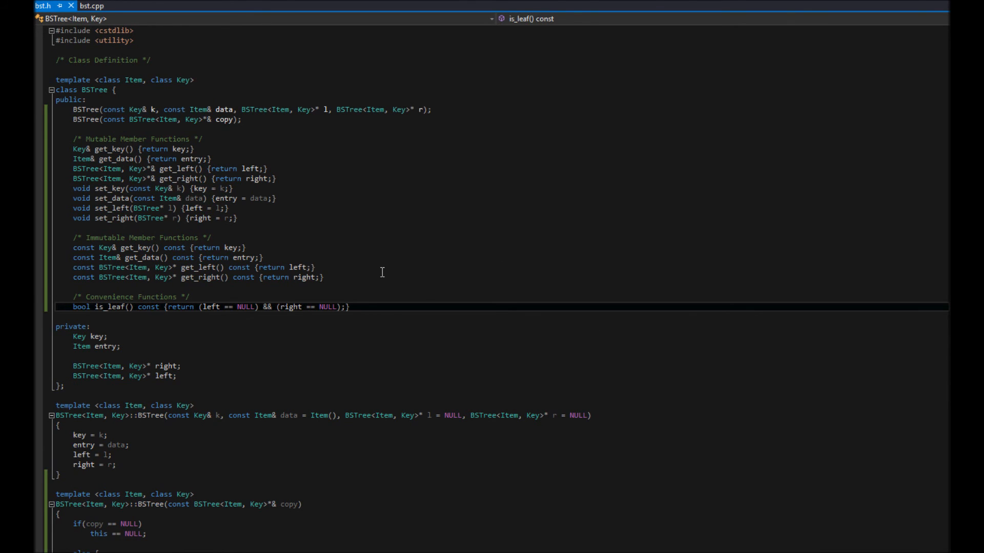
mouse_move(367, 273)
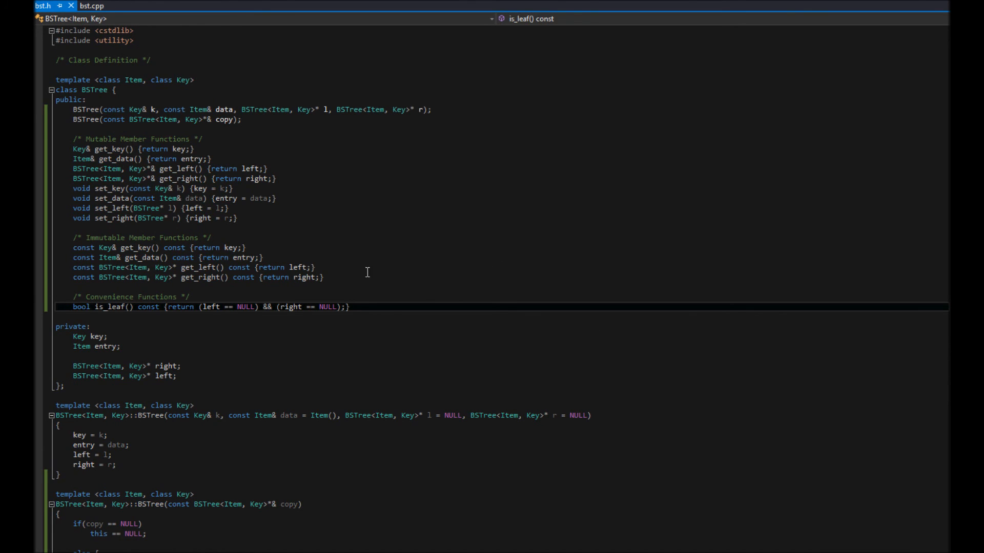